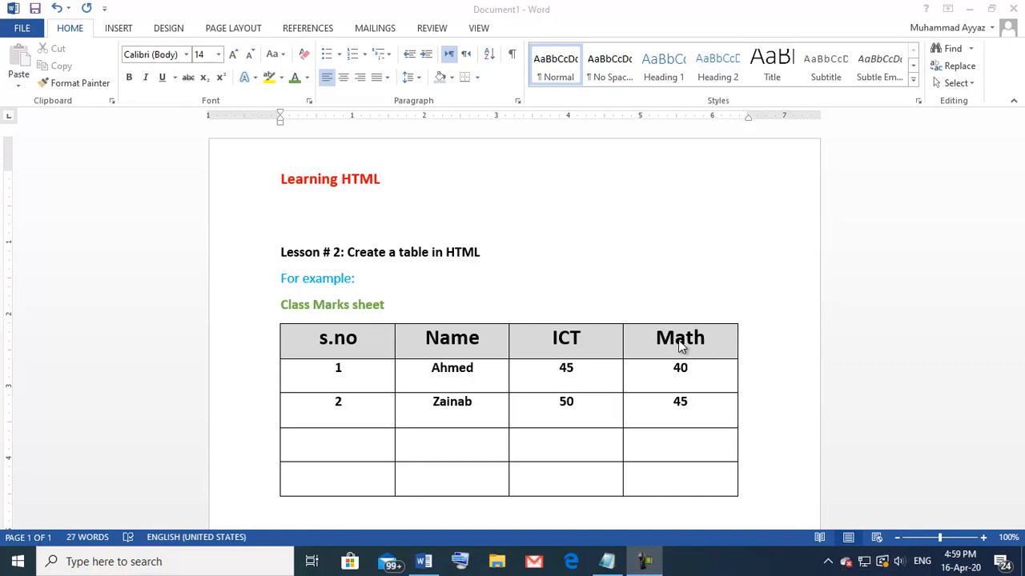
pyautogui.moveTo(512, 326)
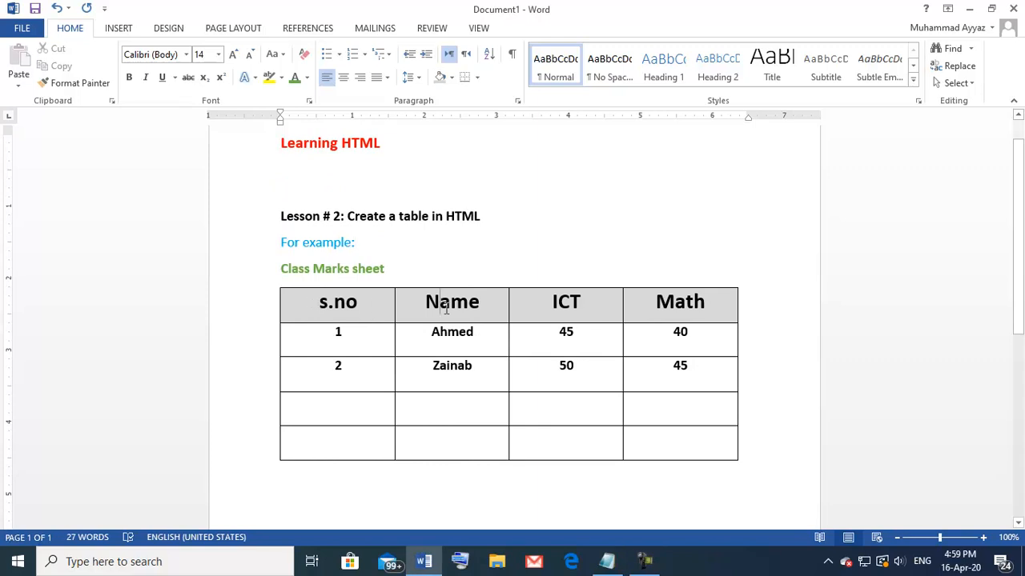
# Select the table's header row and the two student data rows
pyautogui.click(119, 27)
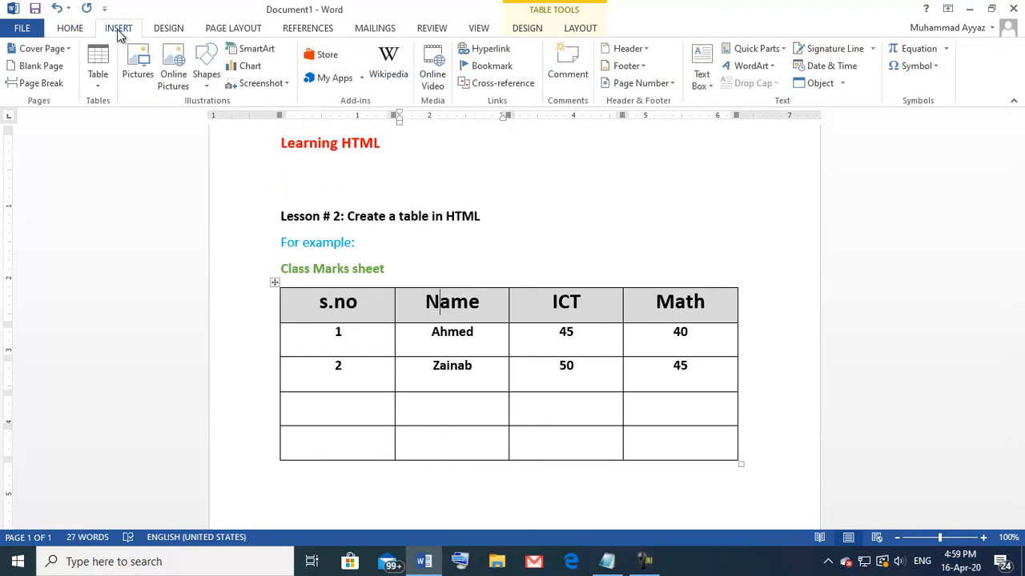
pyautogui.moveTo(98, 60)
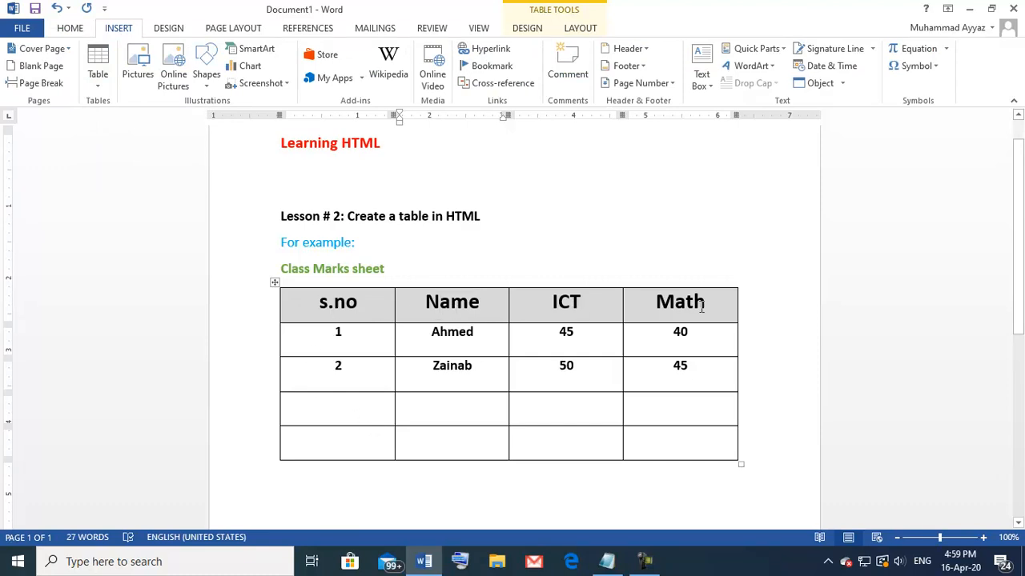
pyautogui.moveTo(447, 340)
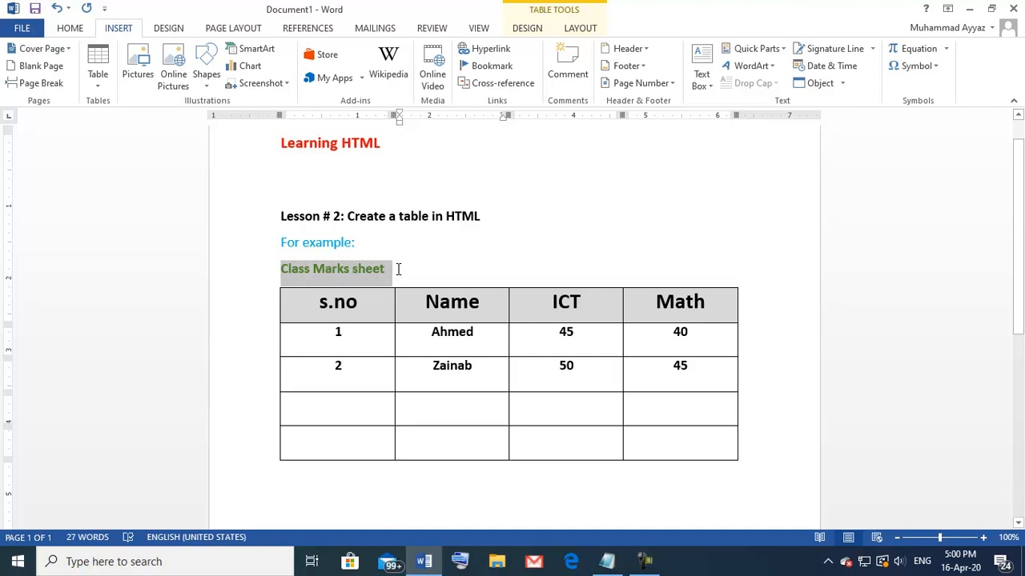
pyautogui.click(416, 282)
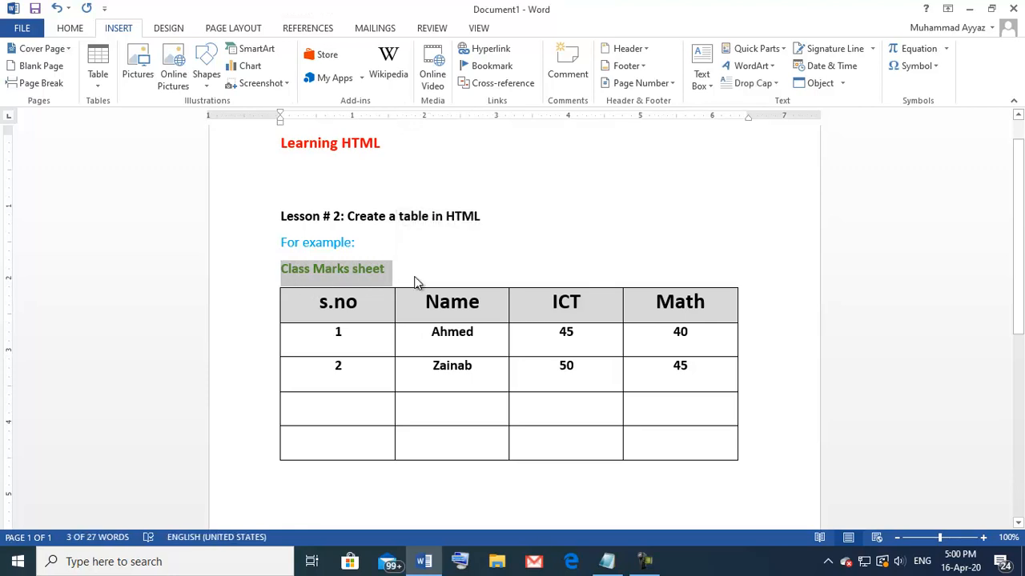
pyautogui.click(414, 275)
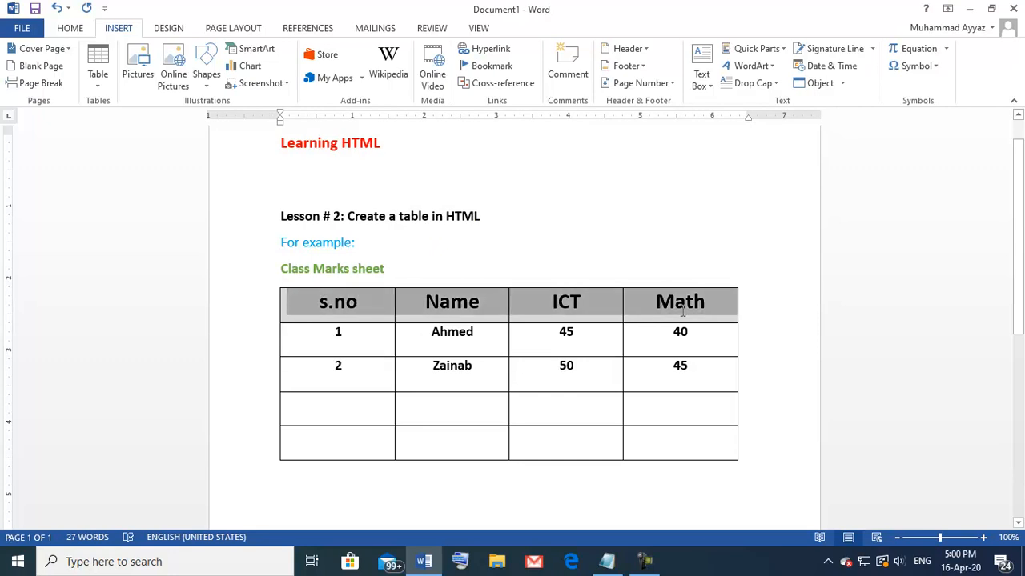
pyautogui.click(334, 331)
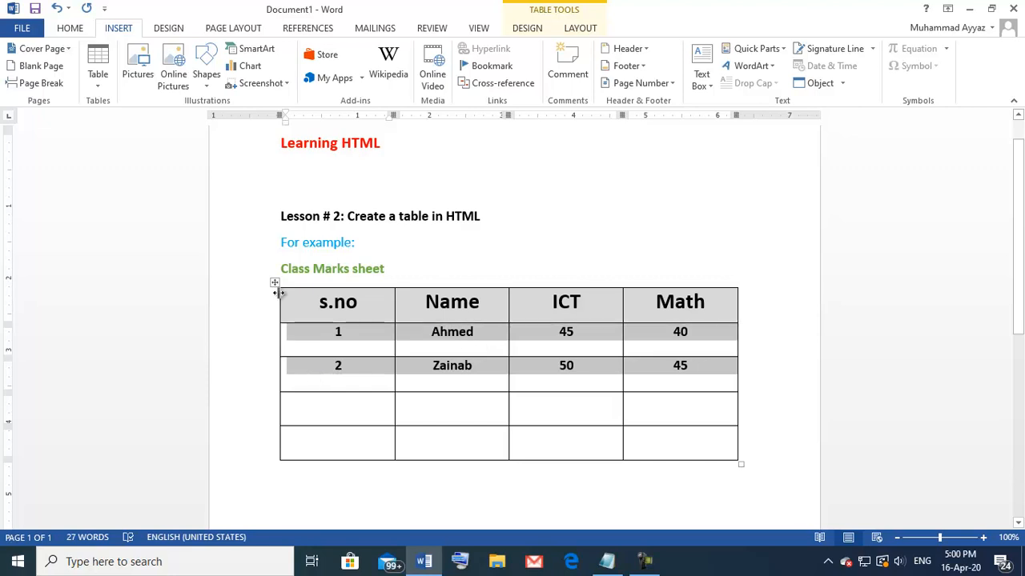
pyautogui.moveTo(289, 313)
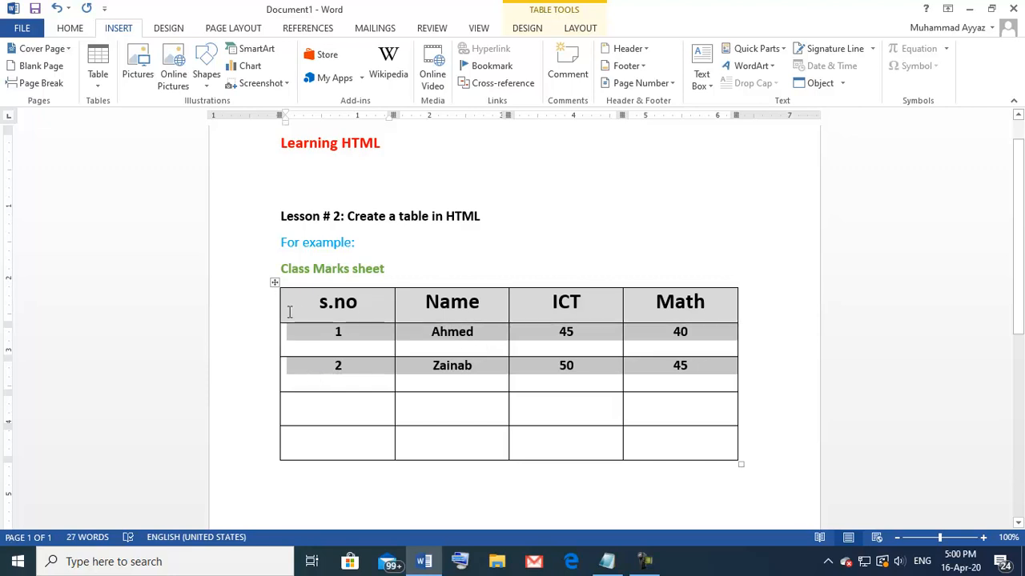
pyautogui.moveTo(684, 308)
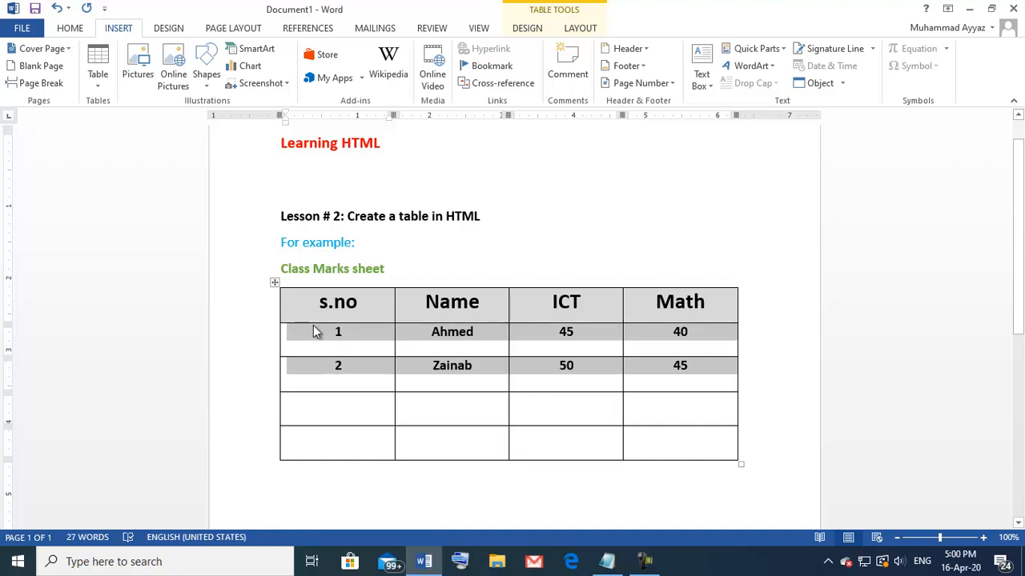
pyautogui.moveTo(307, 346)
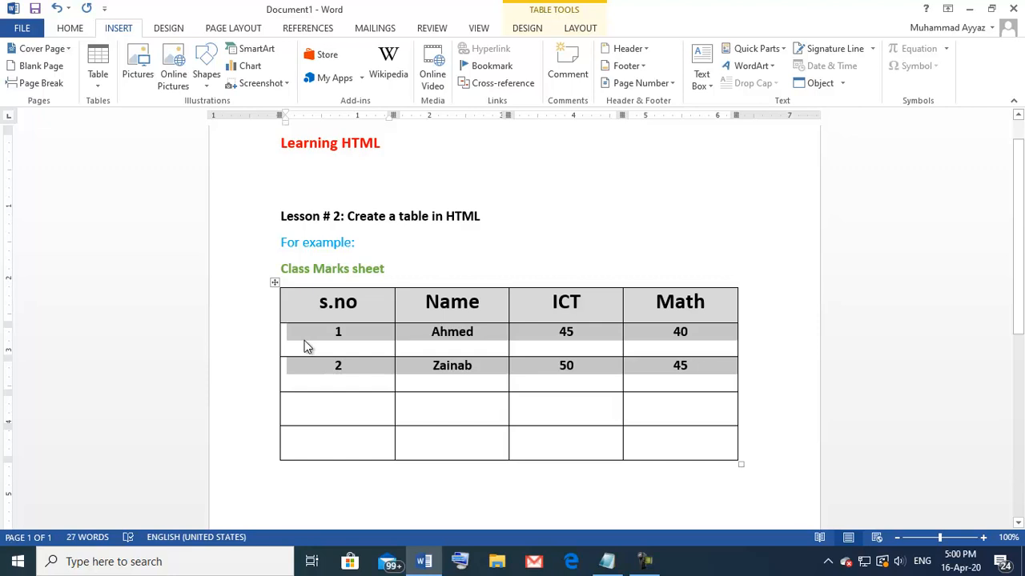
pyautogui.moveTo(310, 343)
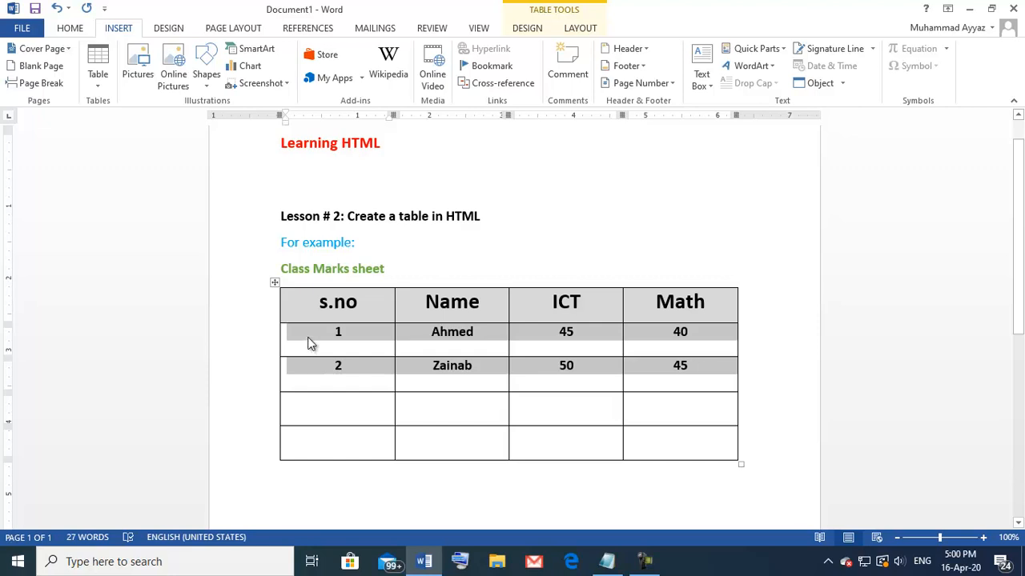
pyautogui.moveTo(664, 333)
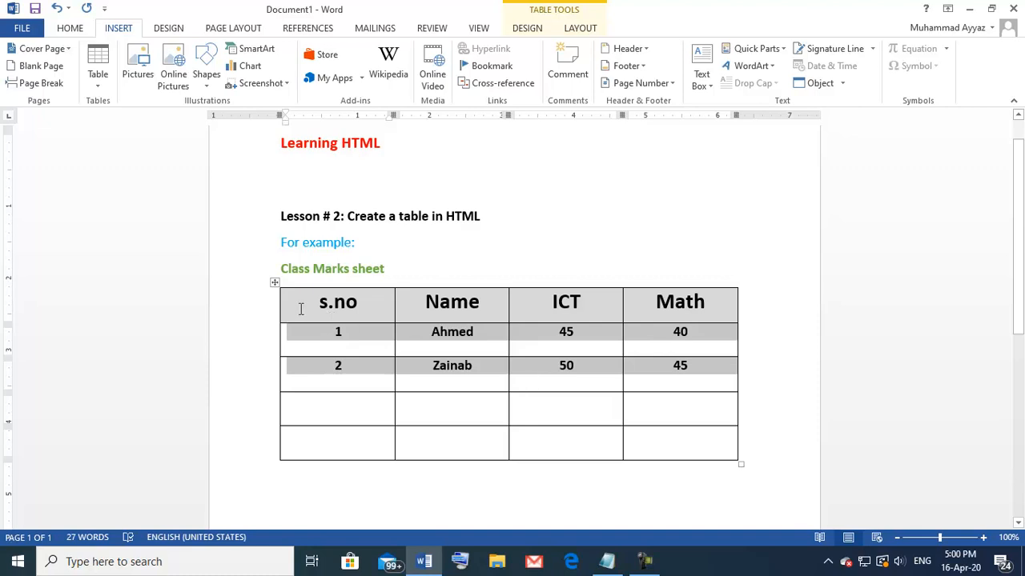
pyautogui.moveTo(693, 308)
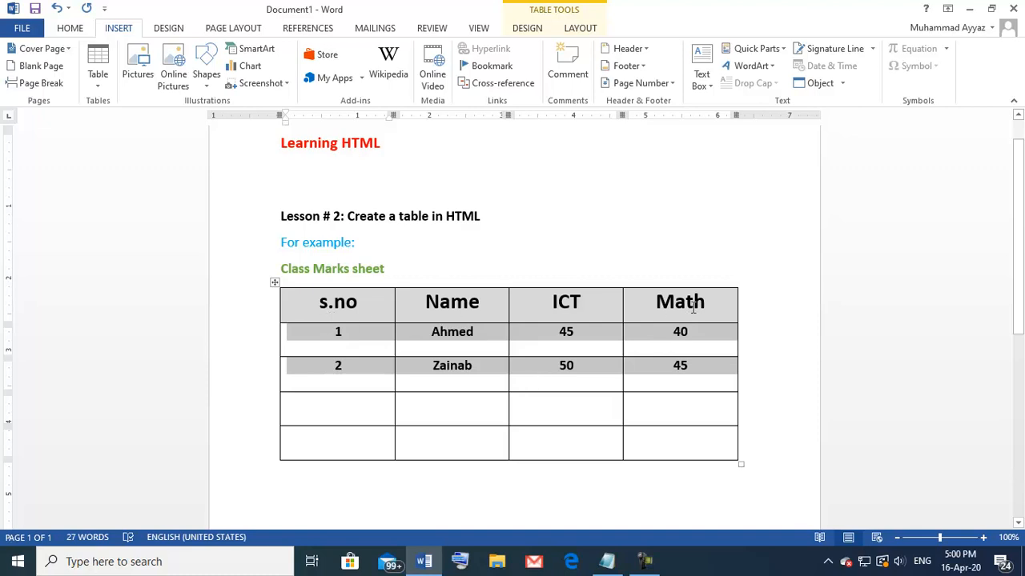
pyautogui.moveTo(341, 320)
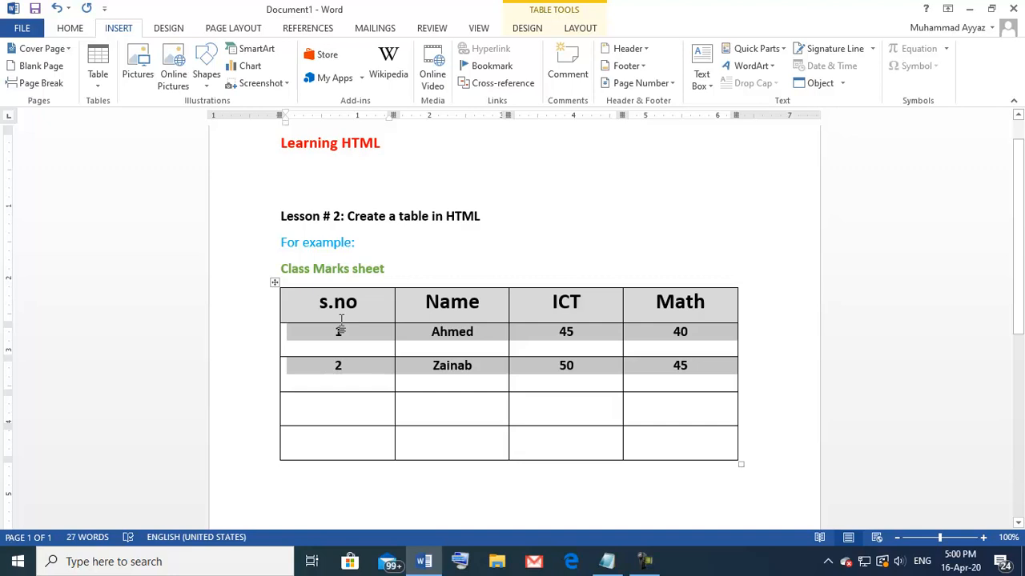
pyautogui.write('1')
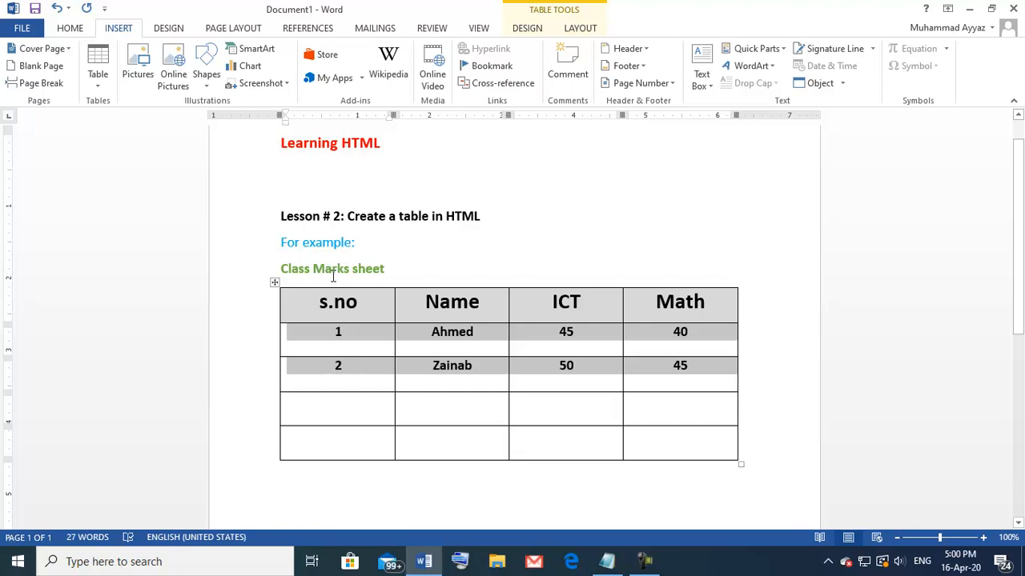
pyautogui.moveTo(304, 316)
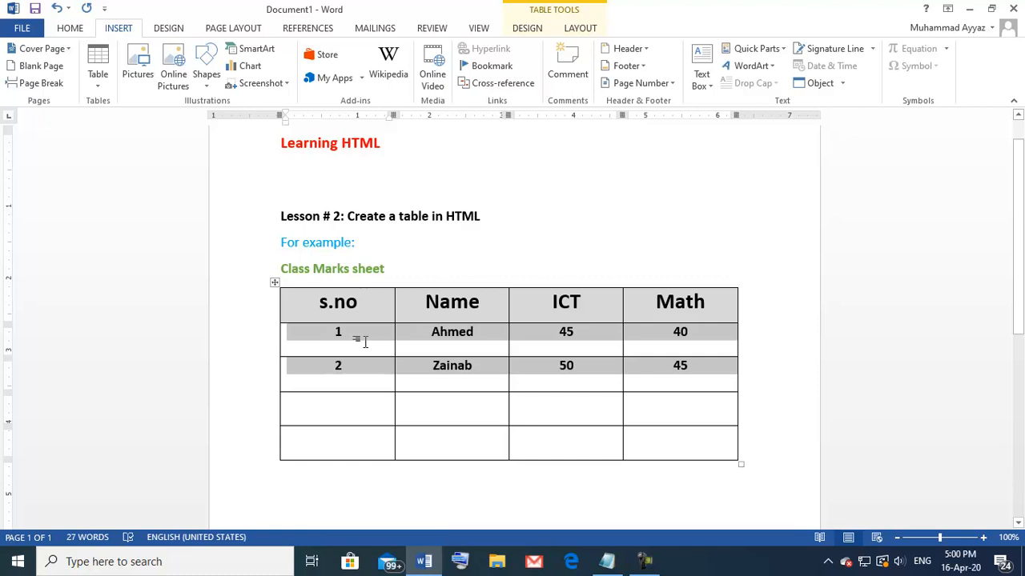
pyautogui.moveTo(393, 355)
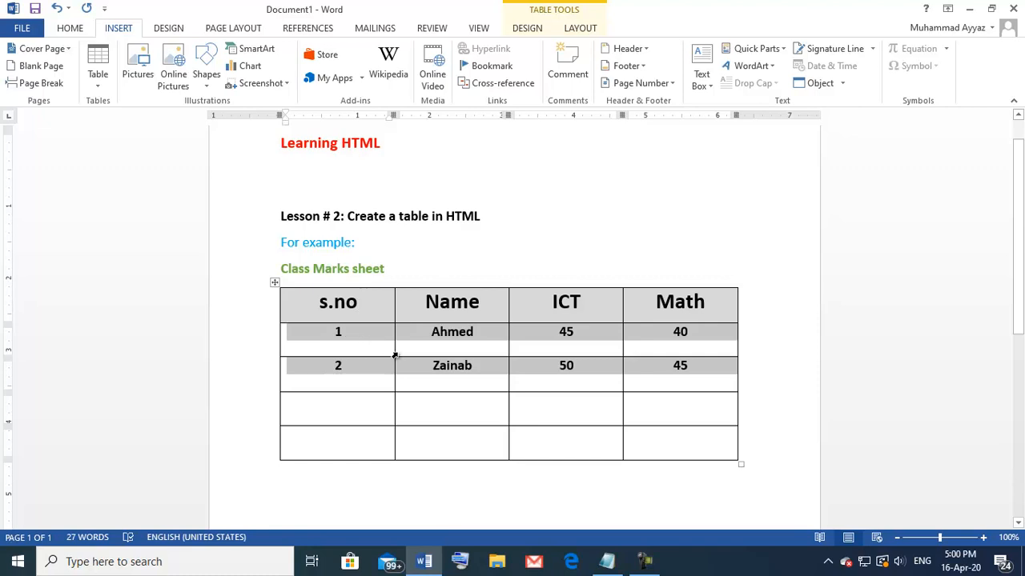
pyautogui.moveTo(733, 321)
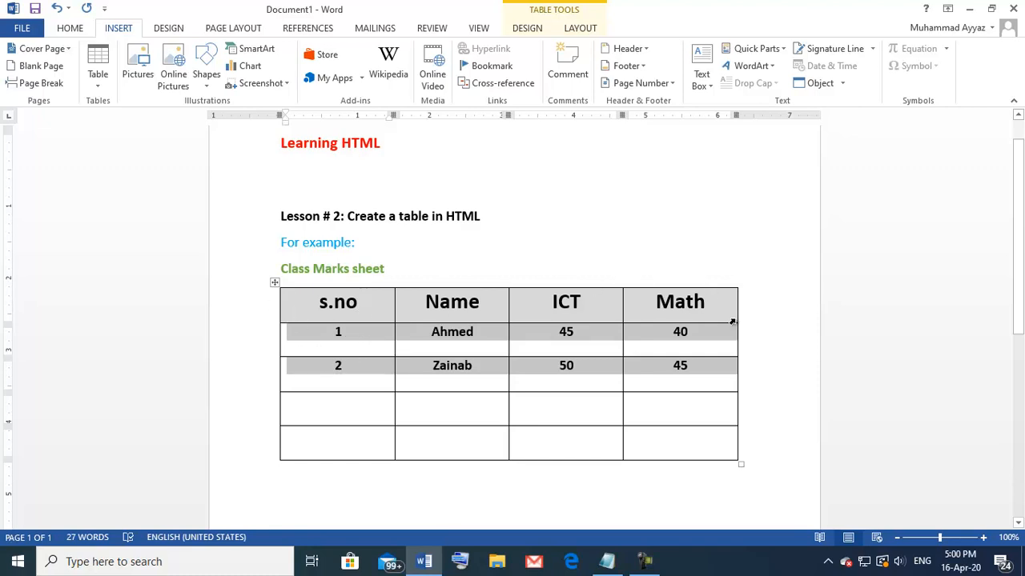
pyautogui.moveTo(521, 435)
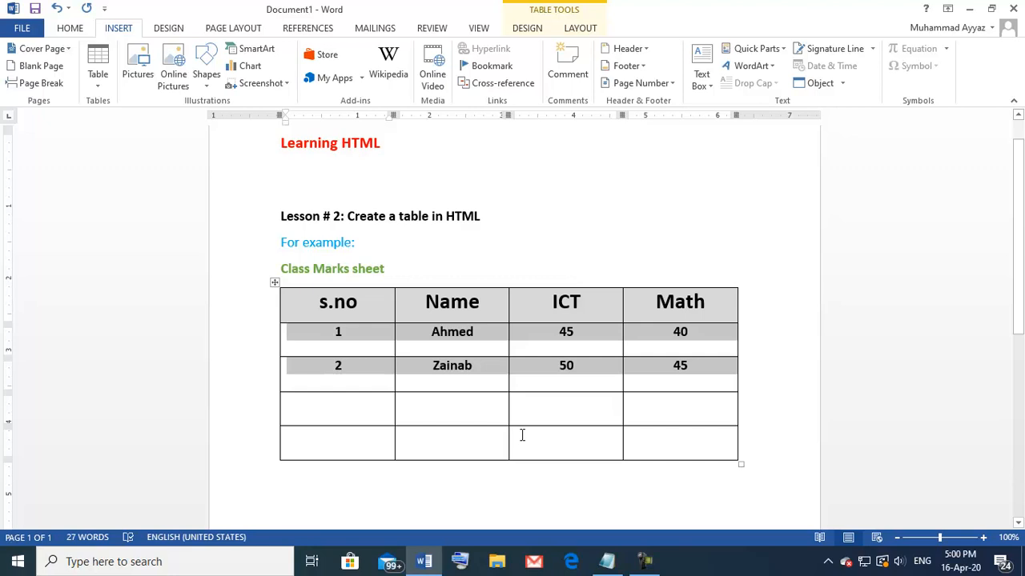
pyautogui.moveTo(544, 437)
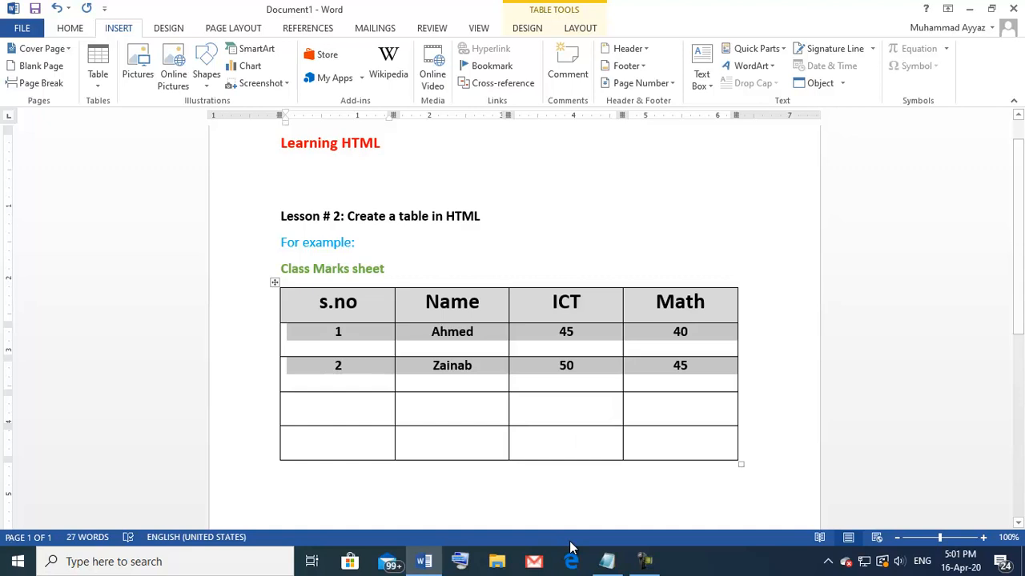
pyautogui.moveTo(516, 491)
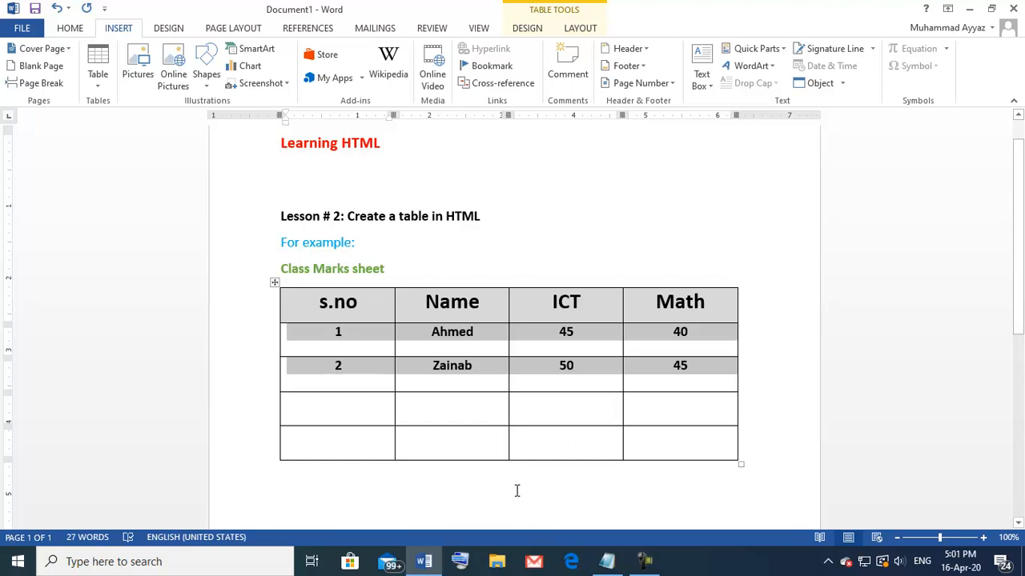
# In MYWEB, type an empty <table></table> element below the <HR /> line
pyautogui.click(606, 561)
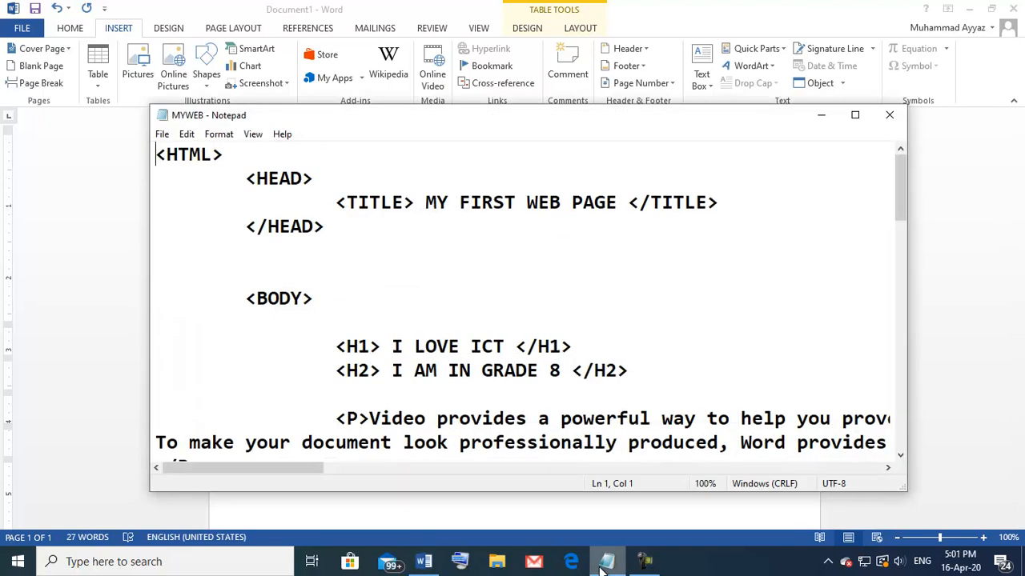
pyautogui.scroll(-3)
pyautogui.write('<HR />')
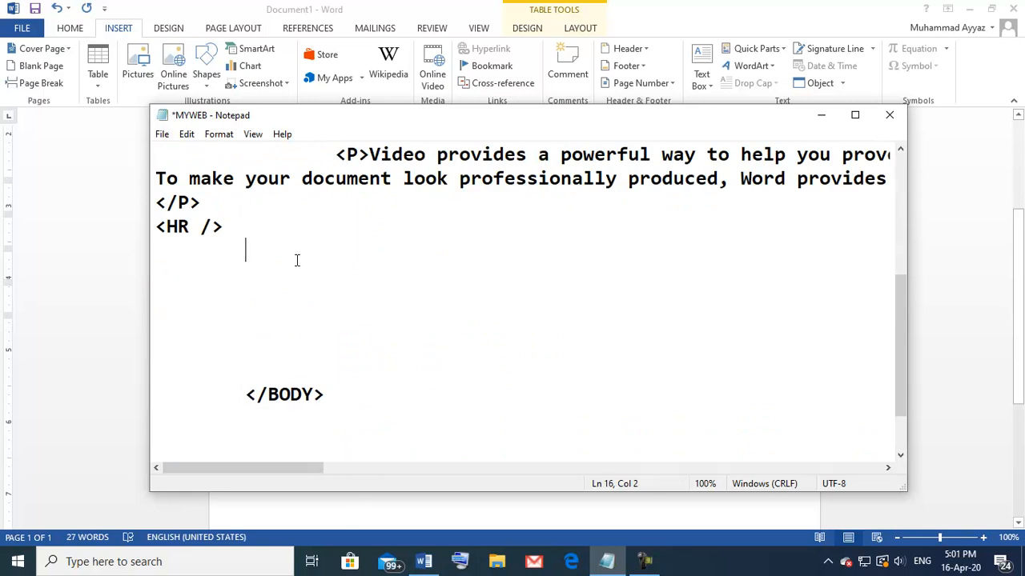
pyautogui.write('<t')
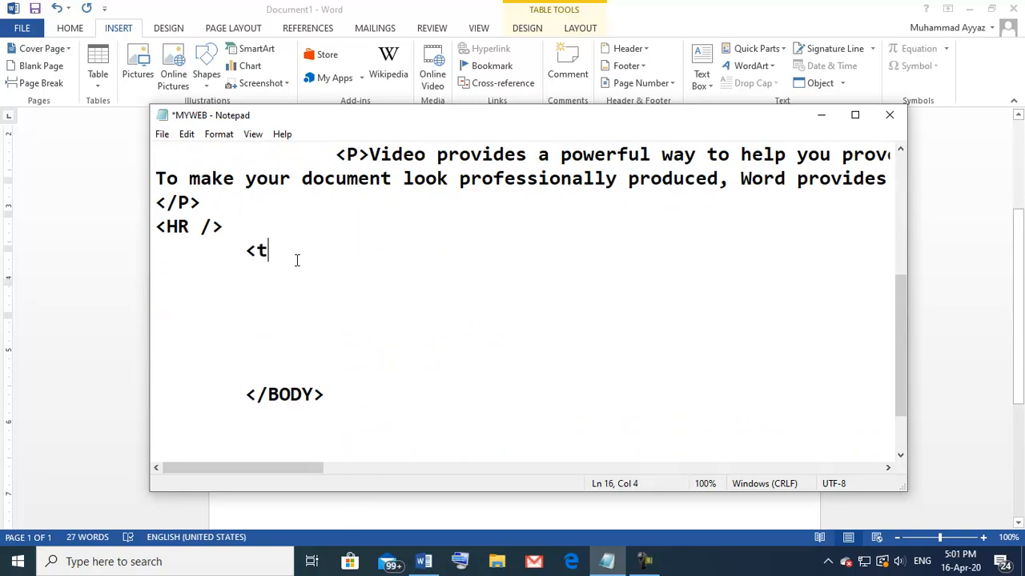
pyautogui.write('able')
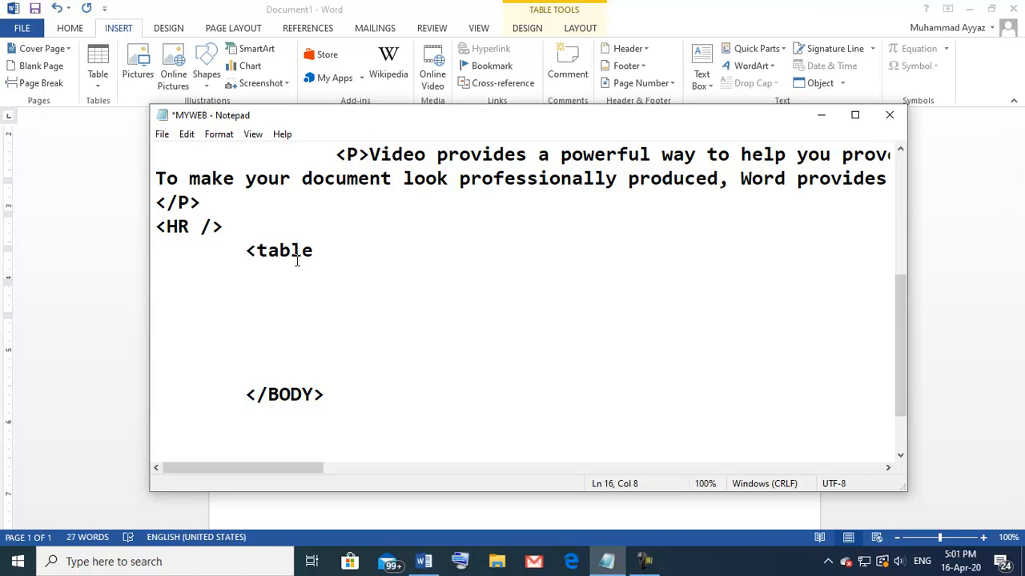
pyautogui.write('><')
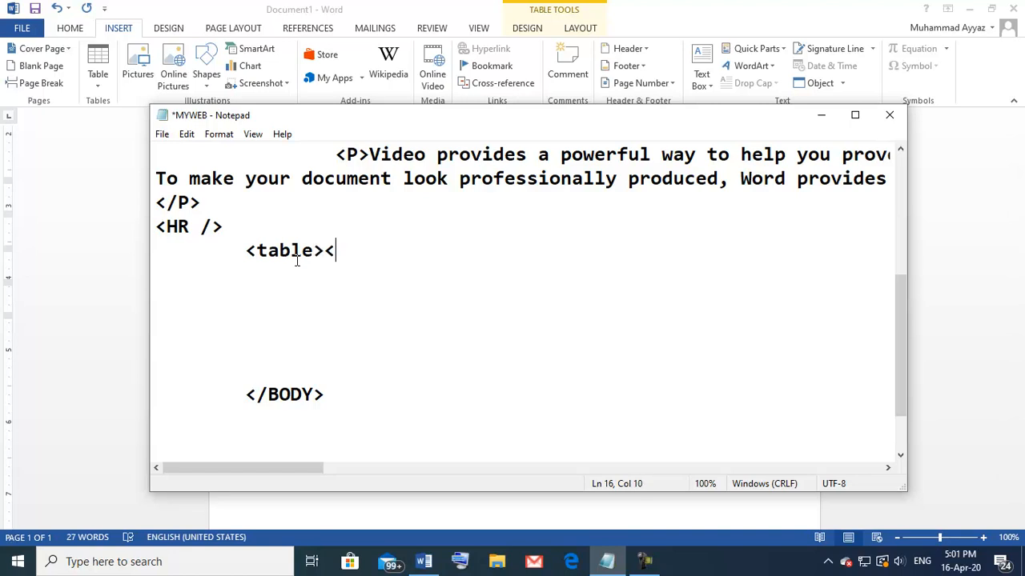
pyautogui.write('/ta')
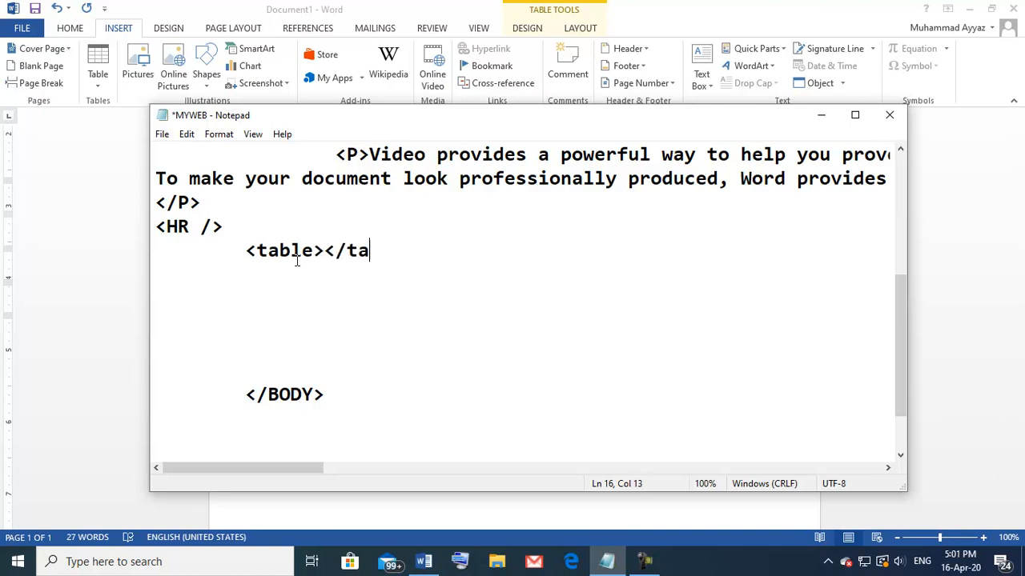
pyautogui.write('ble')
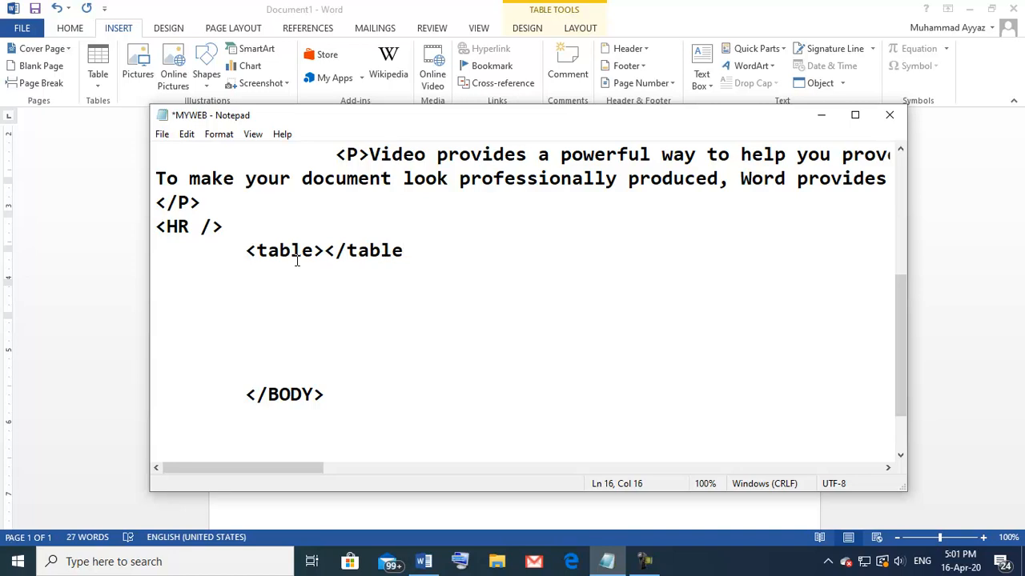
# Put a blank line between the opening and closing table tags
pyautogui.click(324, 250)
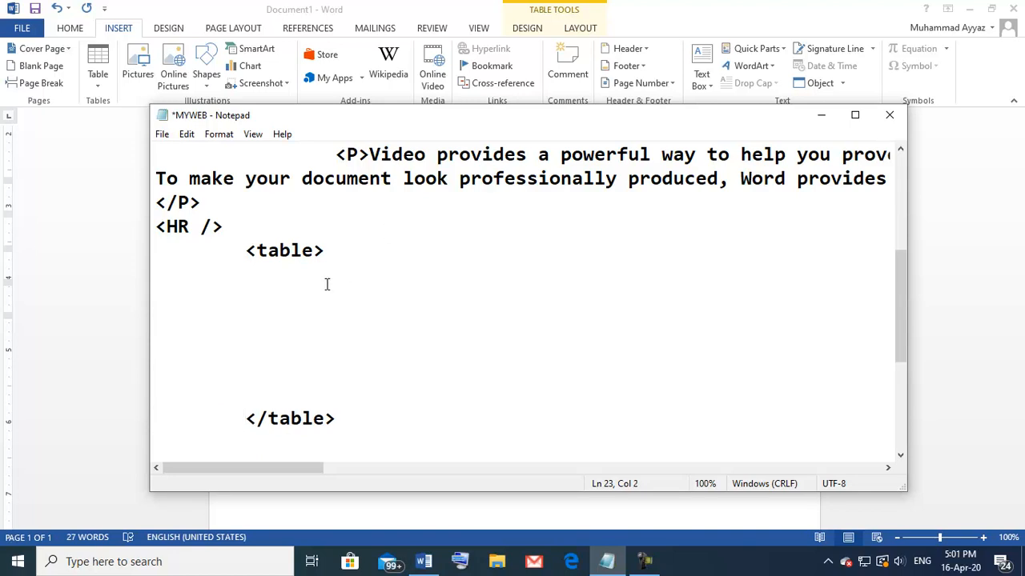
pyautogui.click(261, 265)
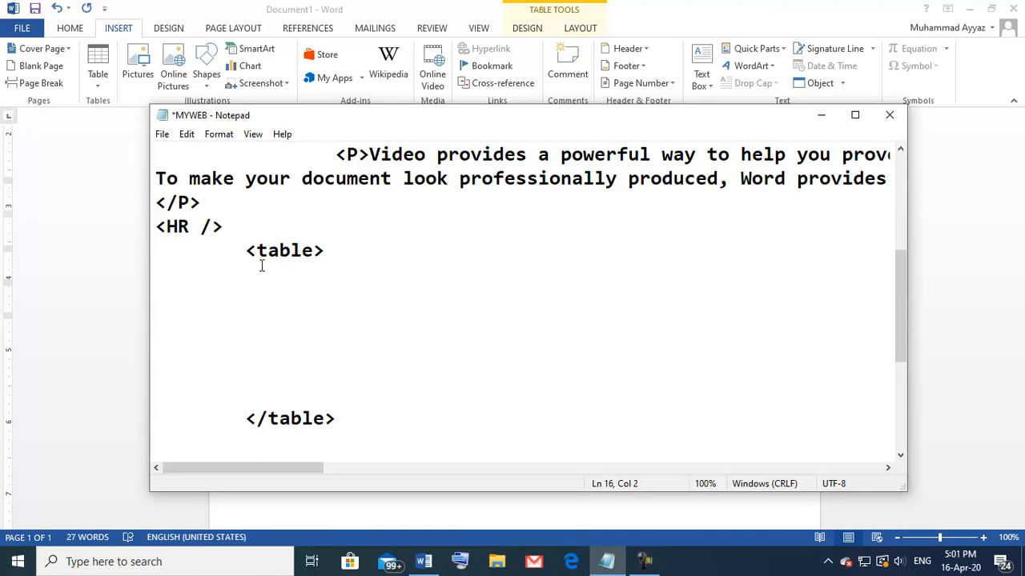
pyautogui.press('enter')
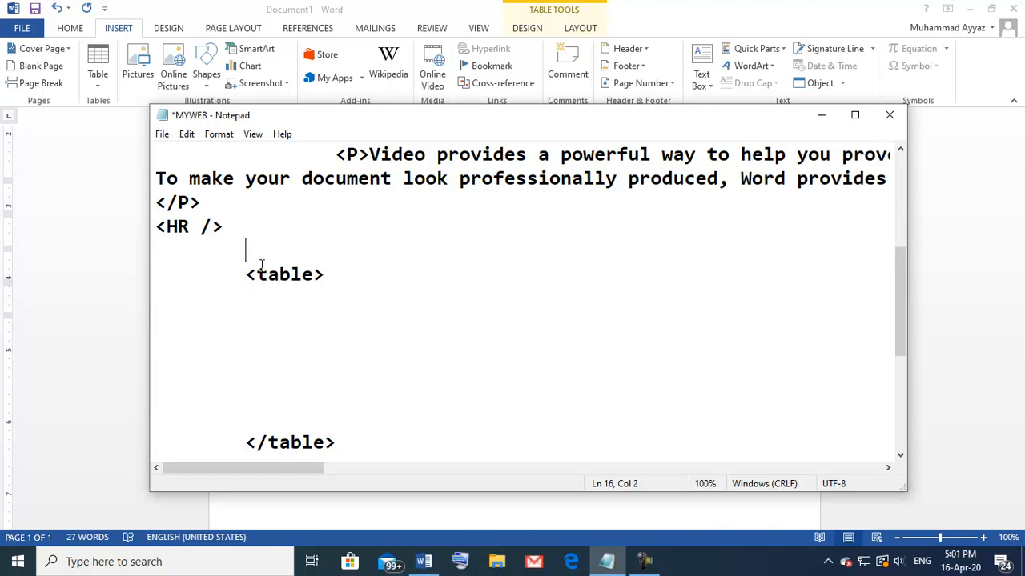
# Type <h1>Class marks sheet</h1> above the table and begin a new tag inside it
pyautogui.write('<')
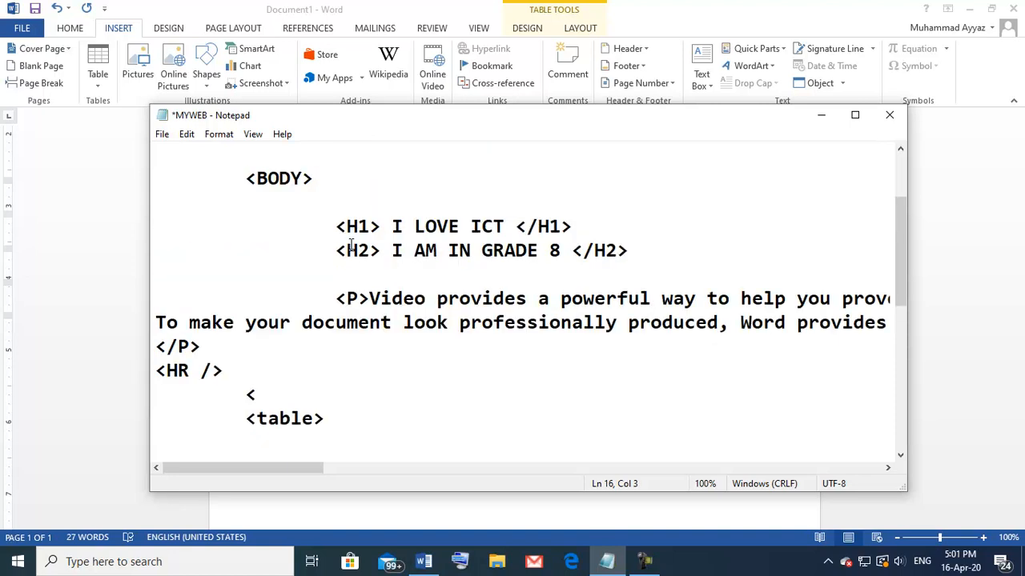
pyautogui.moveTo(365, 355)
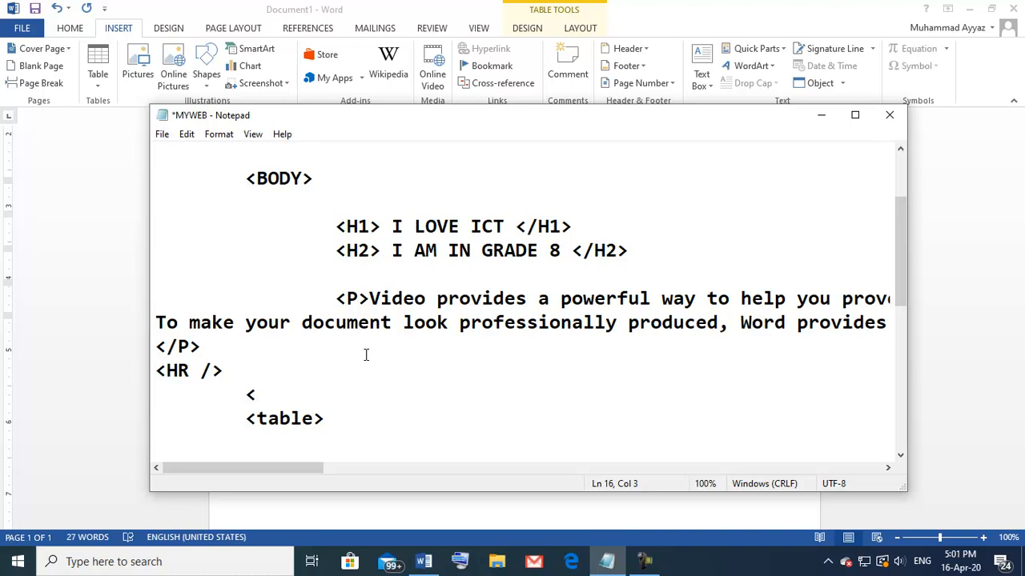
pyautogui.write('h1')
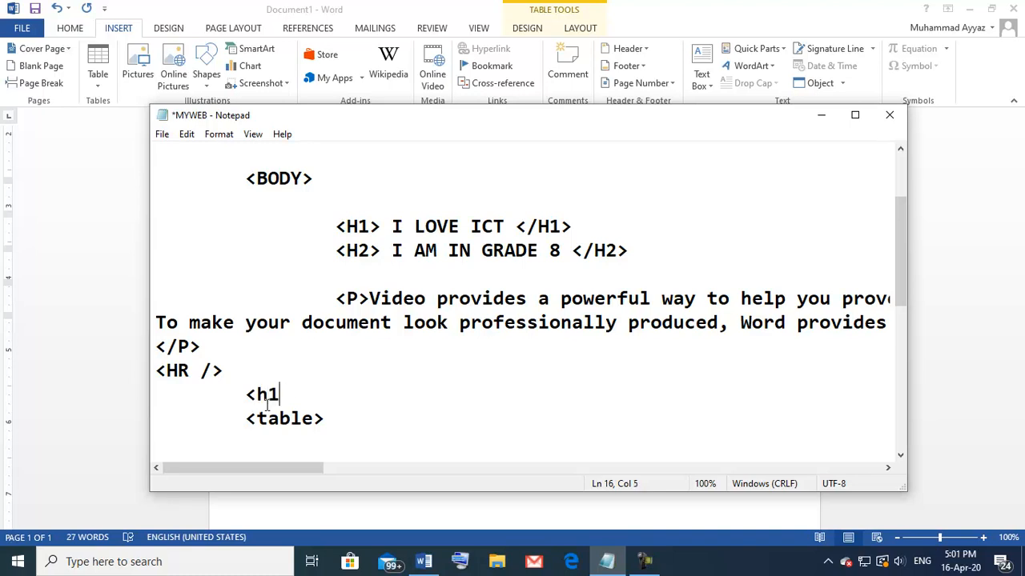
pyautogui.write('>')
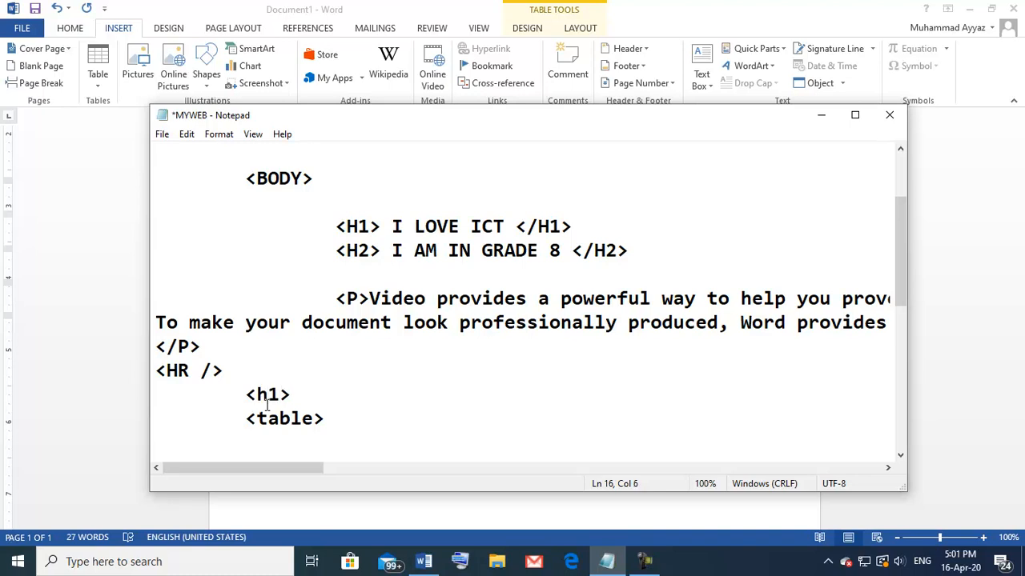
pyautogui.write('Cl')
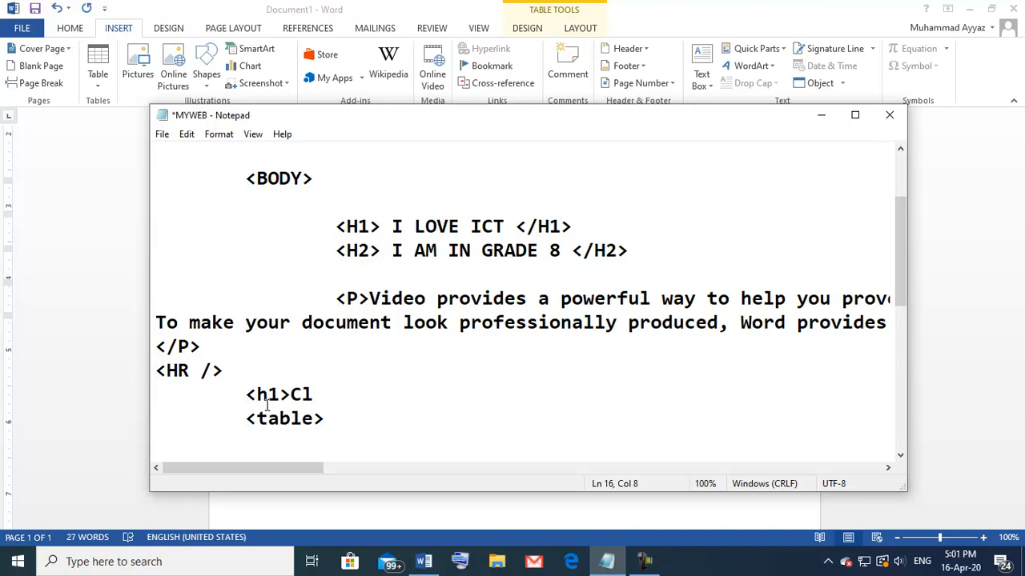
pyautogui.write('ass mar')
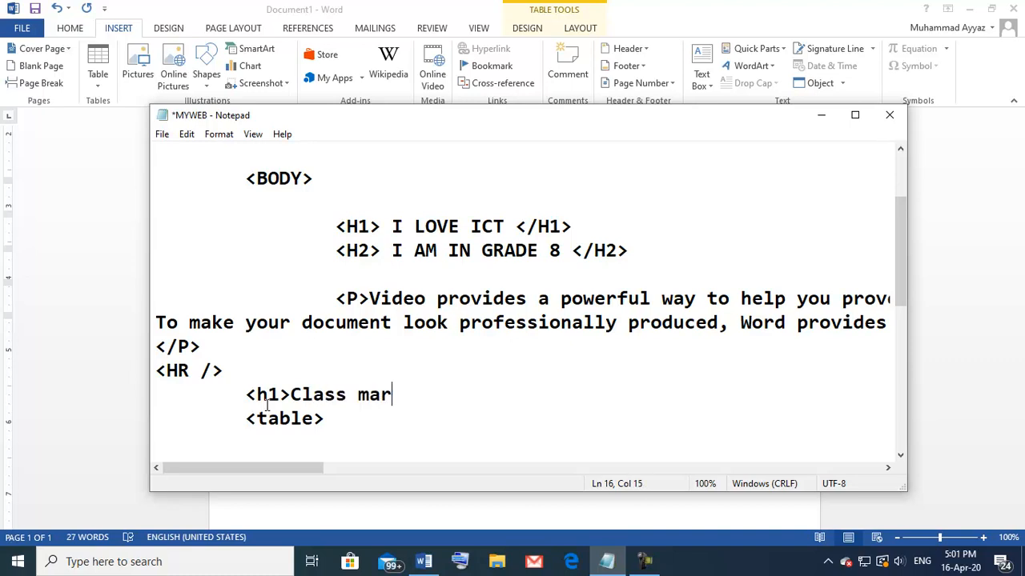
pyautogui.write('ks sheet')
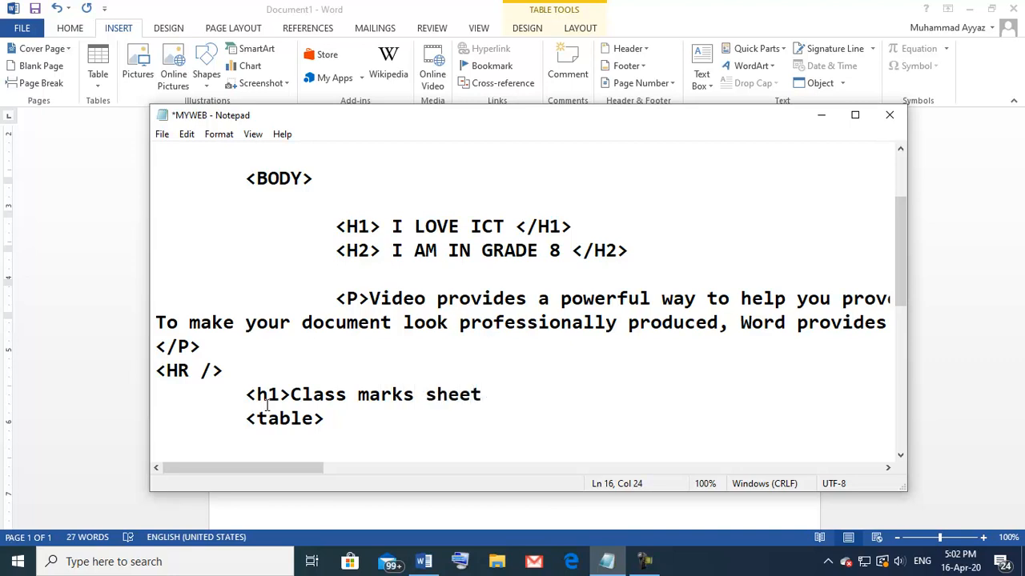
pyautogui.write('</h1>')
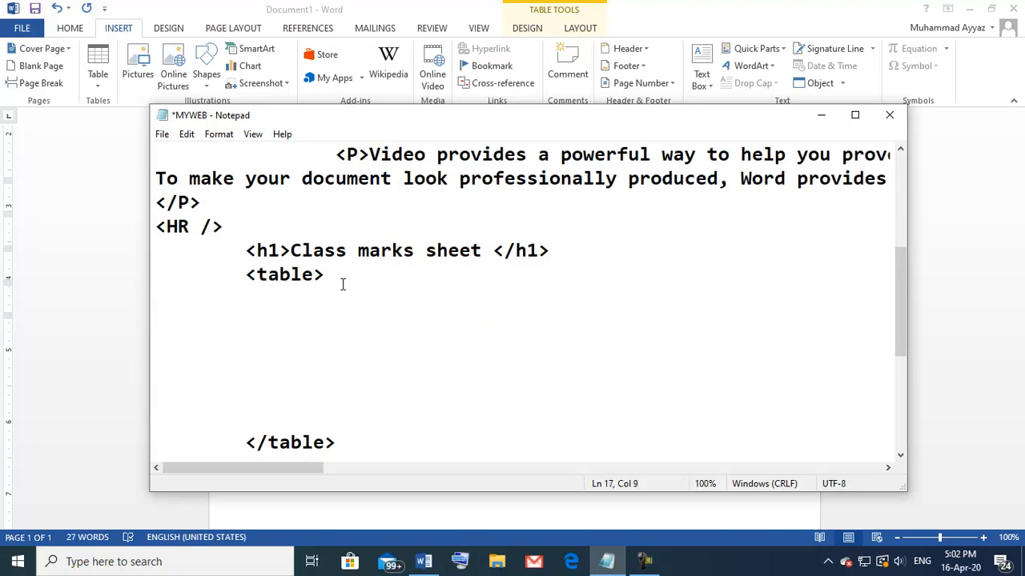
pyautogui.press('enter')
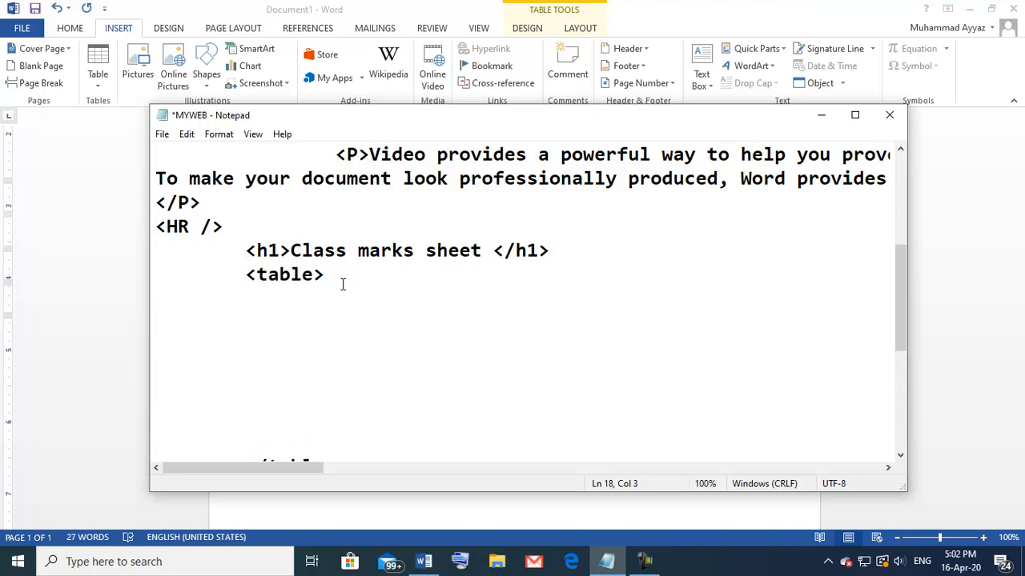
pyautogui.write('<')
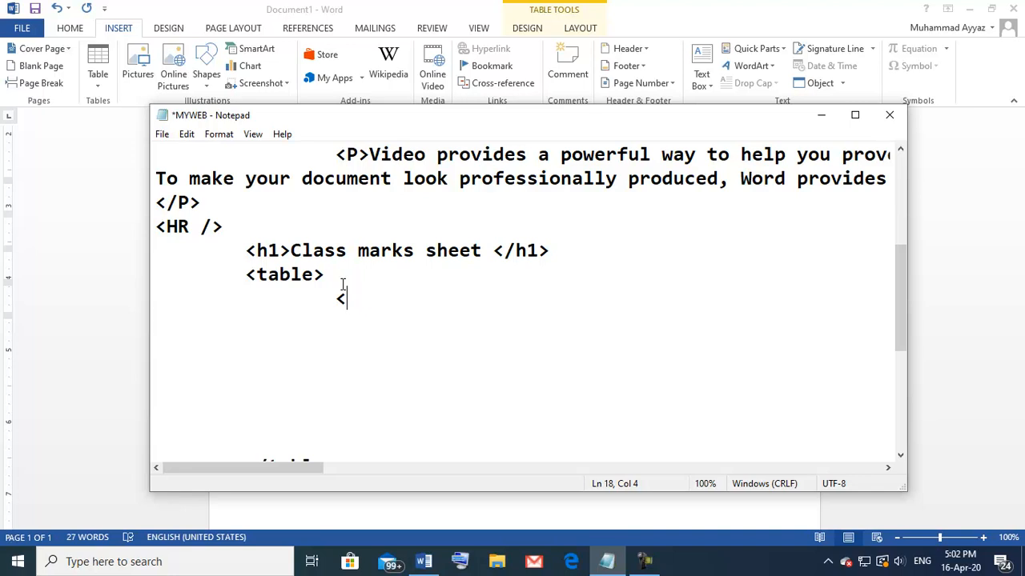
# Open a <tr> row with a <th>S.NO</th> header cell, correcting the closing tag's case
pyautogui.write('tr')
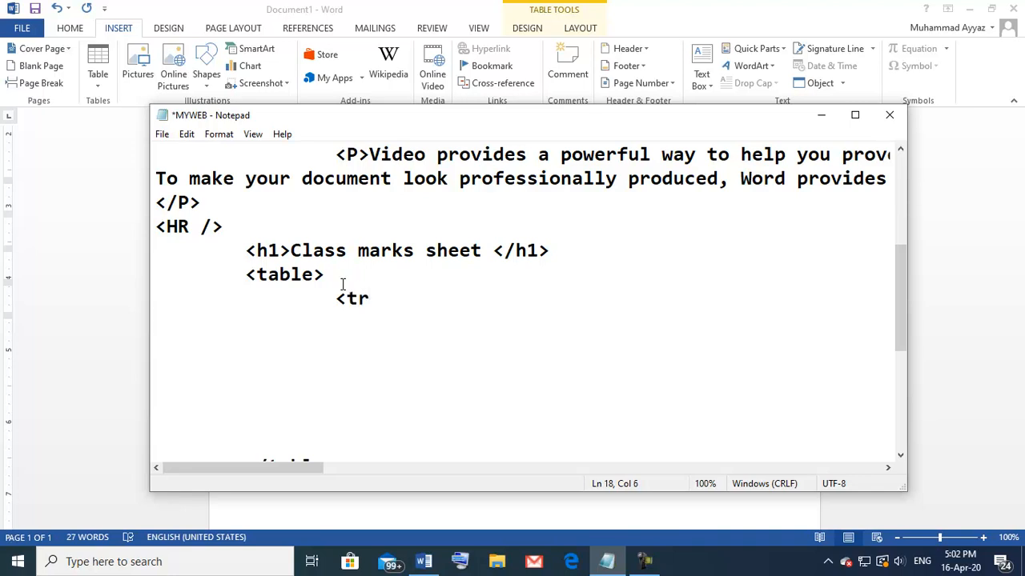
pyautogui.write('>')
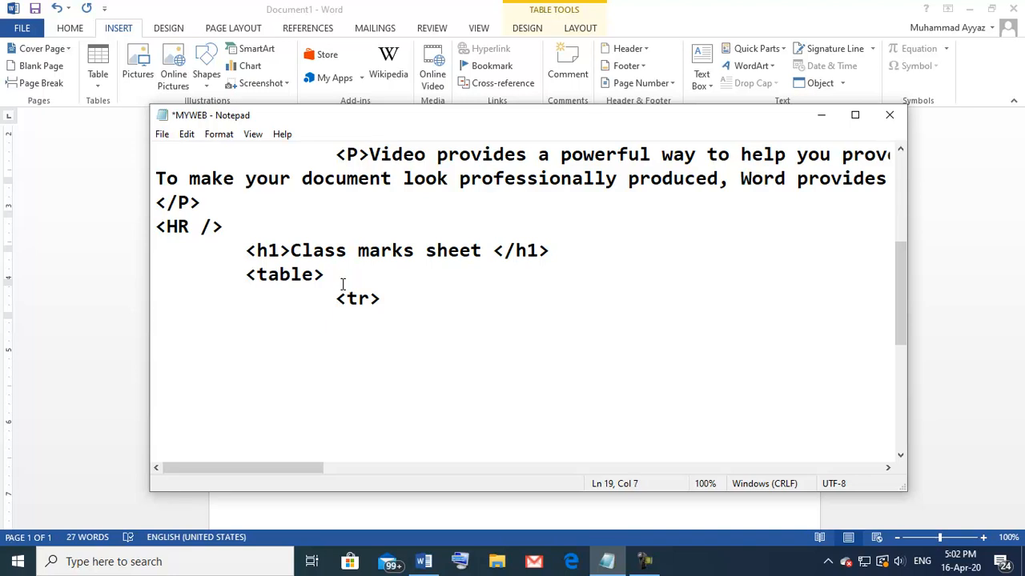
pyautogui.write('<th')
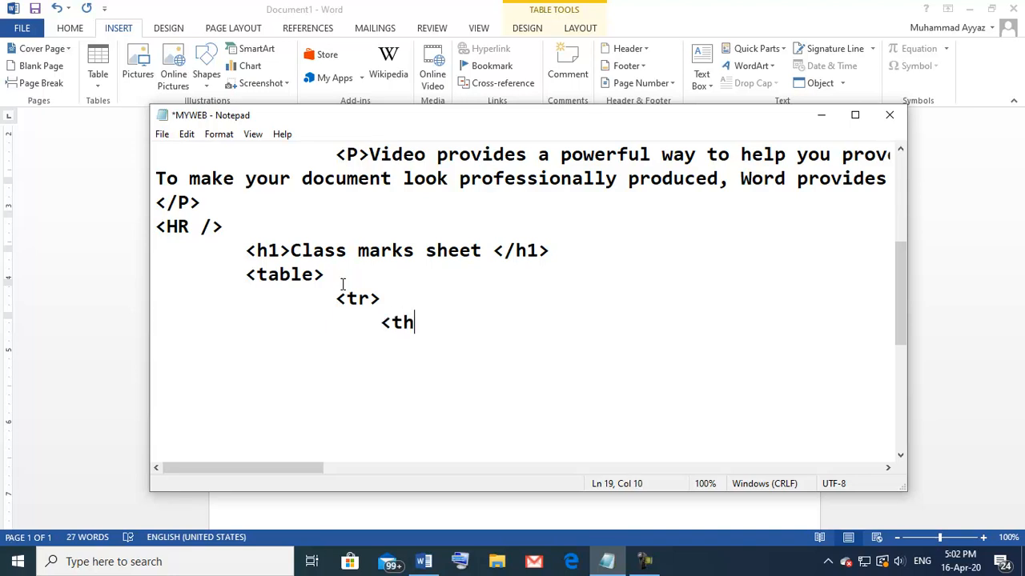
pyautogui.write('>')
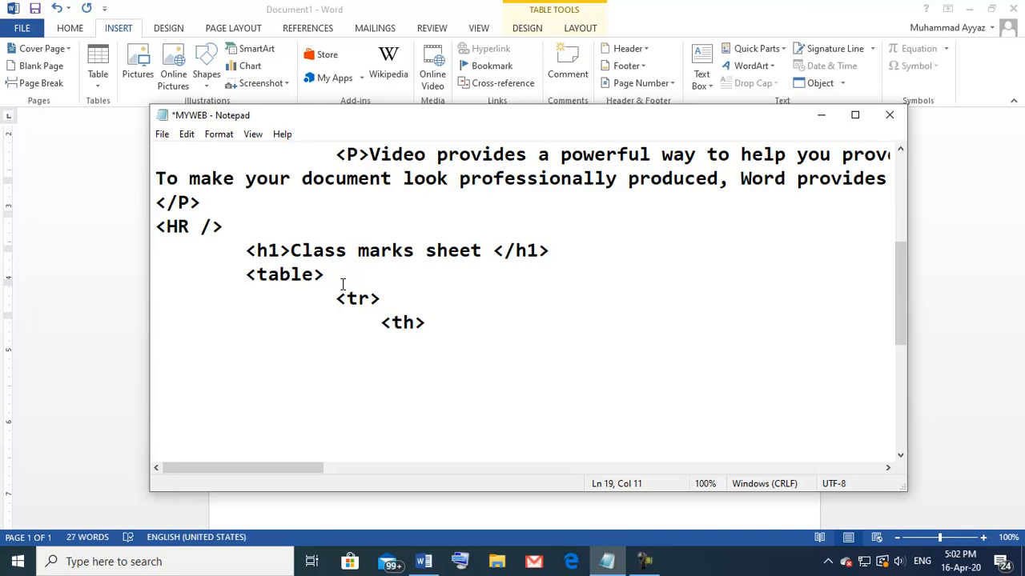
pyautogui.write('S.N')
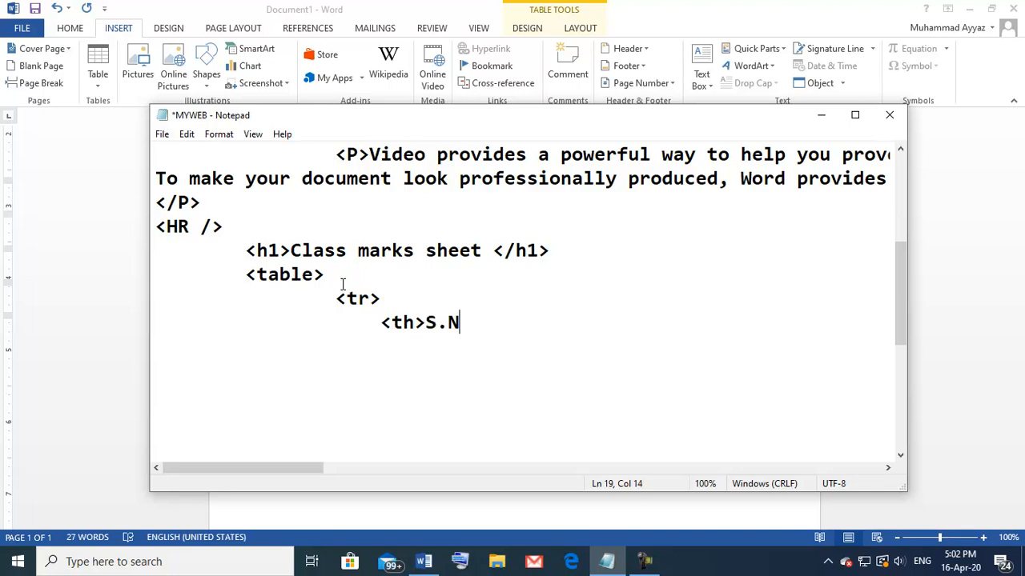
pyautogui.write('O')
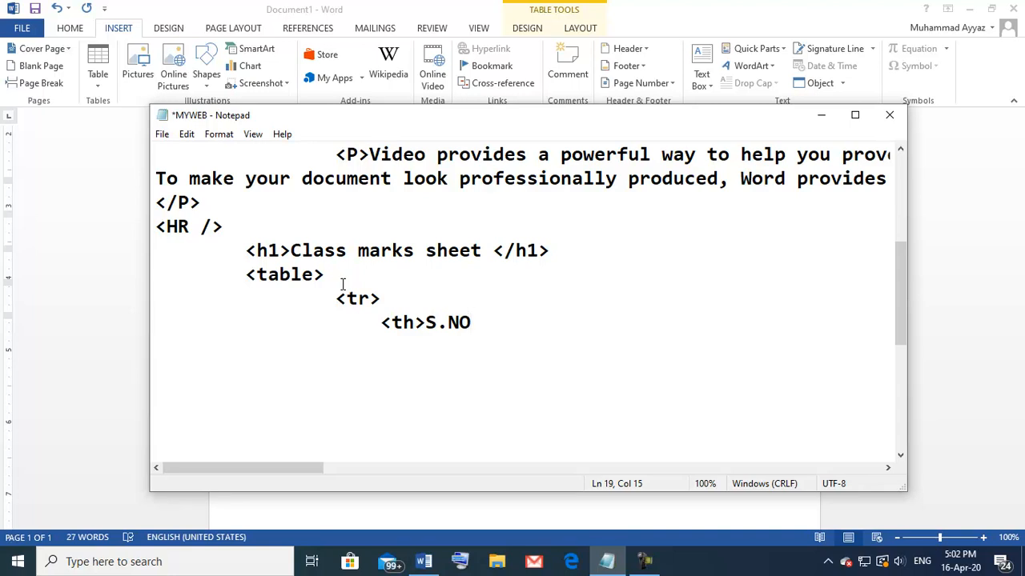
pyautogui.write('</')
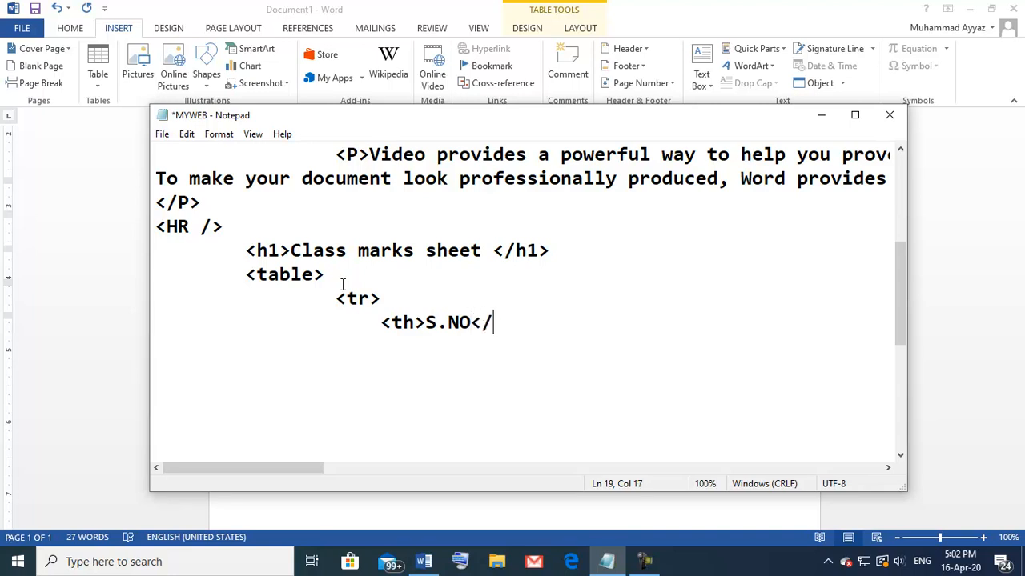
pyautogui.write('TH')
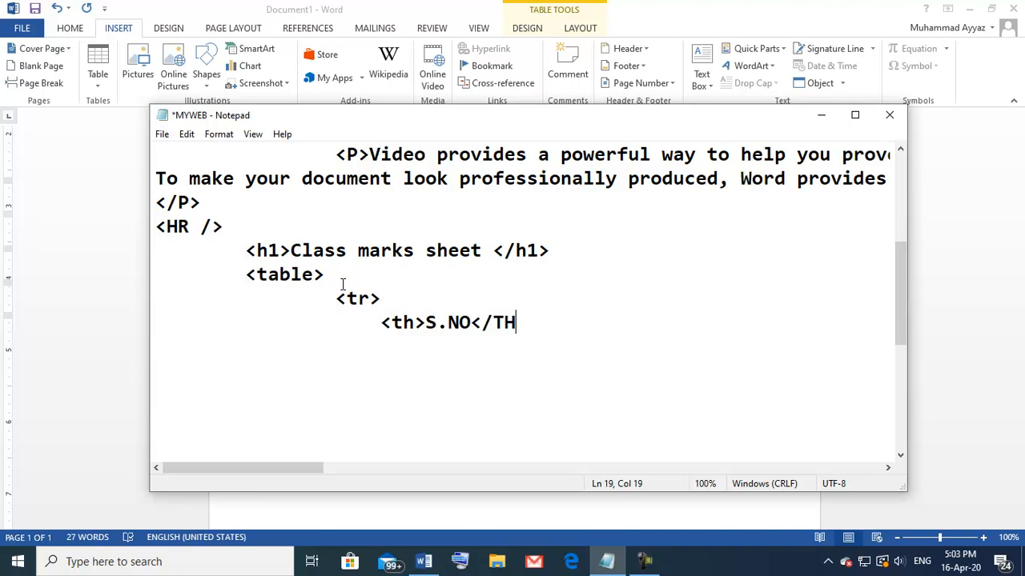
pyautogui.press('BackSpace')
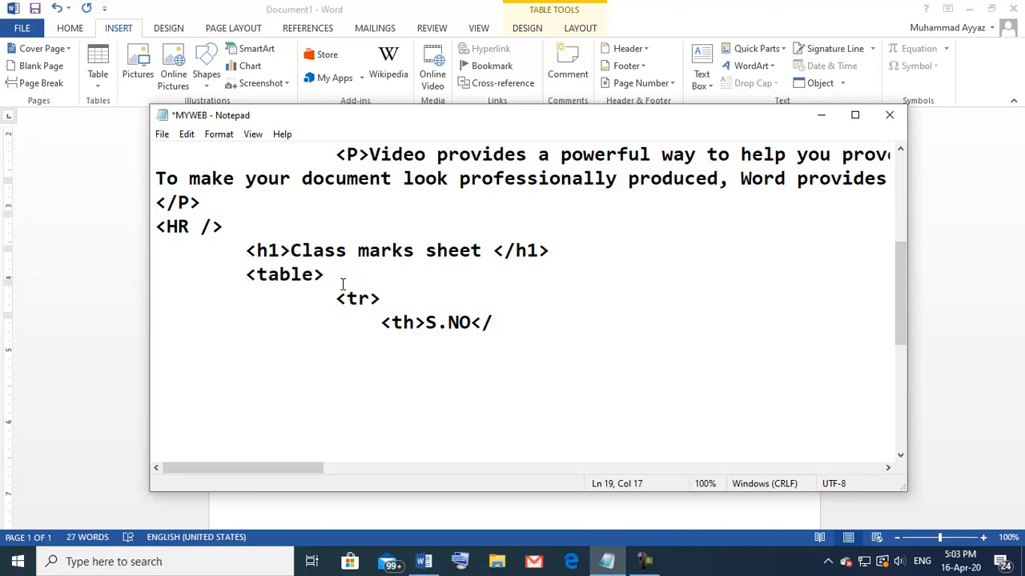
pyautogui.write('th')
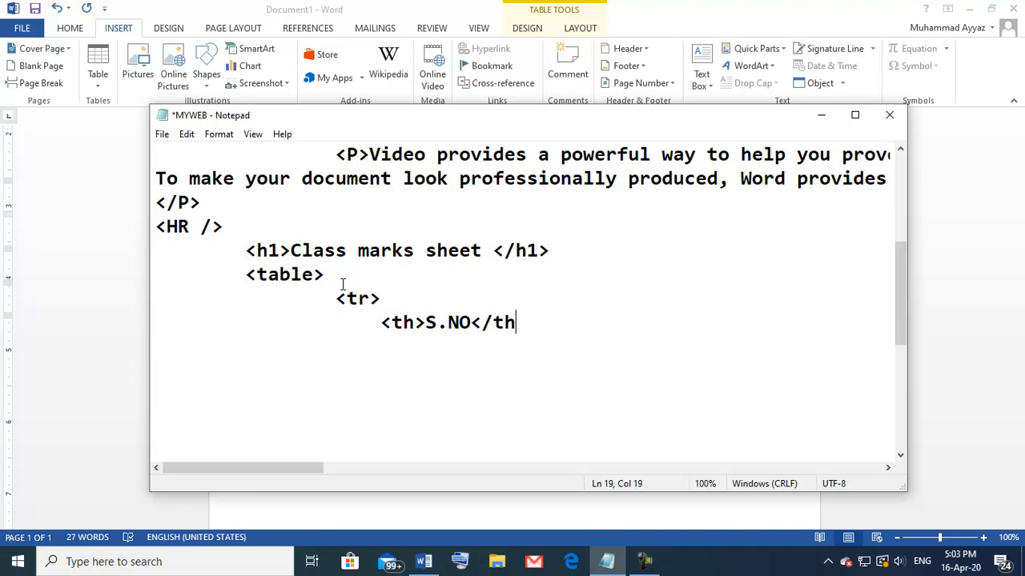
pyautogui.press('enter')
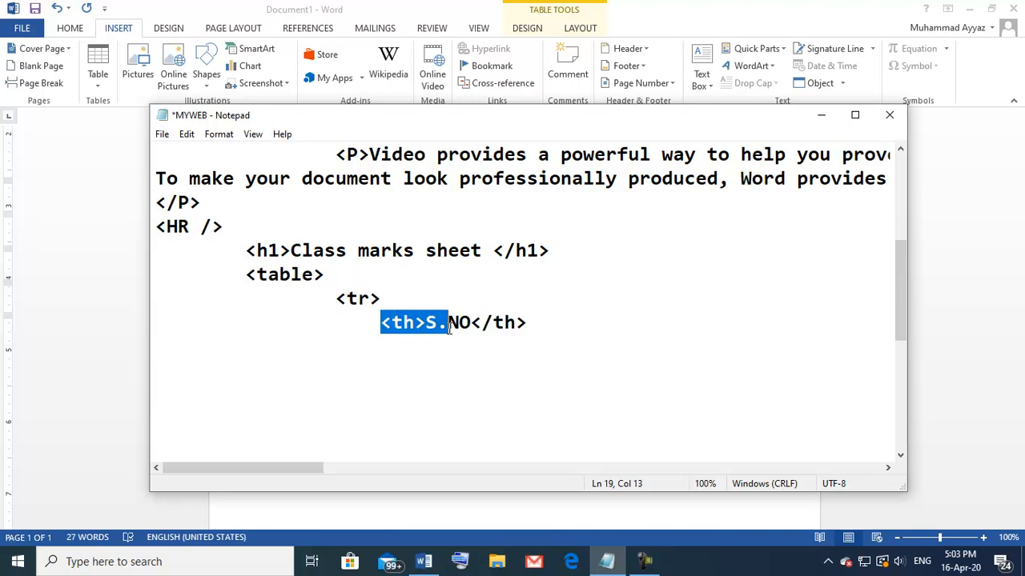
# Copy the <th>S.NO</th> line and paste it four more times on new lines
pyautogui.rightClick(496, 325)
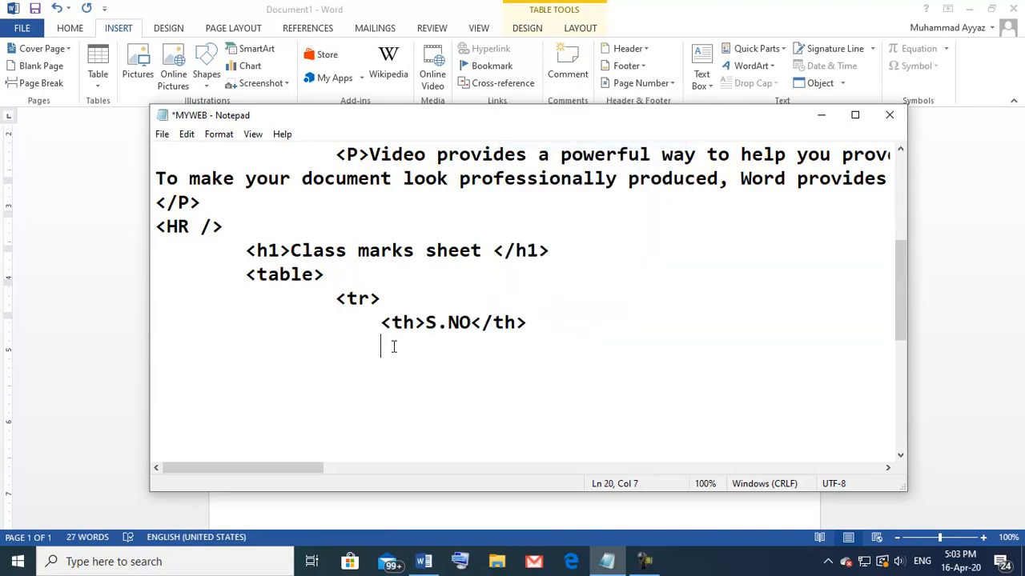
pyautogui.write('<th>S.NO</th>')
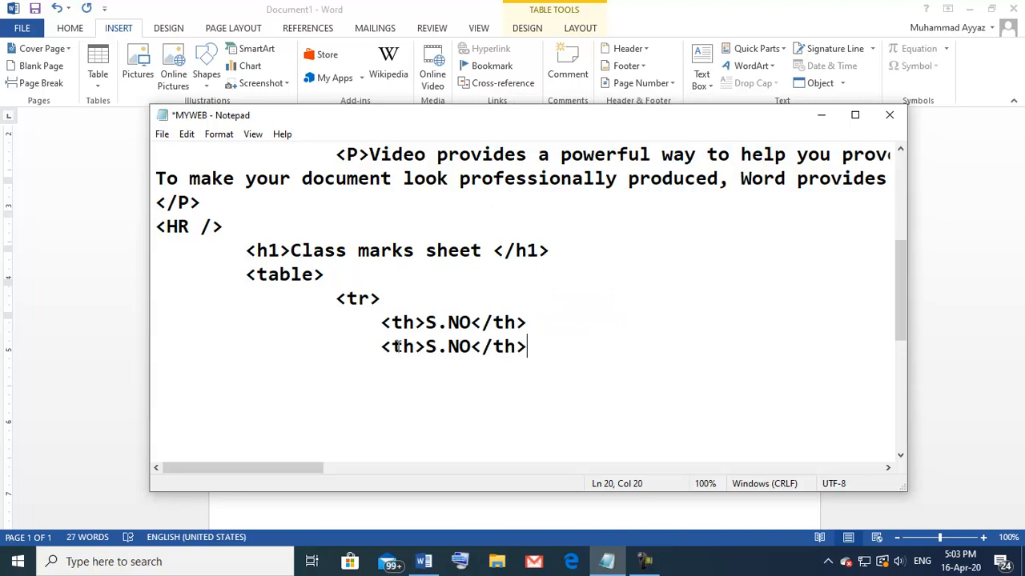
pyautogui.press('enter')
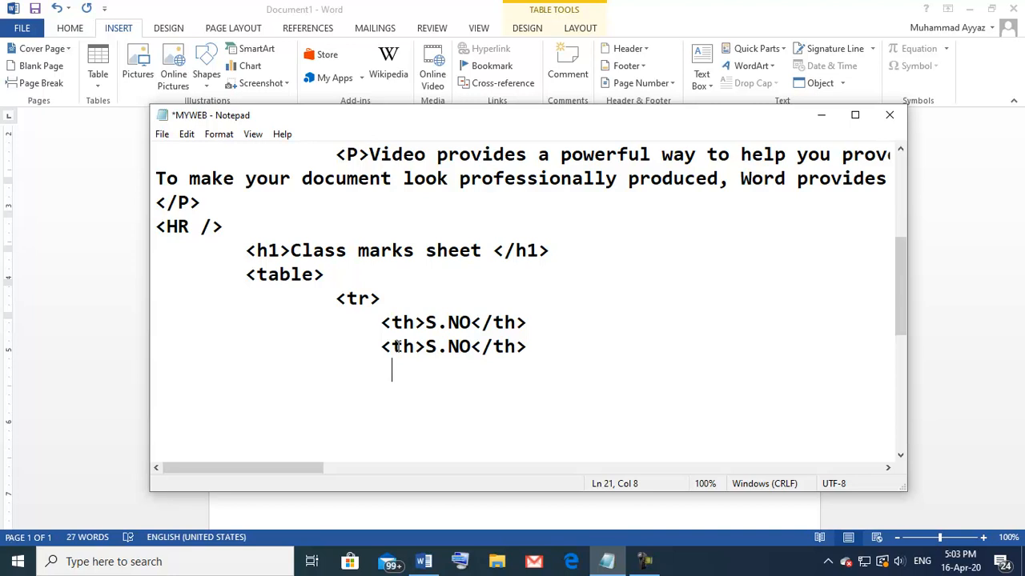
pyautogui.write('<th>S.NO</th>')
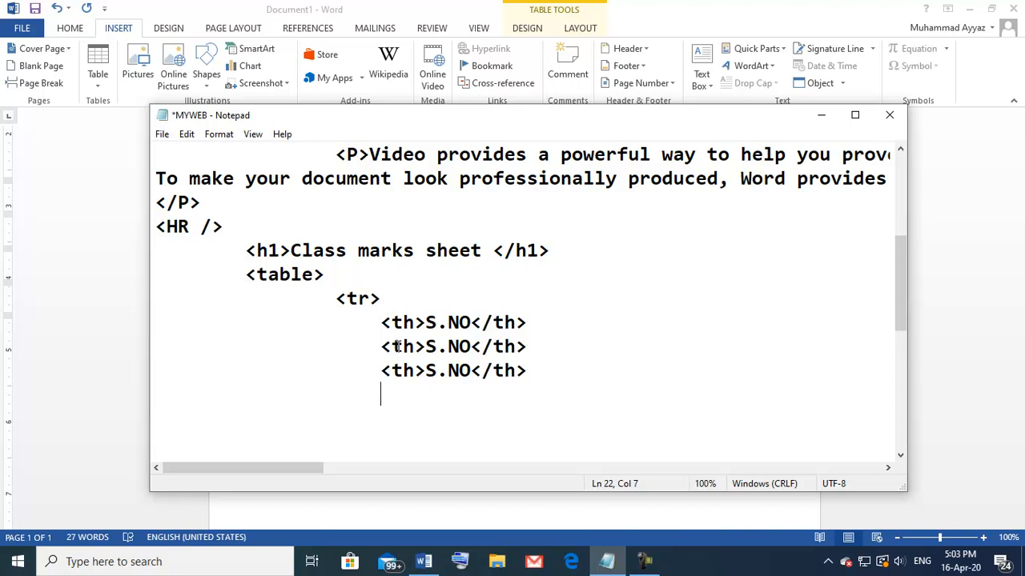
pyautogui.write('<th>S.NO</th>')
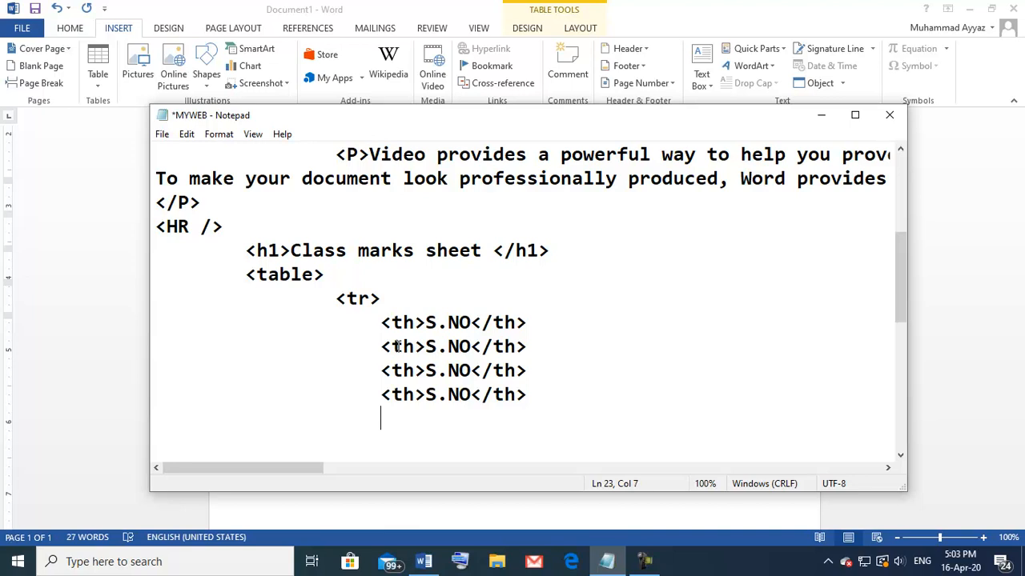
pyautogui.write('<th>S.NO</th>')
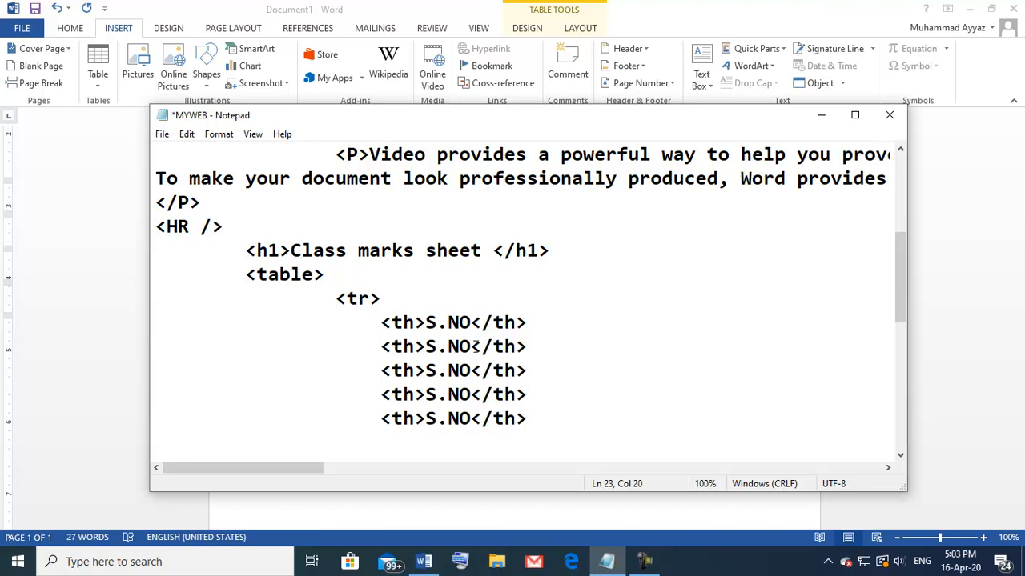
# Replace the repeated S.NO headings with Name, Phy, ICT and Maths
pyautogui.doubleClick(448, 346)
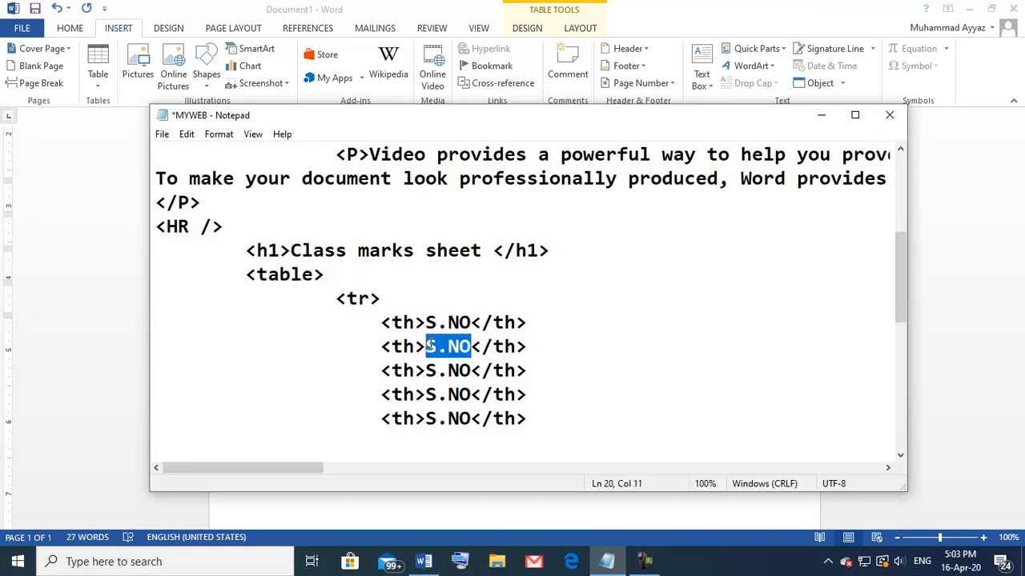
pyautogui.write('N')
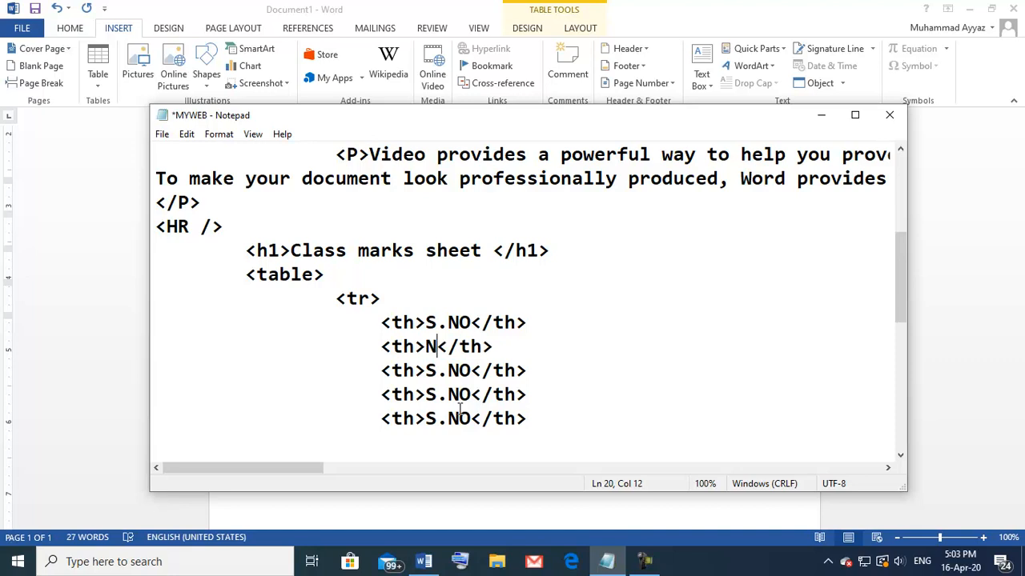
pyautogui.write('mae')
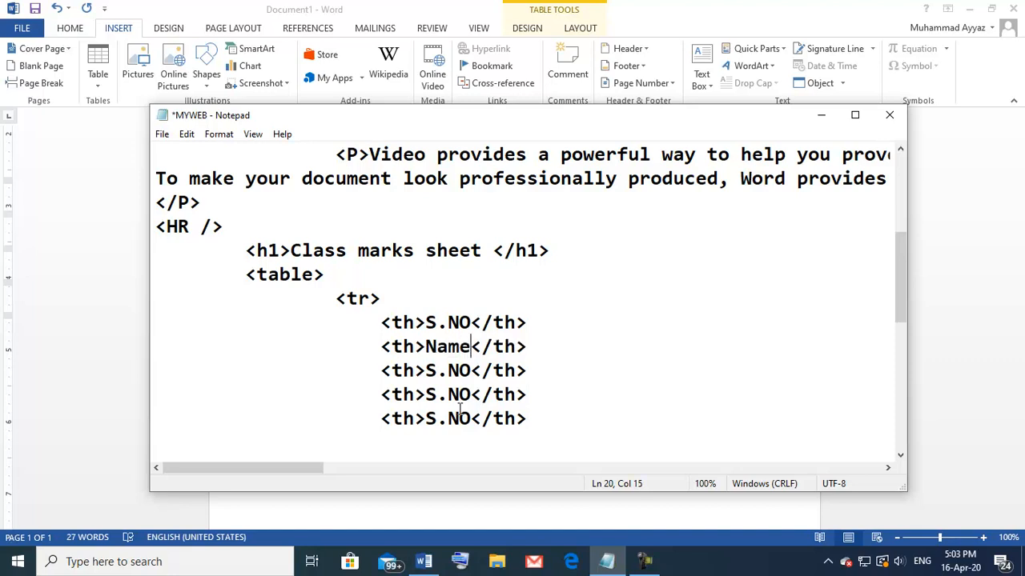
pyautogui.doubleClick(450, 370)
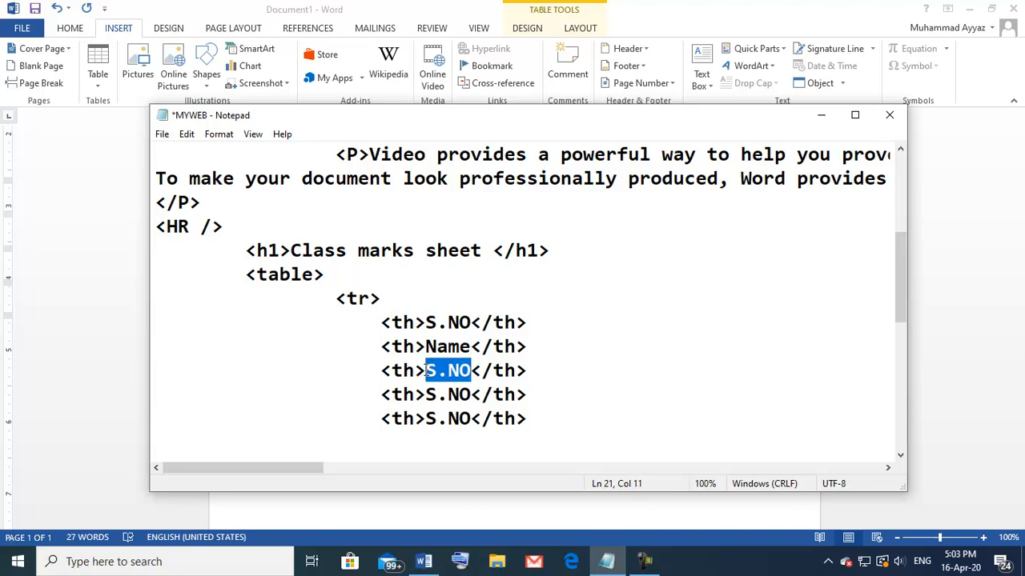
pyautogui.write('Phy')
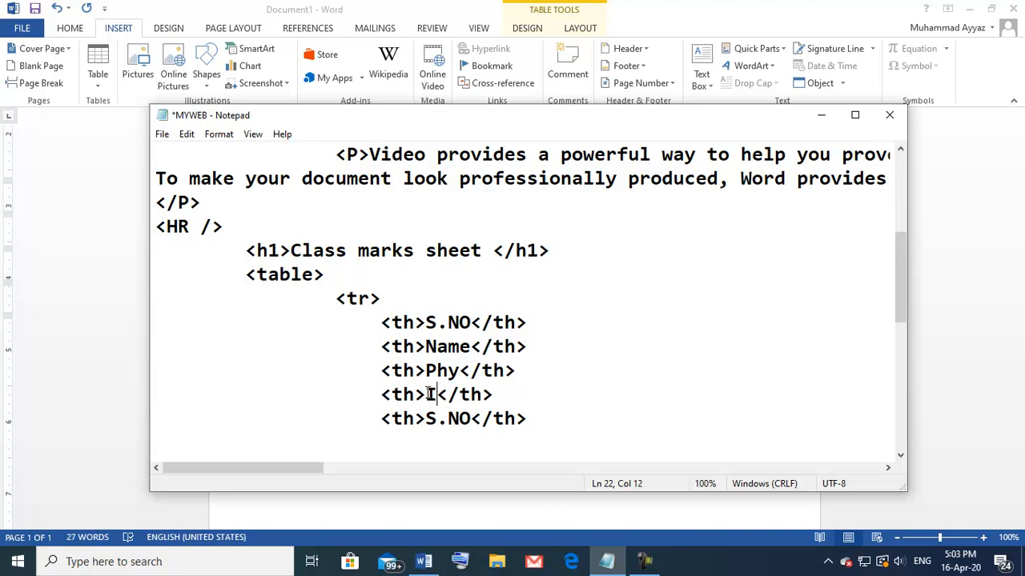
pyautogui.write('ICT')
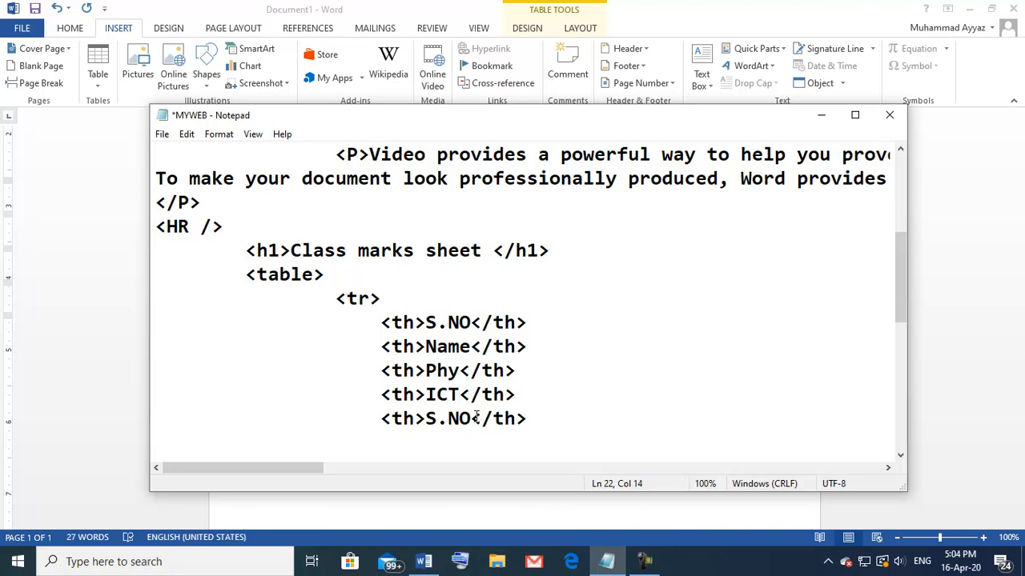
pyautogui.write('m')
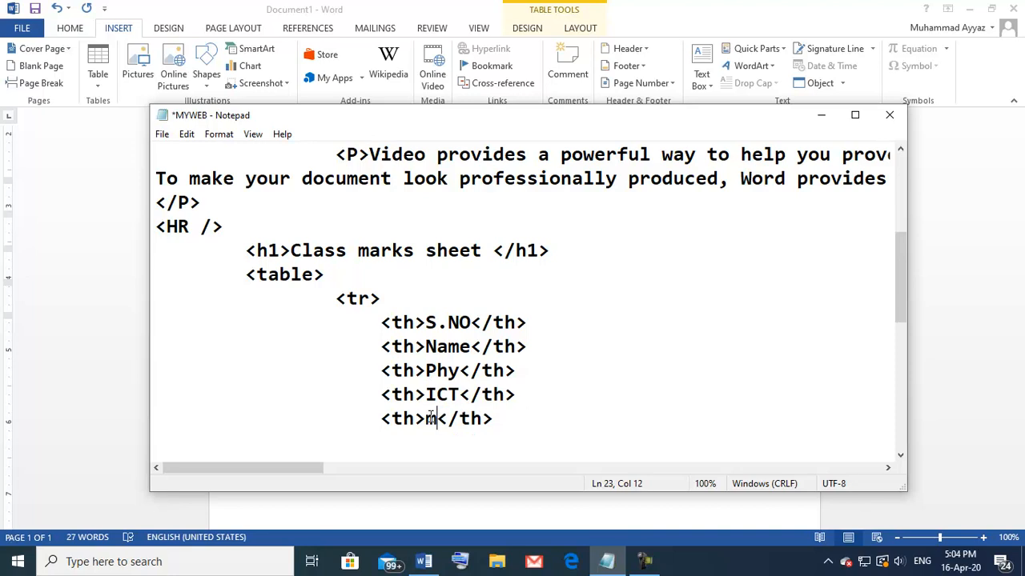
pyautogui.press('Backspace')
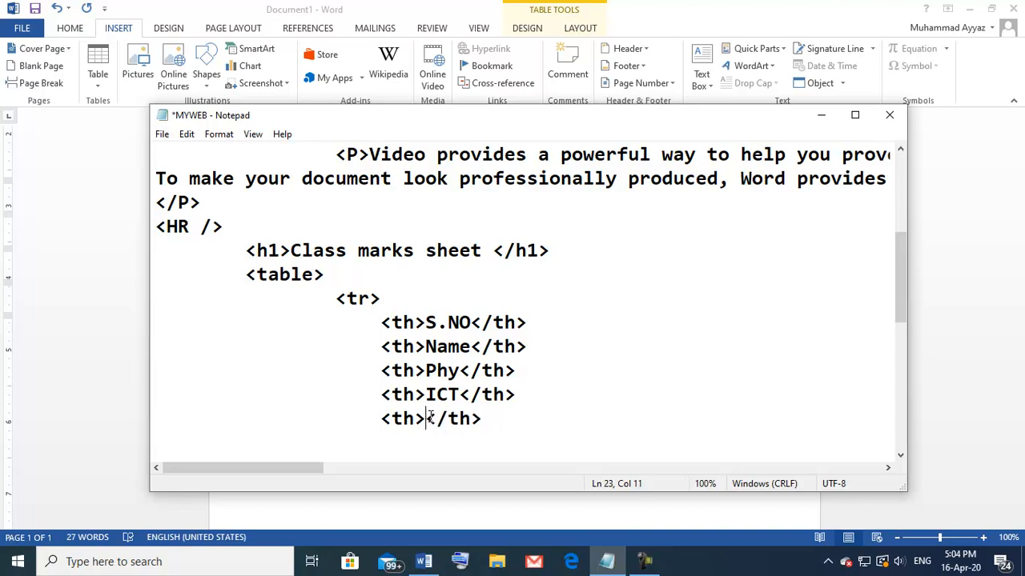
pyautogui.write('Maths')
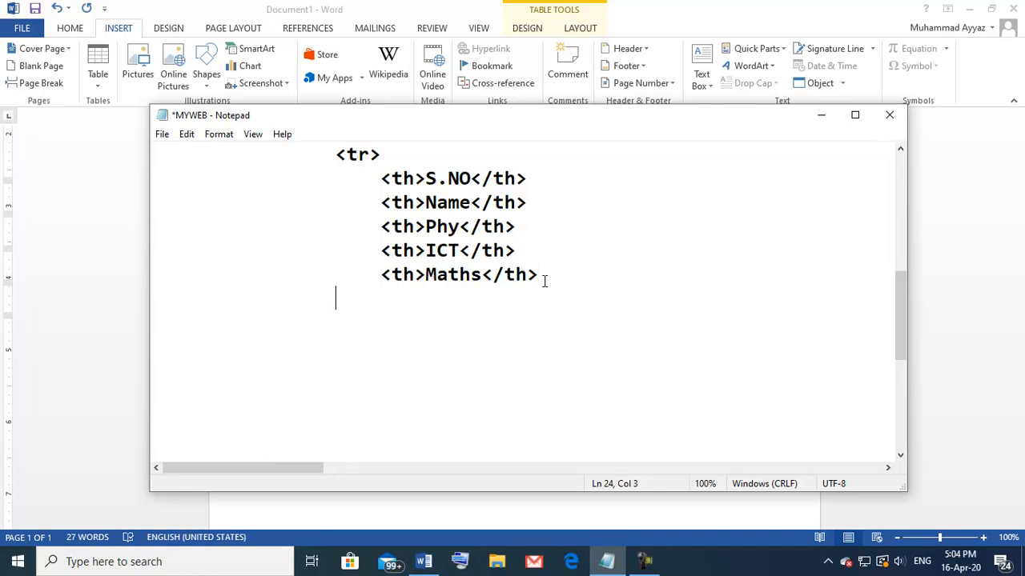
# Close the header row with </tr>
pyautogui.write('<')
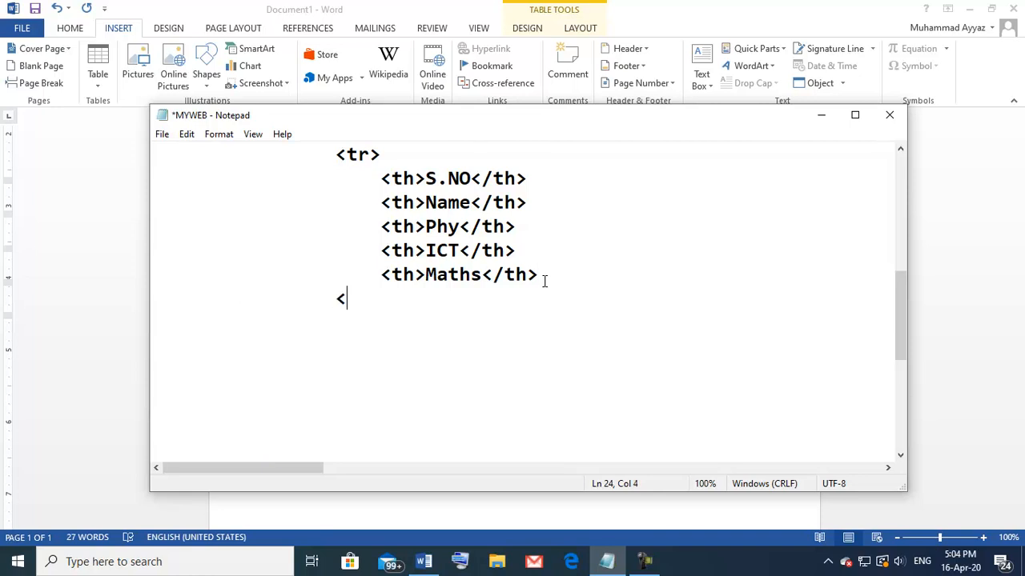
pyautogui.write('/tr')
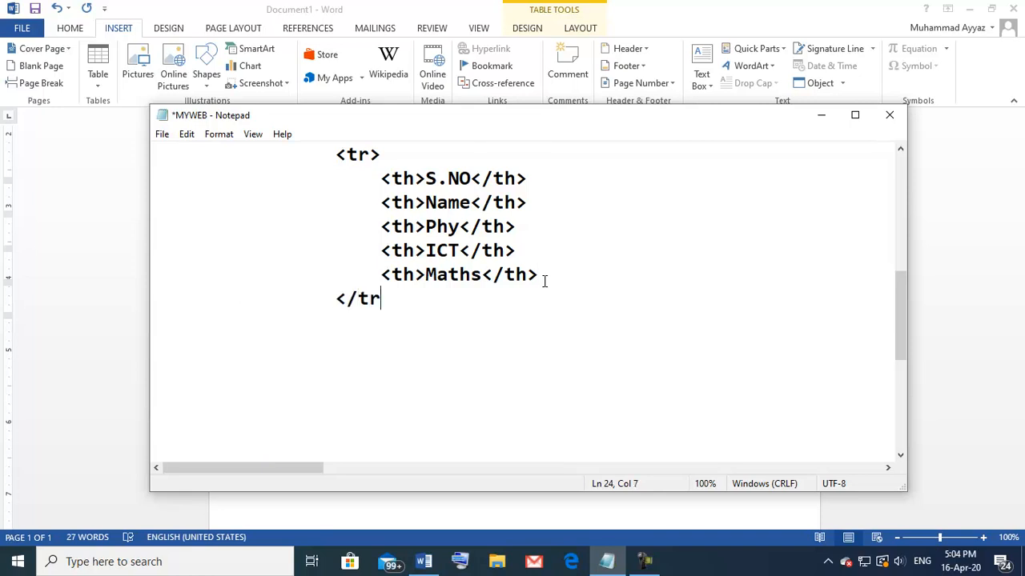
pyautogui.write('>')
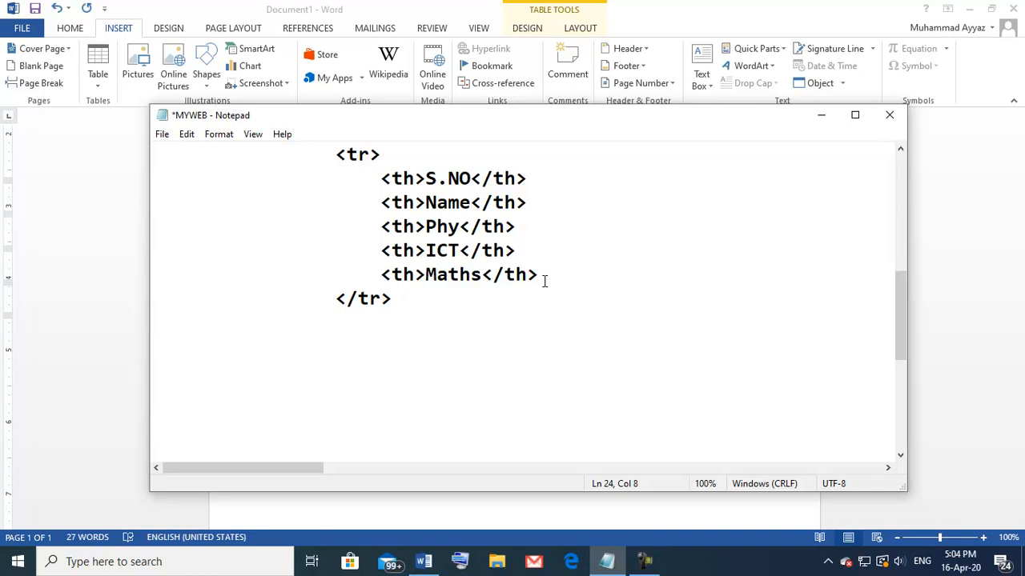
# Paste the header row below and change its th tags to td
pyautogui.press('enter')
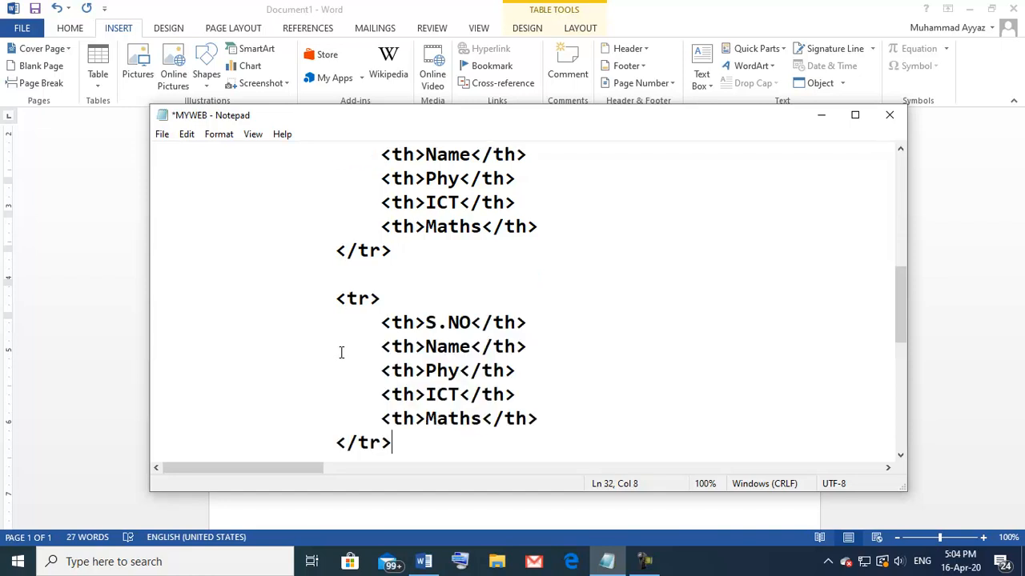
pyautogui.moveTo(464, 338)
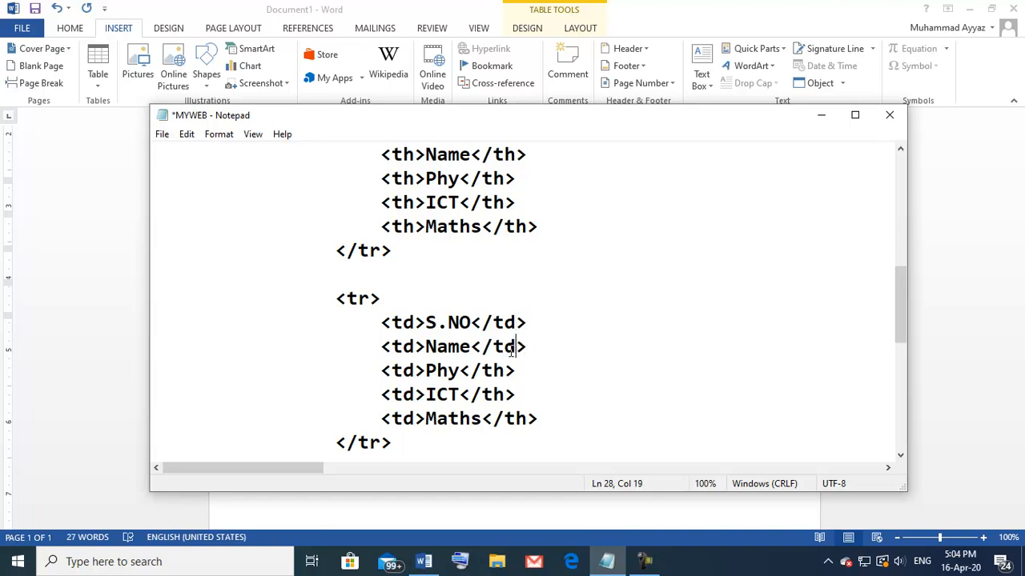
pyautogui.click(503, 370)
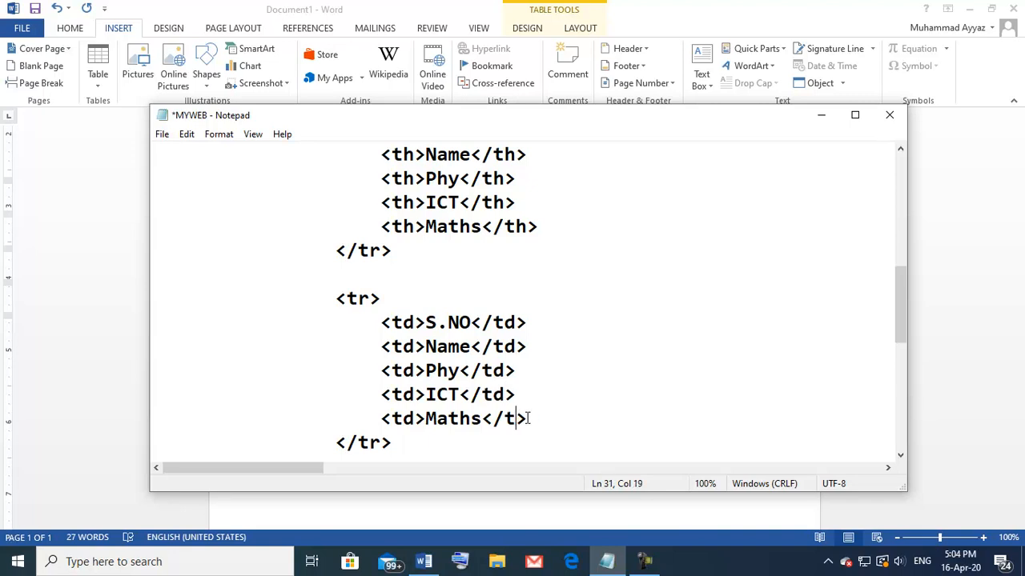
pyautogui.write('d')
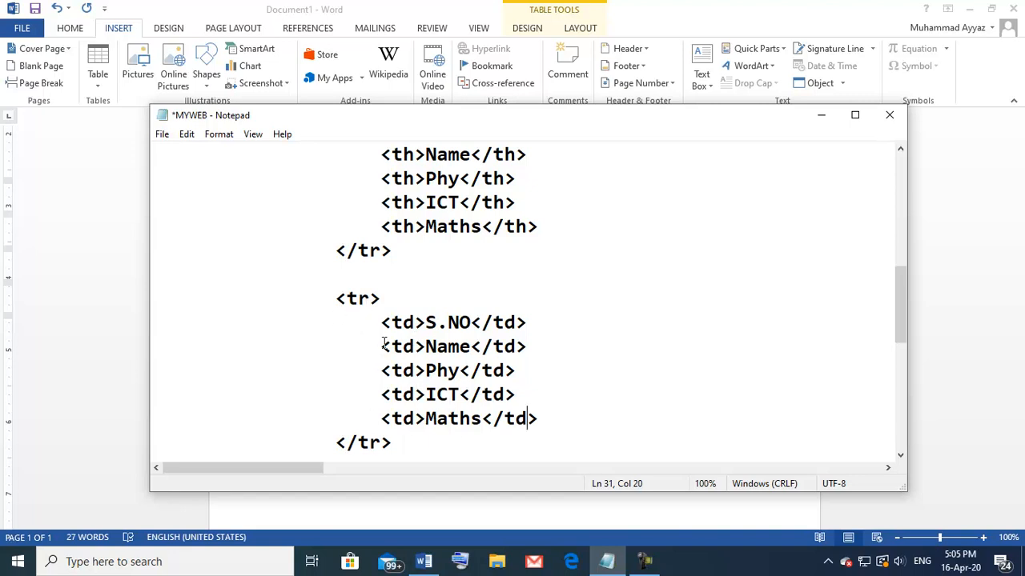
# Overwrite the td placeholders with 1, Ahmed, 40, 45 and 35
pyautogui.doubleClick(440, 322)
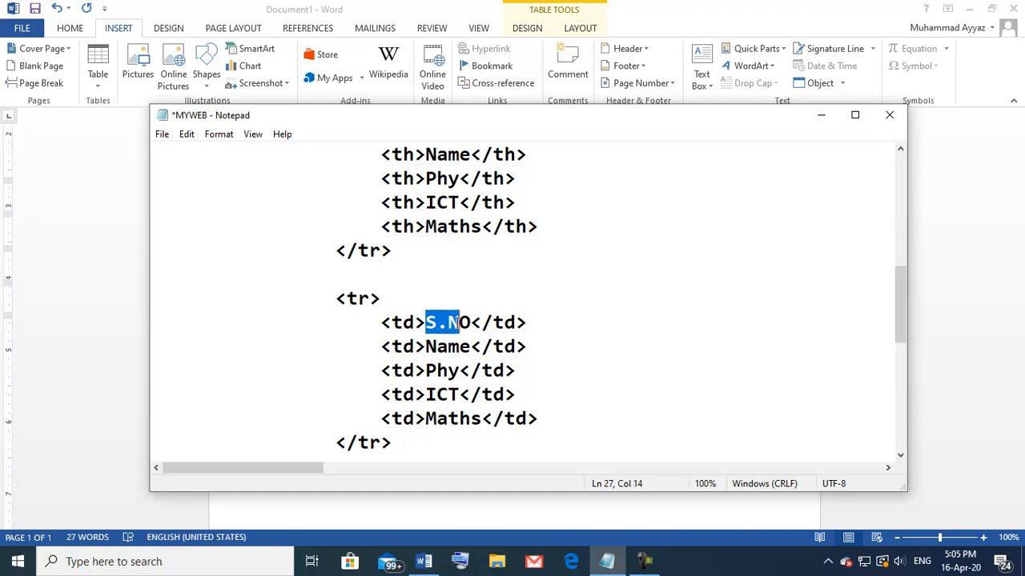
pyautogui.write('1')
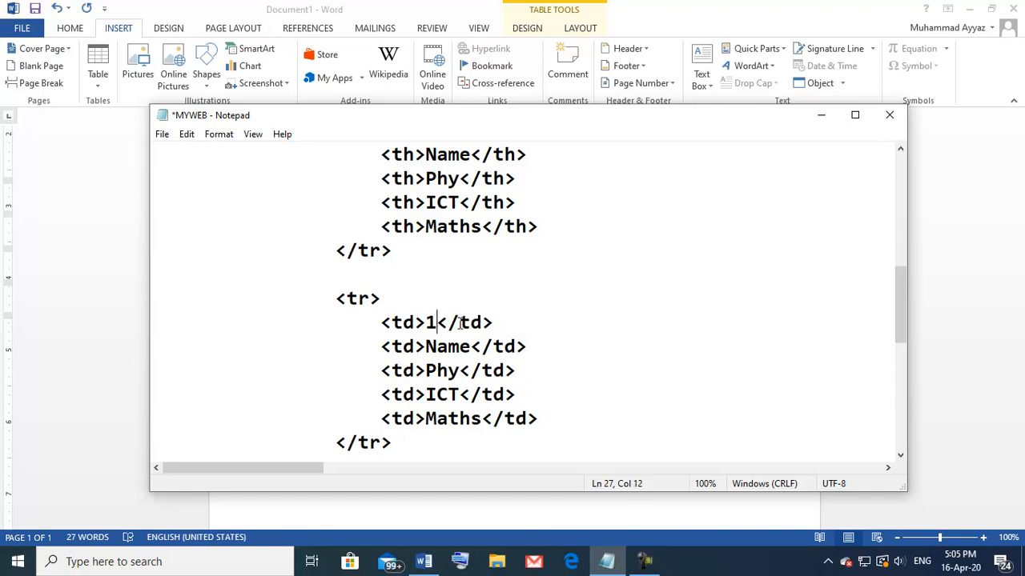
pyautogui.doubleClick(448, 346)
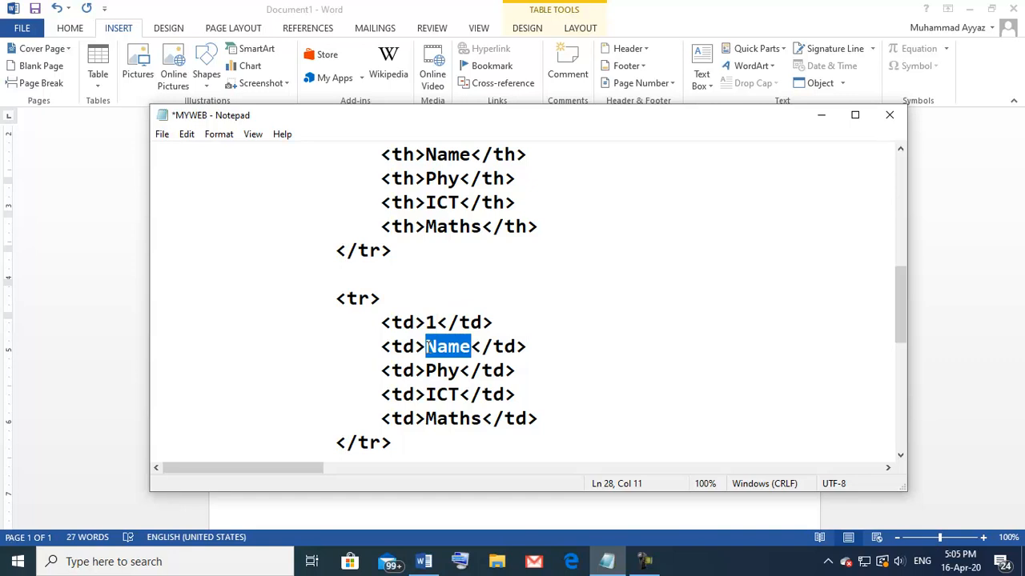
pyautogui.write('Ahem')
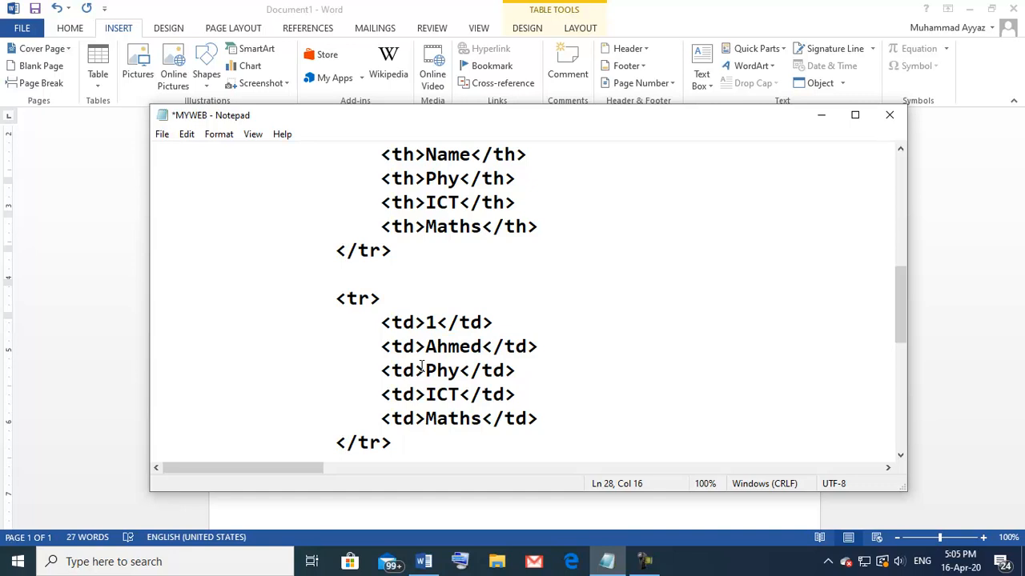
pyautogui.doubleClick(441, 370)
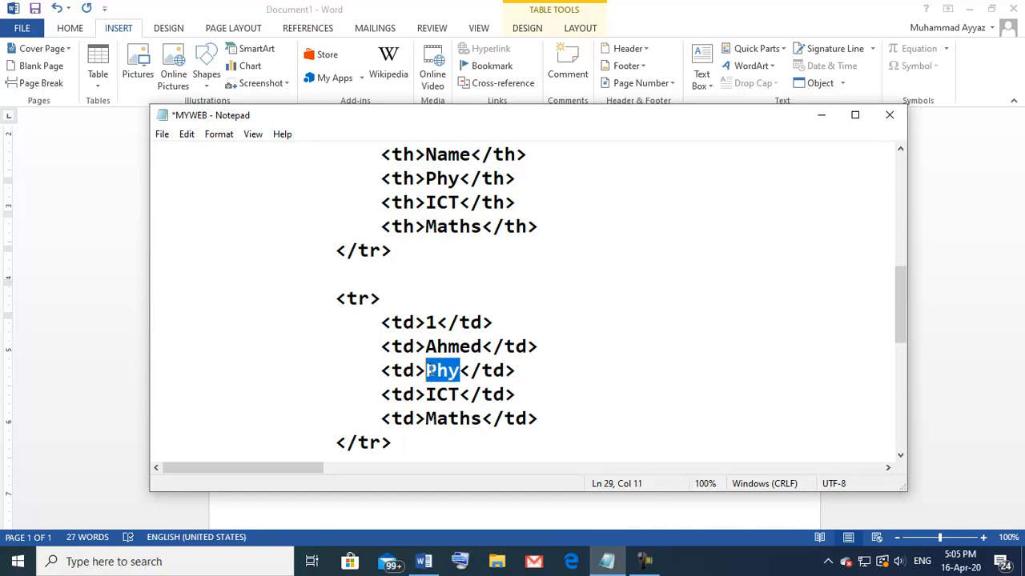
pyautogui.write('40')
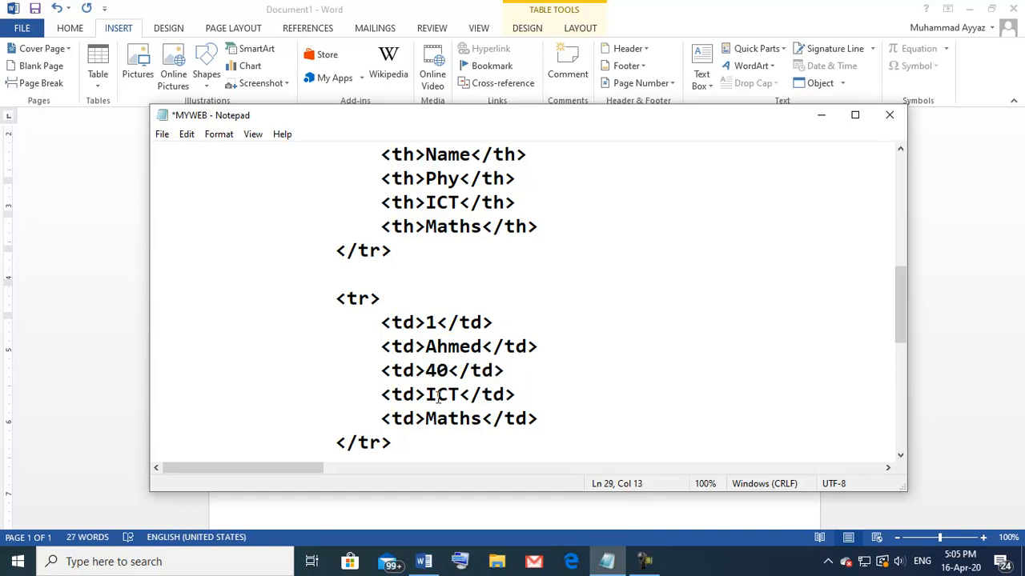
pyautogui.doubleClick(441, 394)
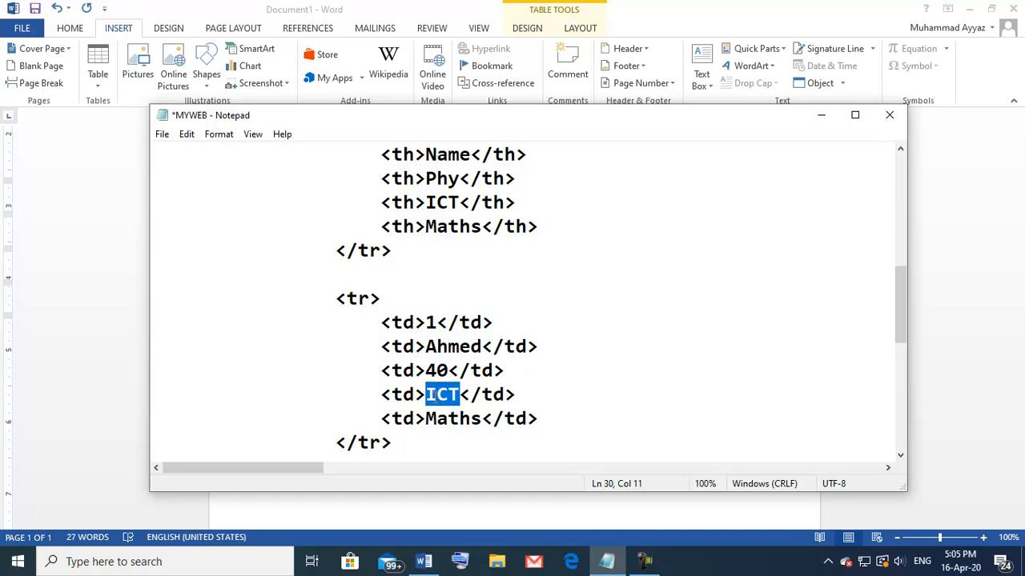
pyautogui.write('45')
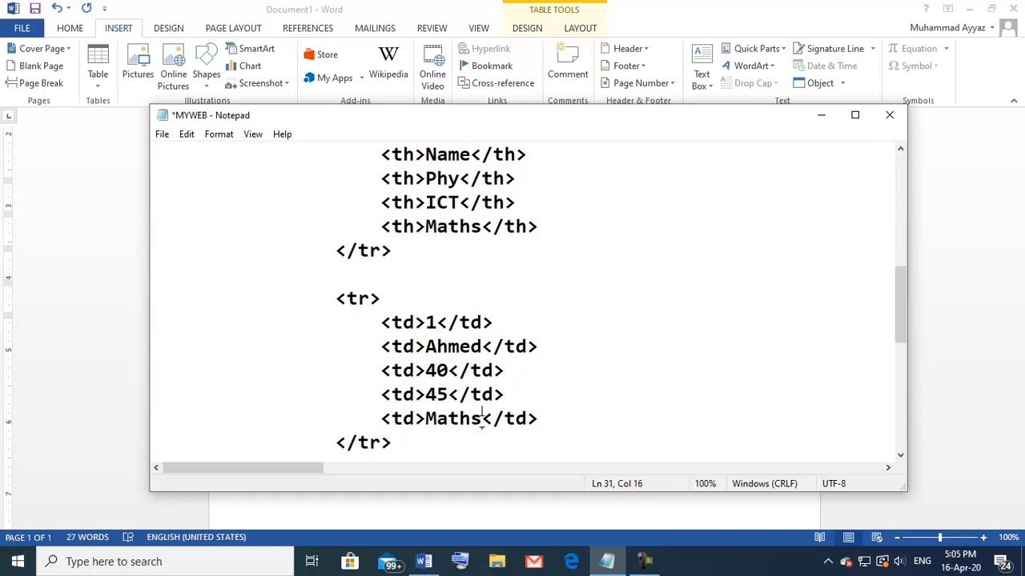
pyautogui.doubleClick(453, 418)
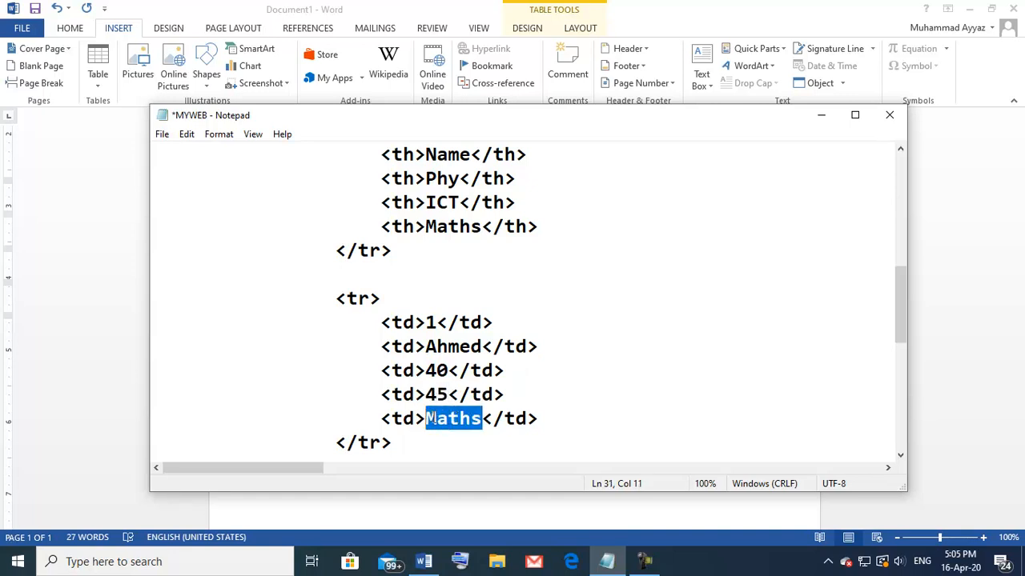
pyautogui.write('35')
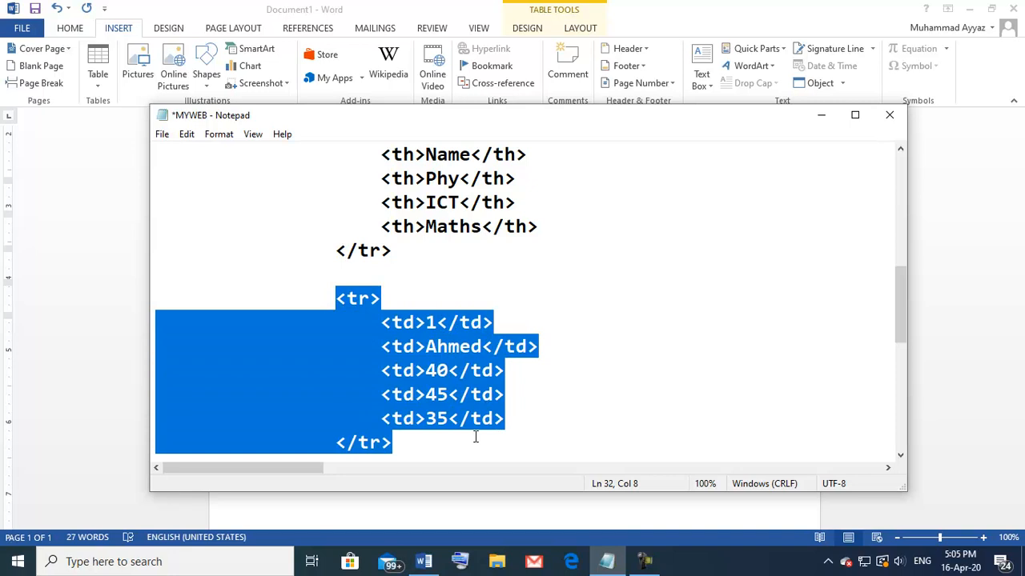
# Overwrite the pasted row's cells with 2, Ali, 42, 40 and 30
pyautogui.scroll(-3)
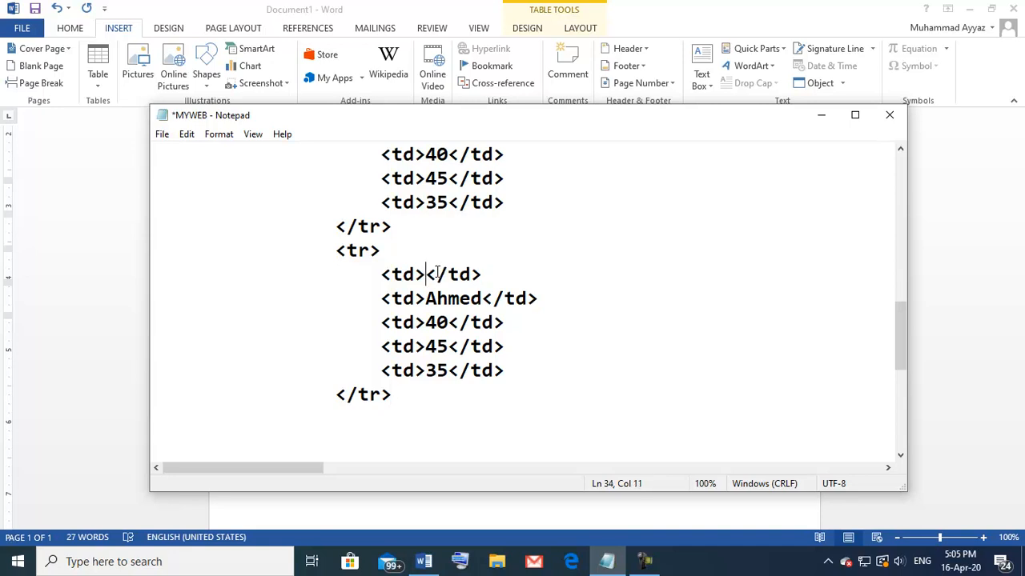
pyautogui.write('2')
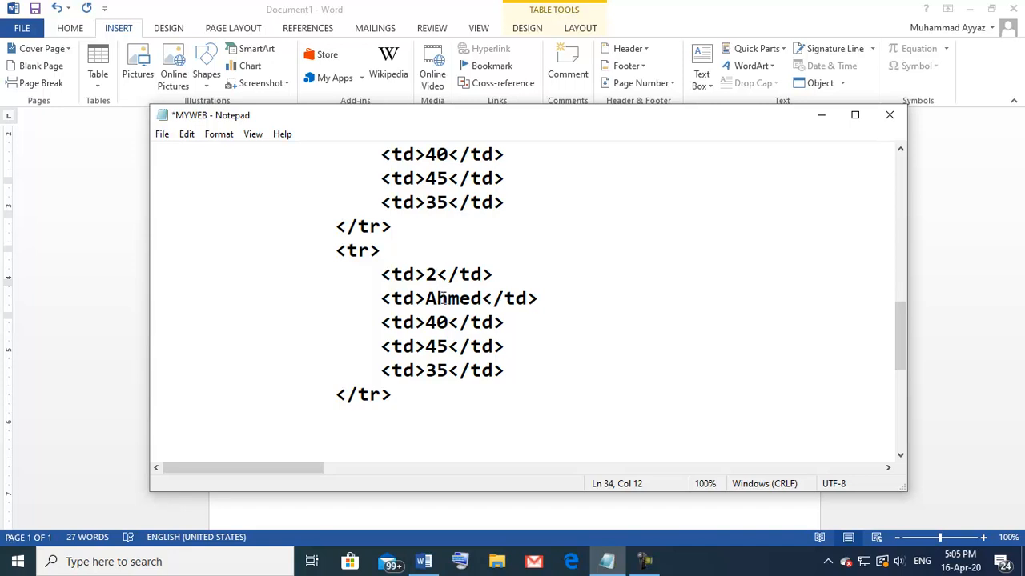
pyautogui.write('Ali')
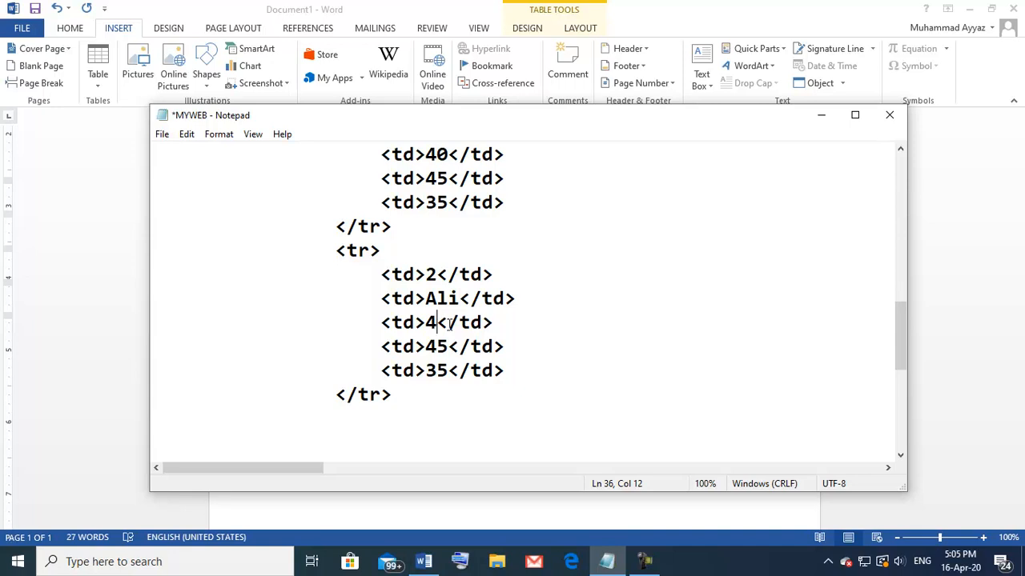
pyautogui.write('2')
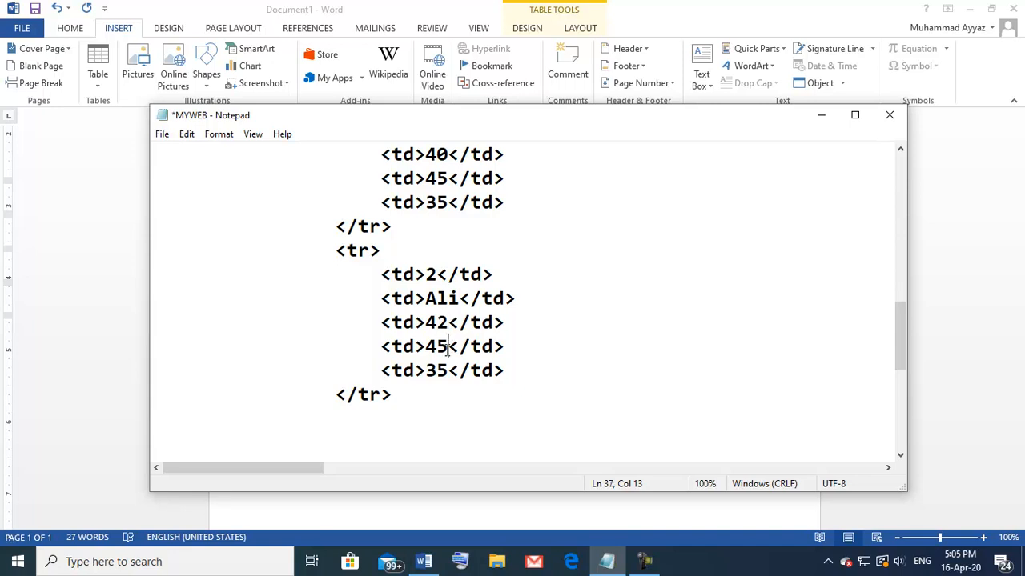
pyautogui.write('40')
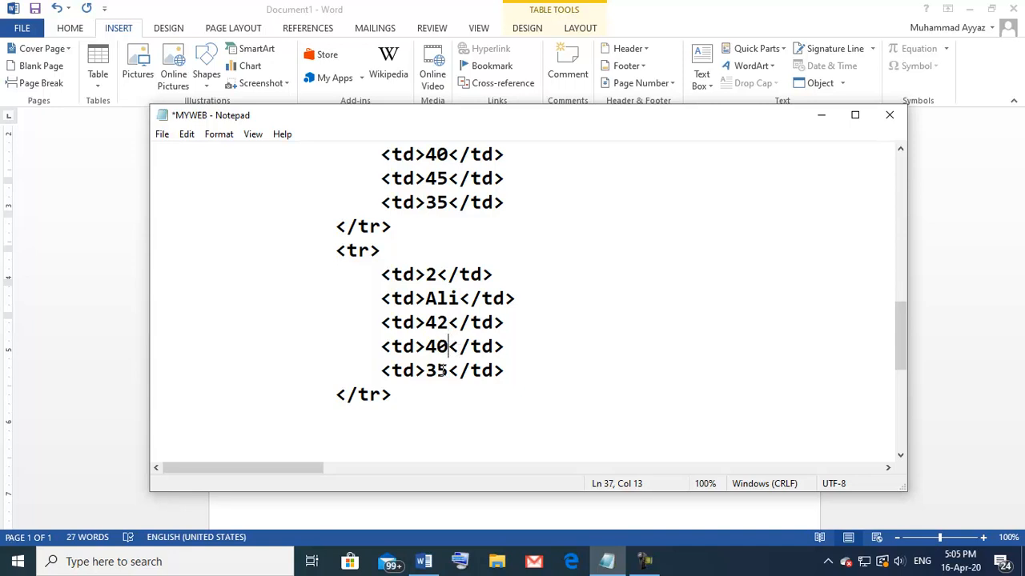
pyautogui.write('30')
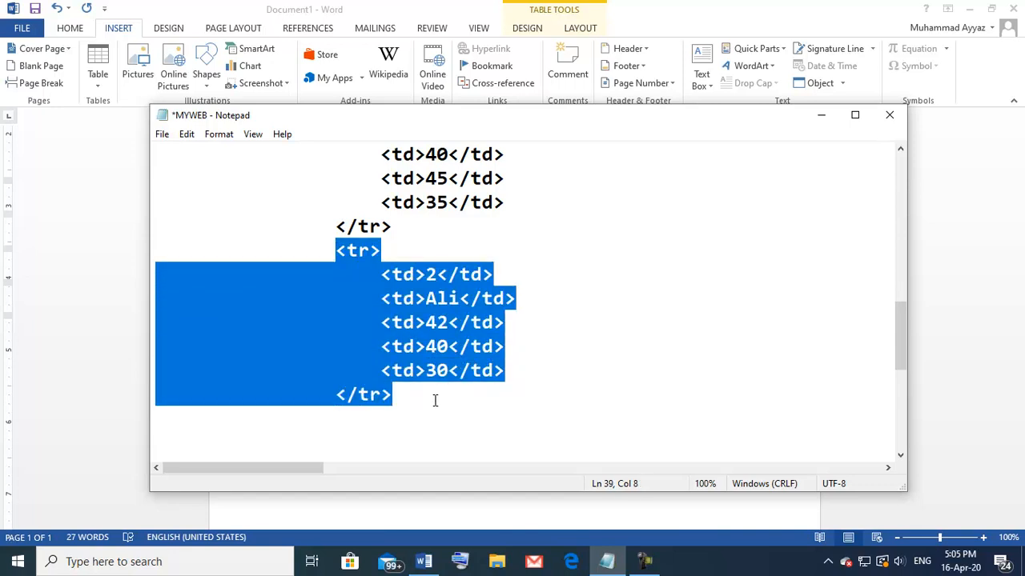
# Fill the third student row with 3, Zainab, 45, 46 and 50
pyautogui.scroll(-3)
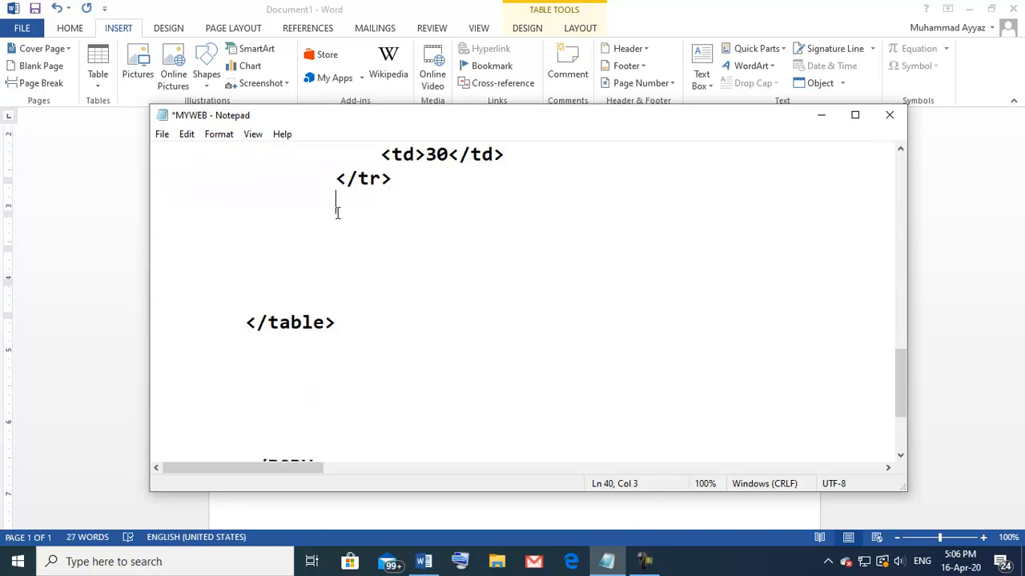
pyautogui.write('<tr>')
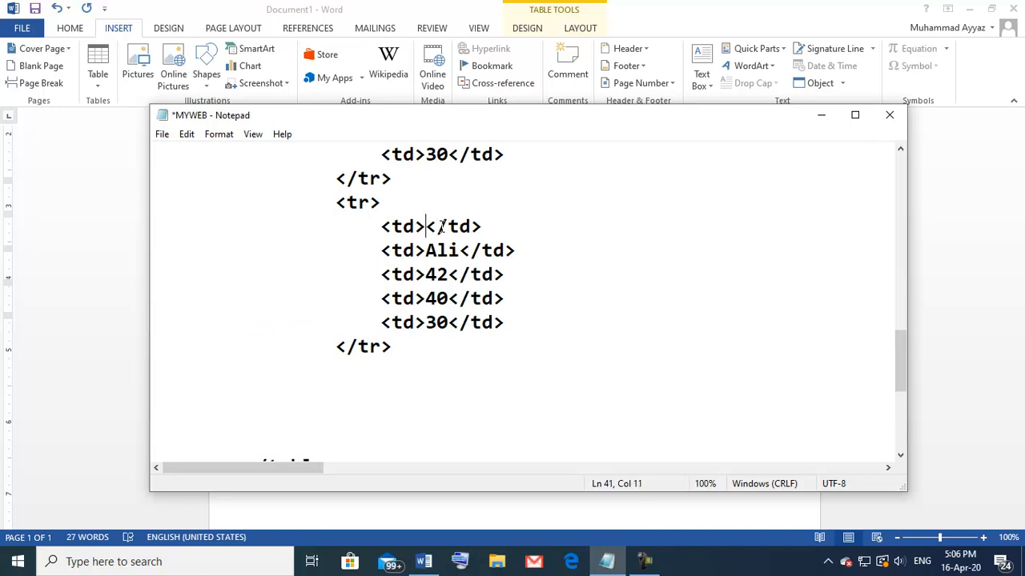
pyautogui.write('3')
pyautogui.click(448, 251)
pyautogui.write('Z')
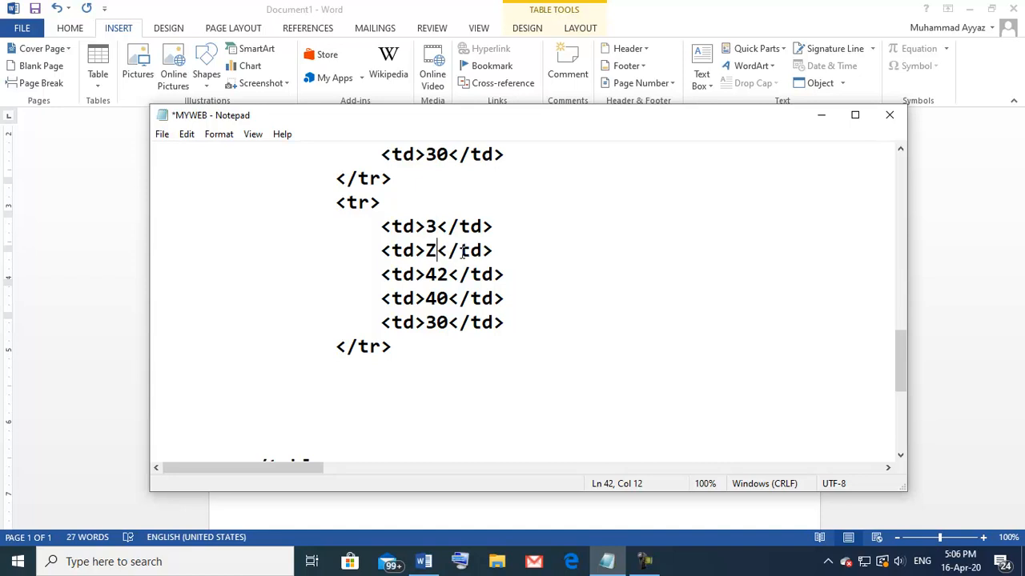
pyautogui.write('ainab')
pyautogui.click(442, 274)
pyautogui.write('5')
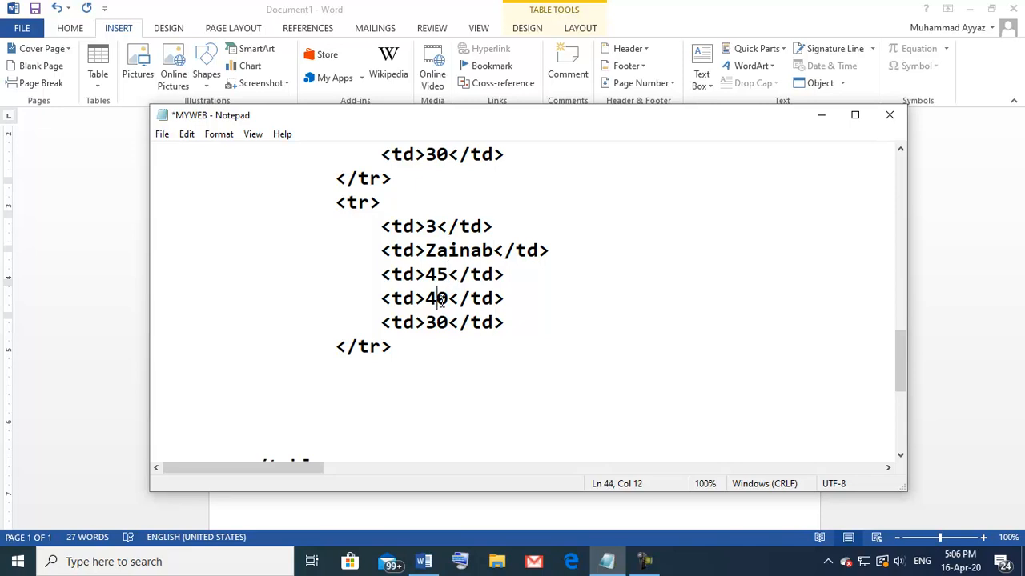
pyautogui.write('6')
pyautogui.click(443, 323)
pyautogui.write('5')
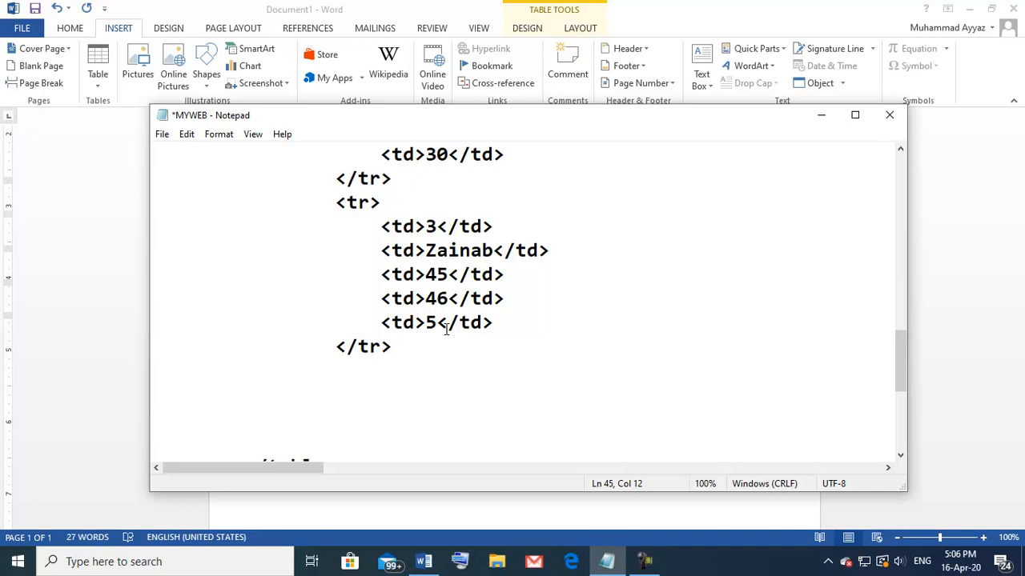
pyautogui.write('0')
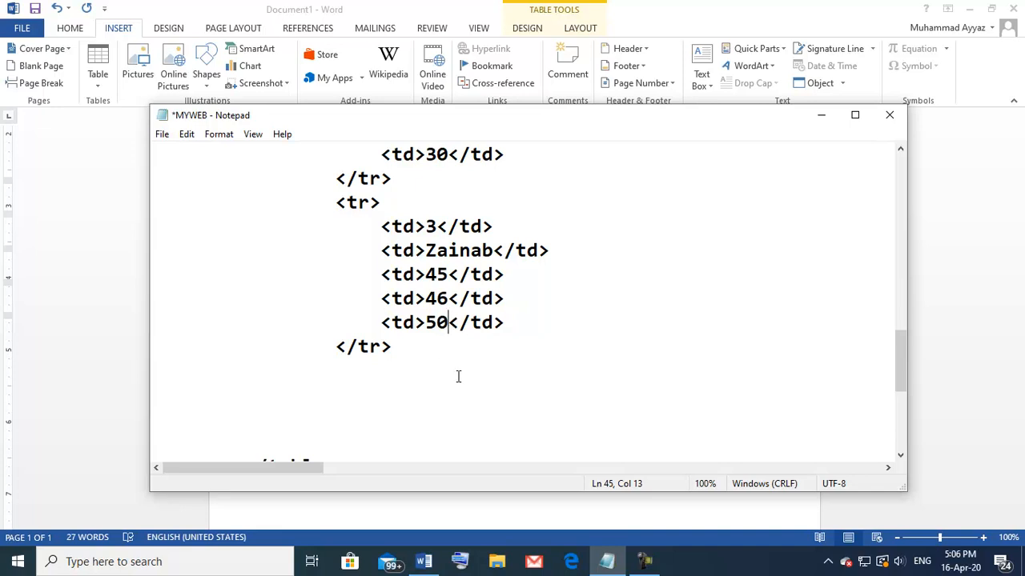
pyautogui.scroll(-3)
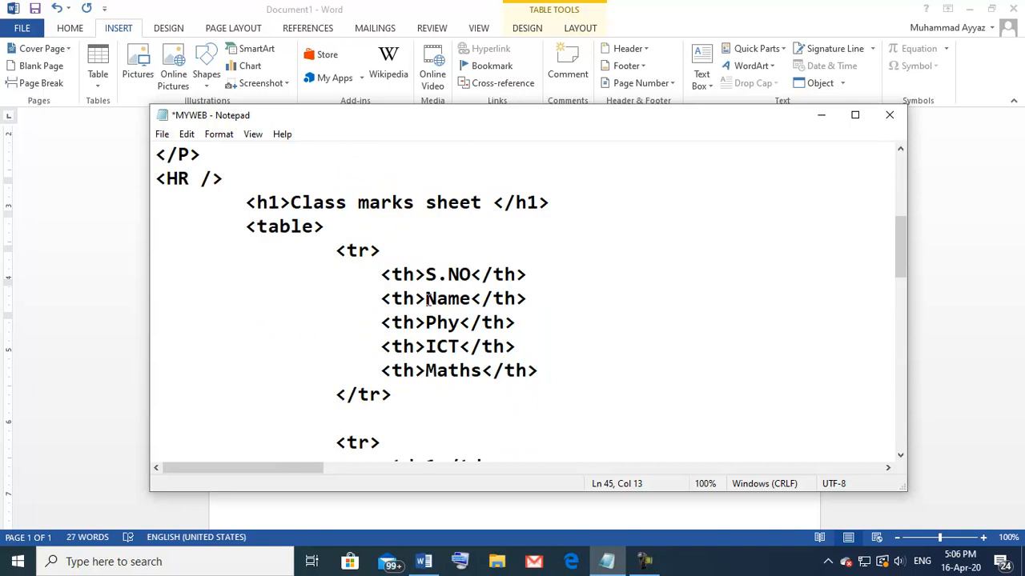
pyautogui.scroll(-3)
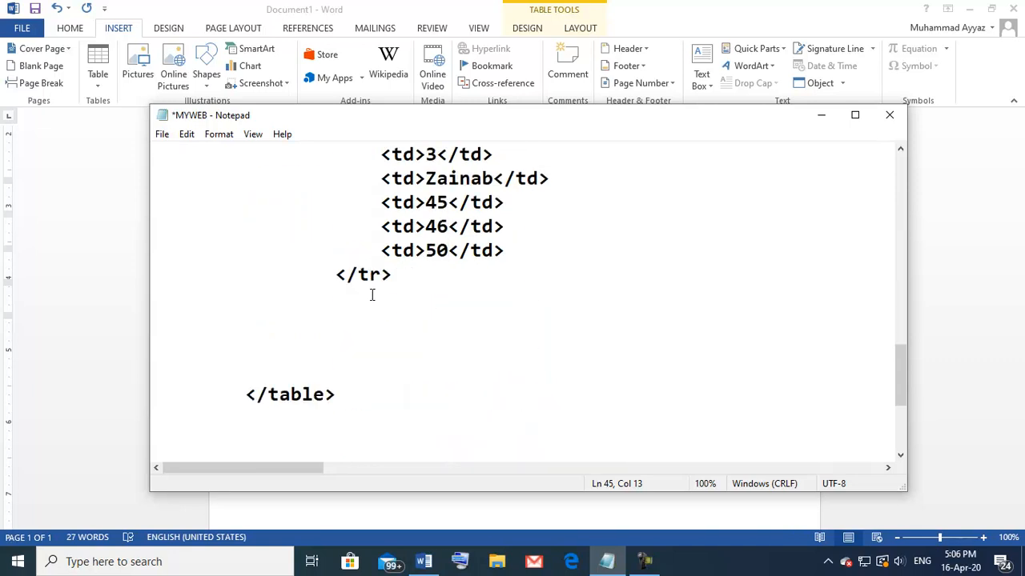
pyautogui.moveTo(330, 326)
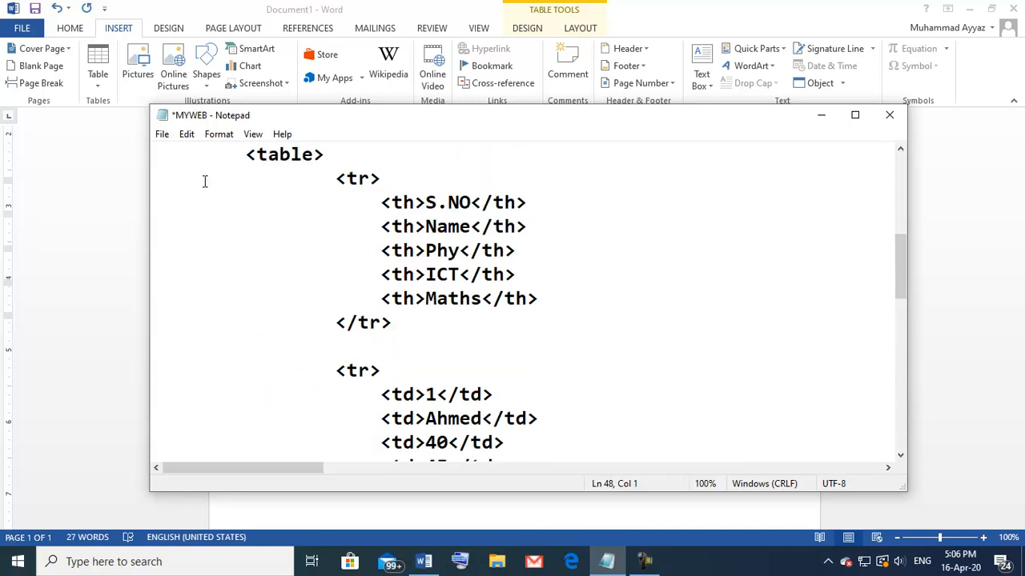
# Save MYWEB, then open it in Firefox from ICT practicals Recordings > HTML
pyautogui.click(161, 134)
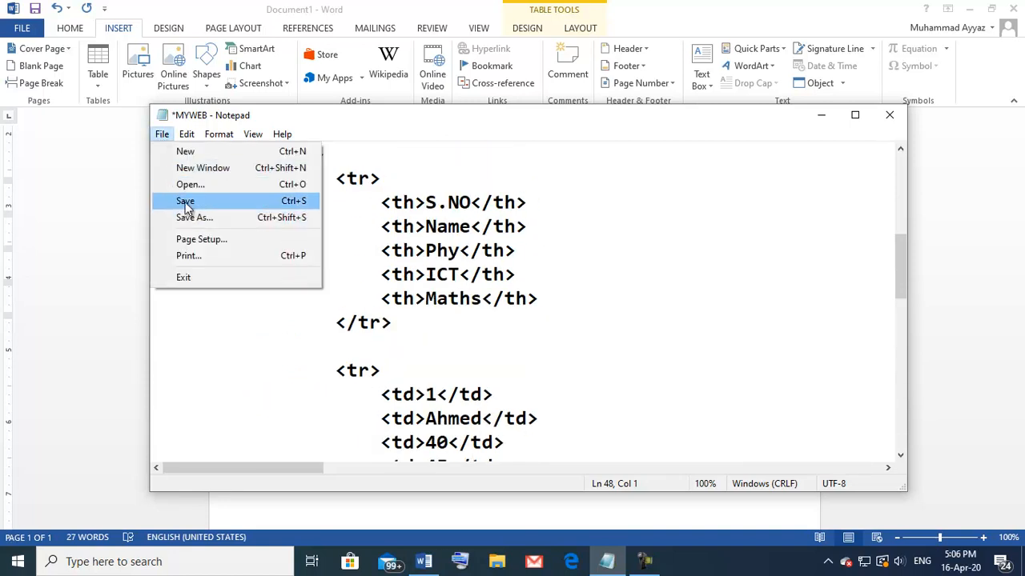
pyautogui.click(185, 201)
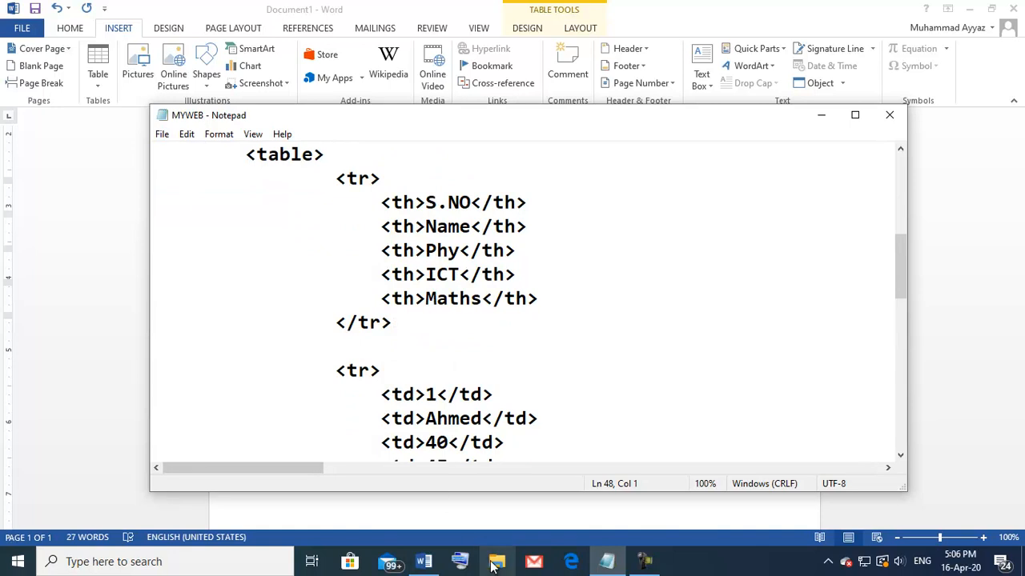
pyautogui.click(497, 561)
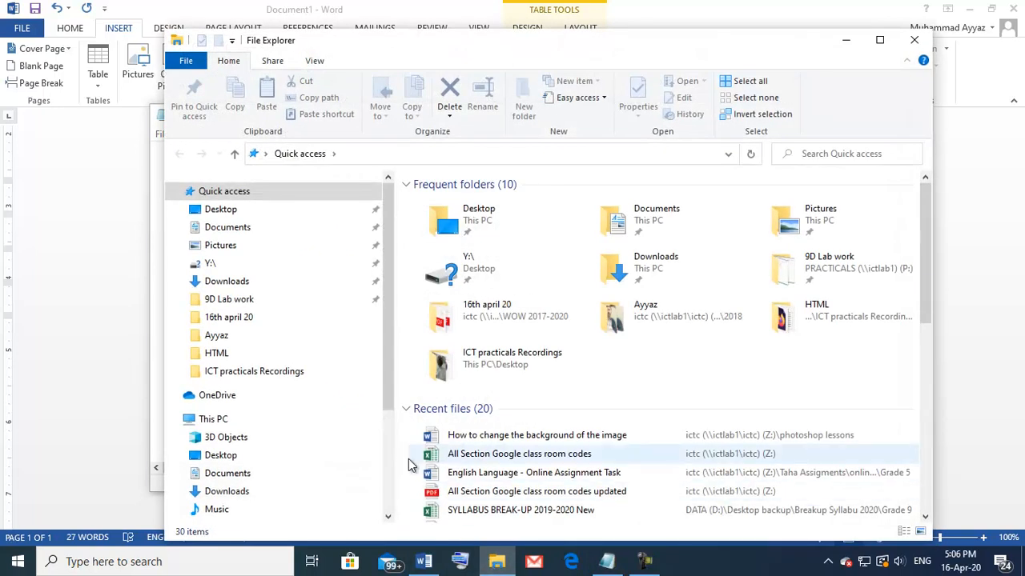
pyautogui.moveTo(511, 358)
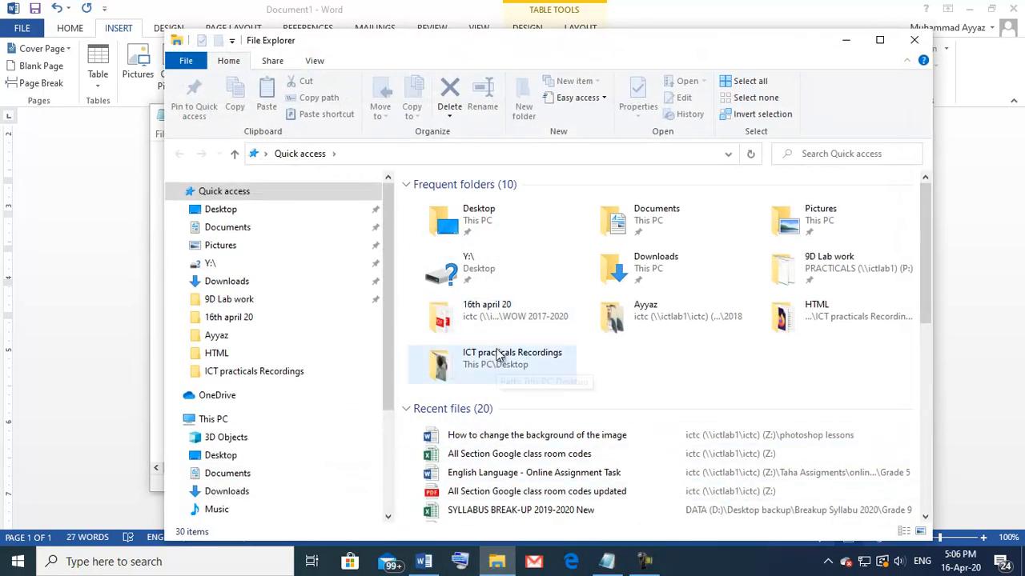
pyautogui.doubleClick(511, 358)
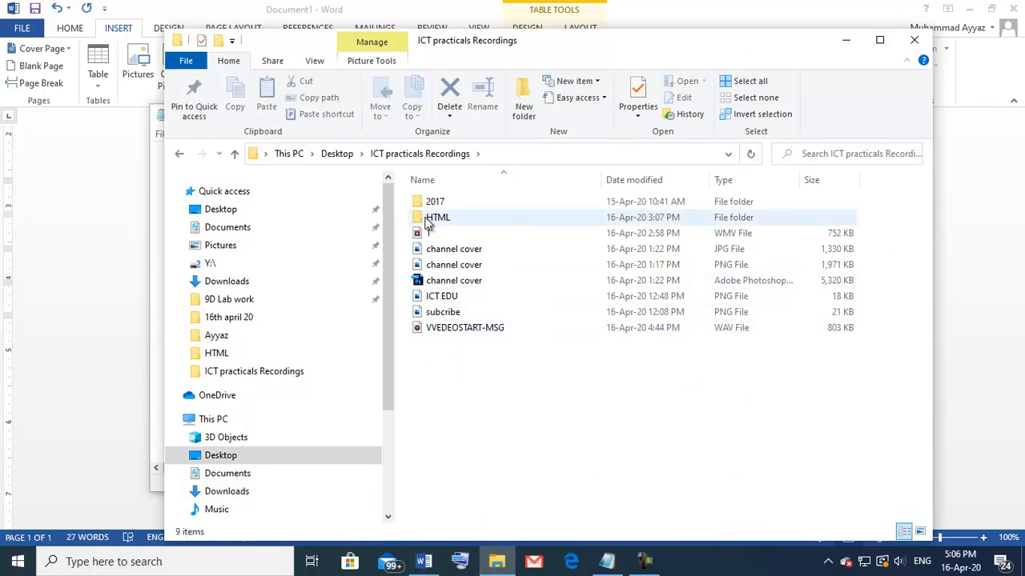
pyautogui.doubleClick(438, 217)
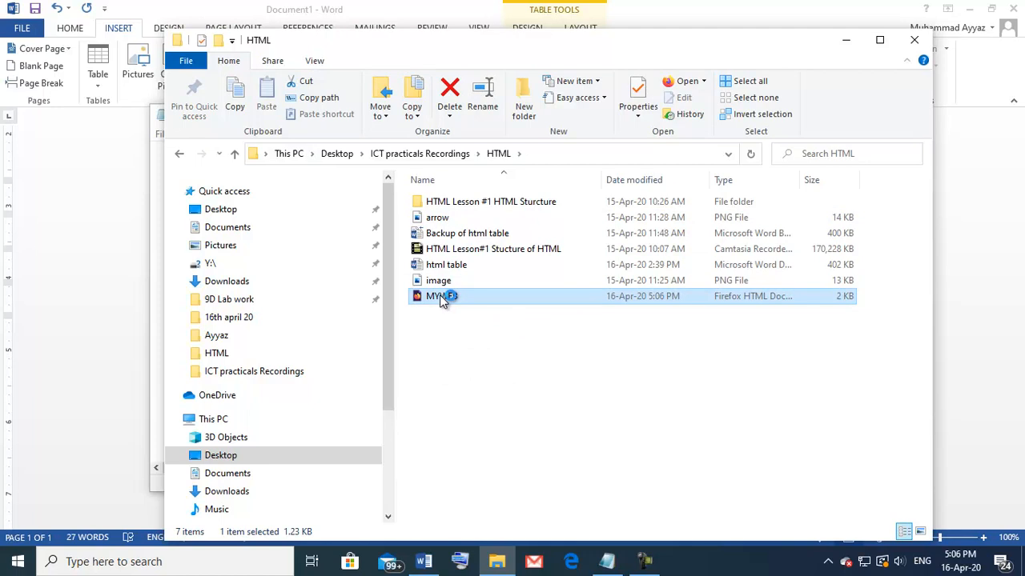
pyautogui.doubleClick(441, 296)
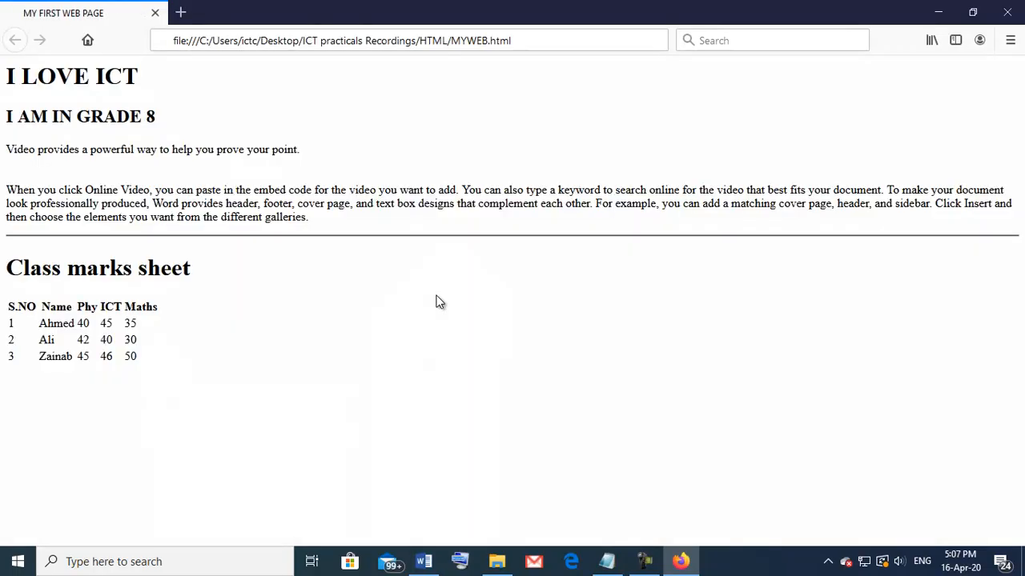
pyautogui.moveTo(240, 151)
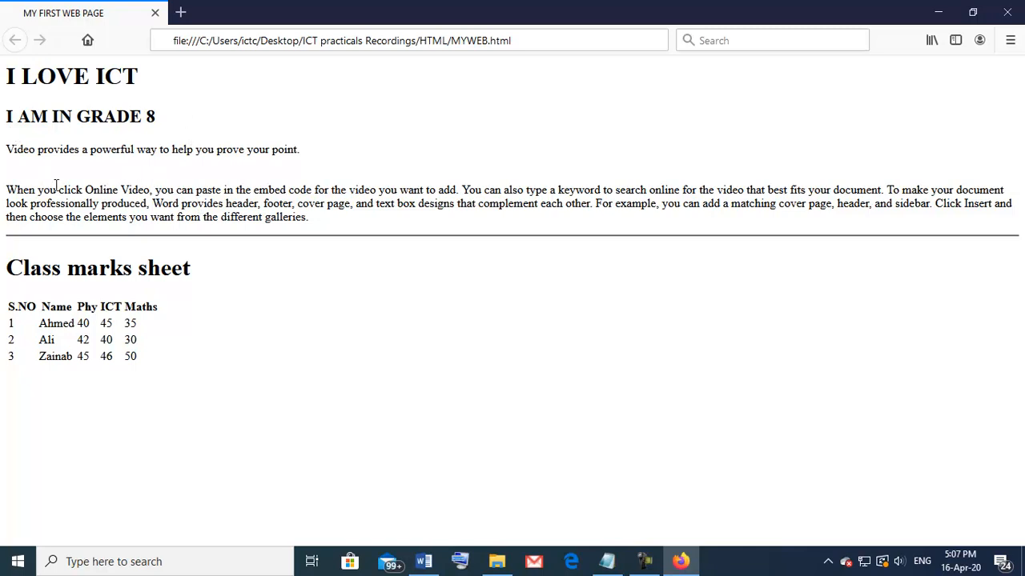
pyautogui.moveTo(181, 288)
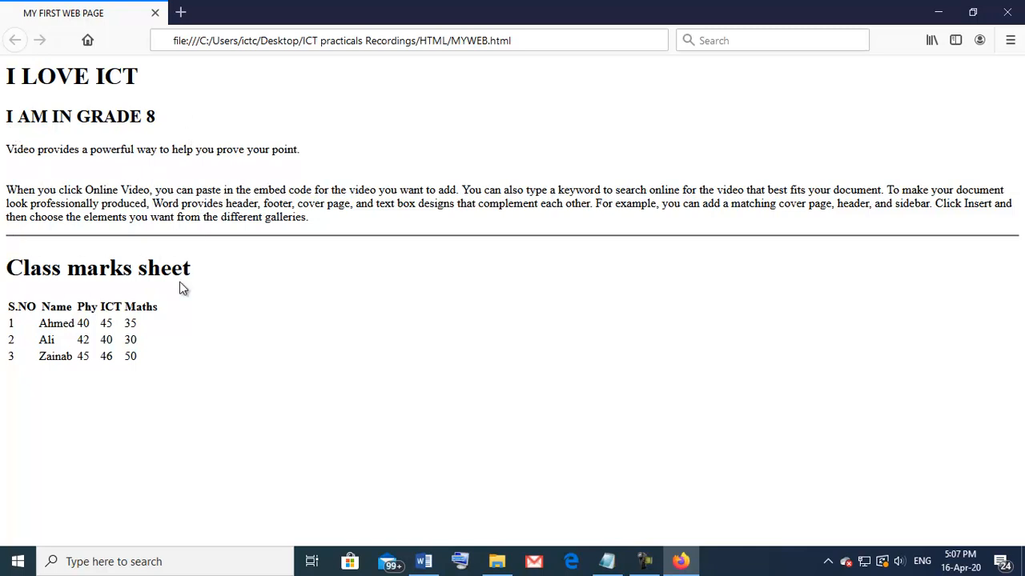
pyautogui.moveTo(192, 362)
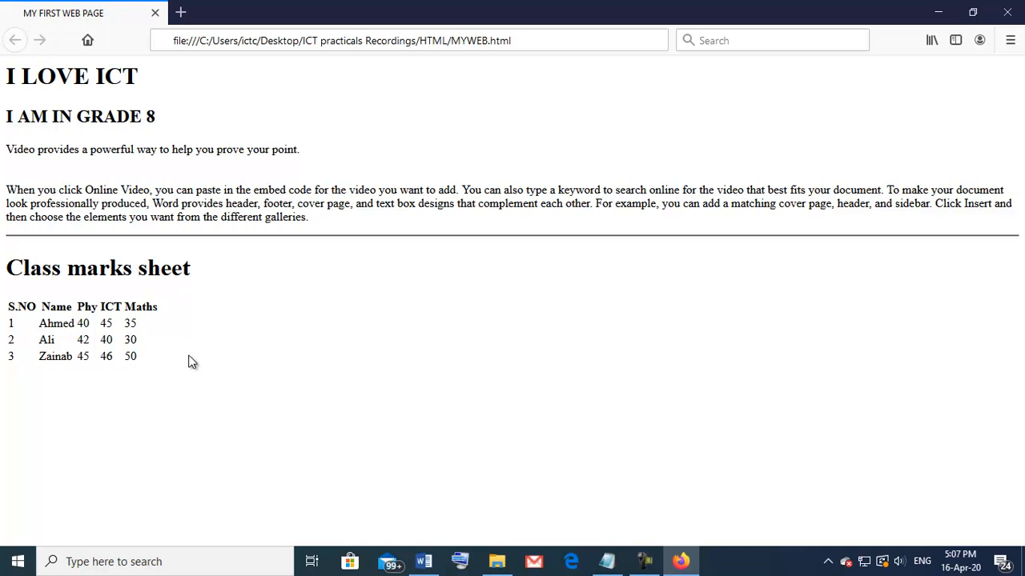
pyautogui.moveTo(131, 336)
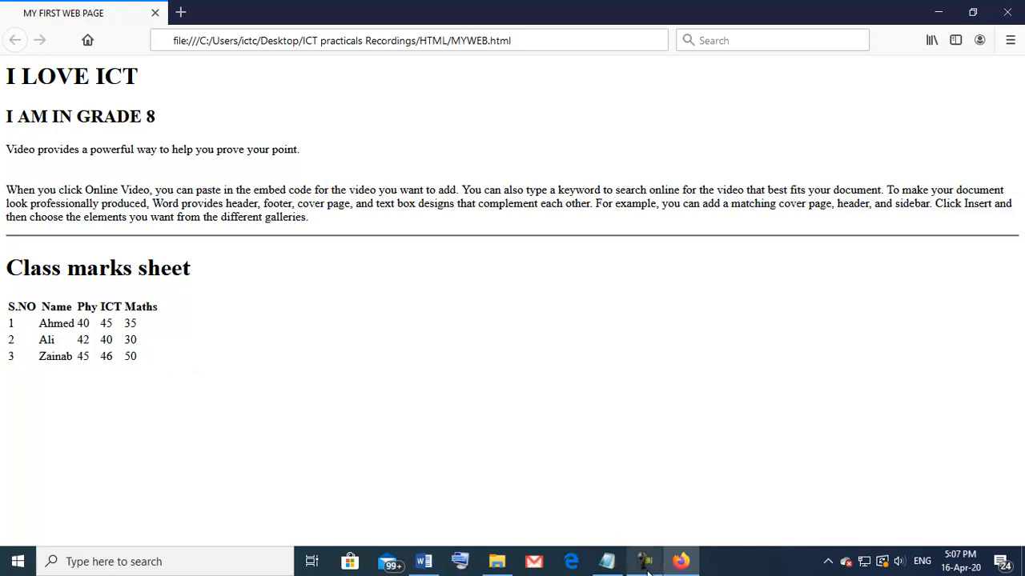
# Switch back to the MYWEB source in Notepad after viewing the marks table
pyautogui.click(644, 561)
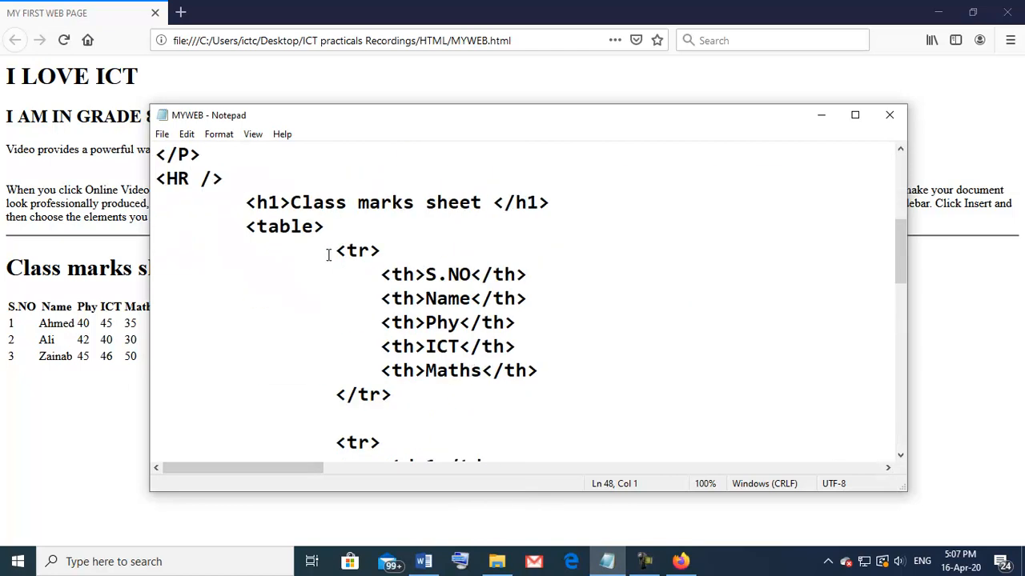
# Add border=2 to the <table> tag and save MYWEB.html
pyautogui.doubleClick(262, 227)
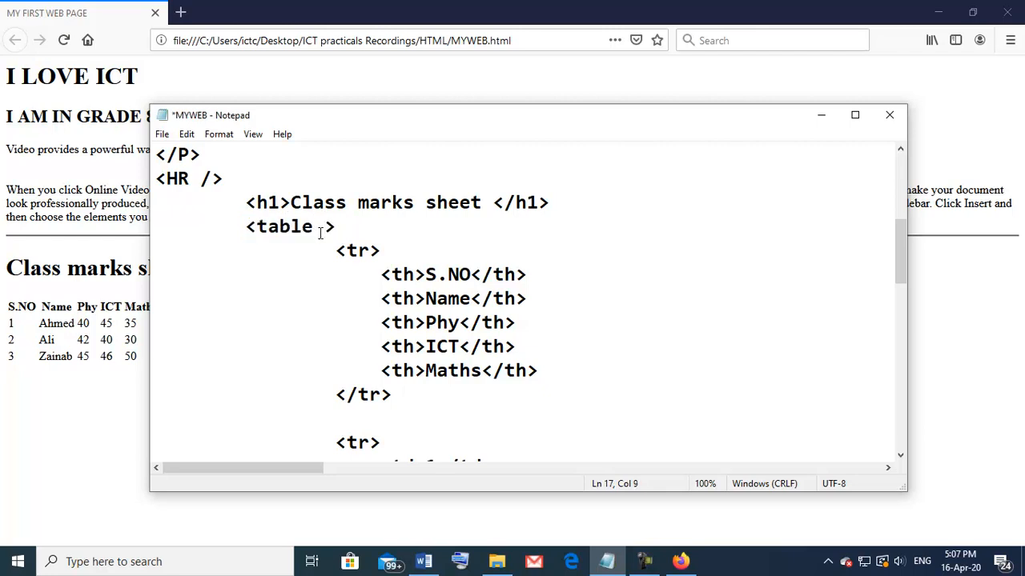
pyautogui.write('border')
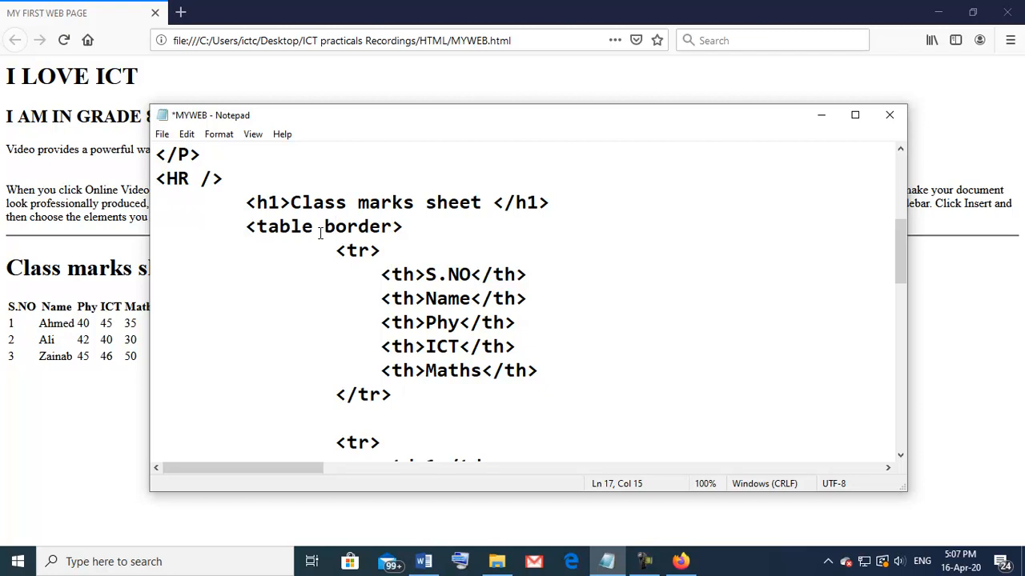
pyautogui.write('=2')
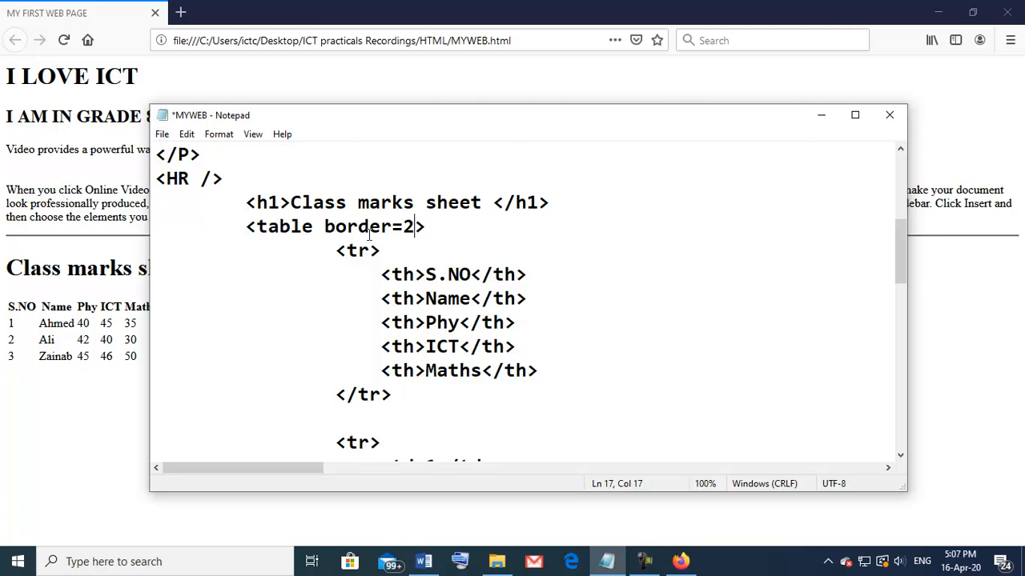
pyautogui.click(161, 133)
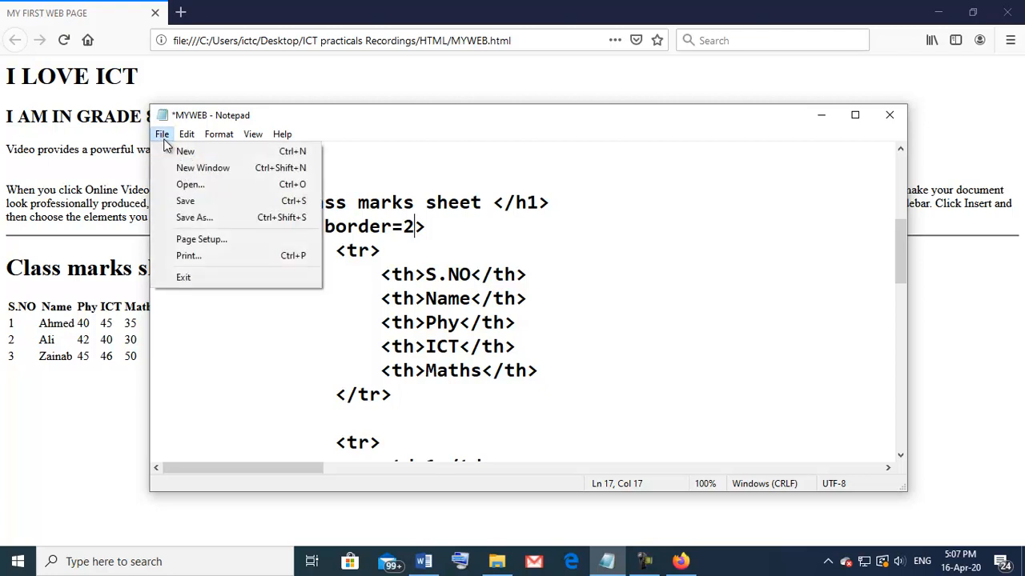
pyautogui.click(497, 561)
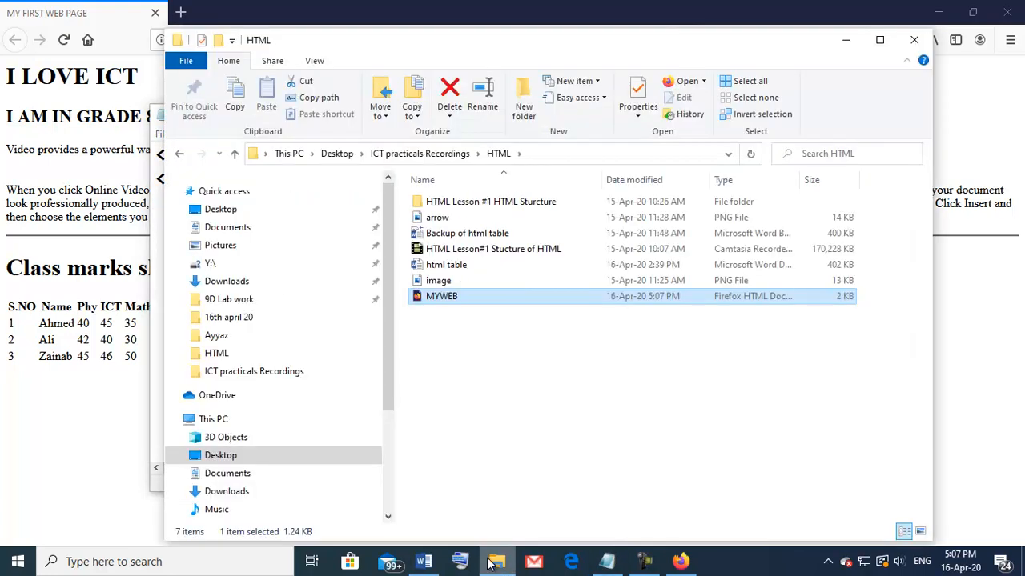
# Reopen MYWEB in Firefox to see the Class marks sheet table with cell borders
pyautogui.doubleClick(442, 296)
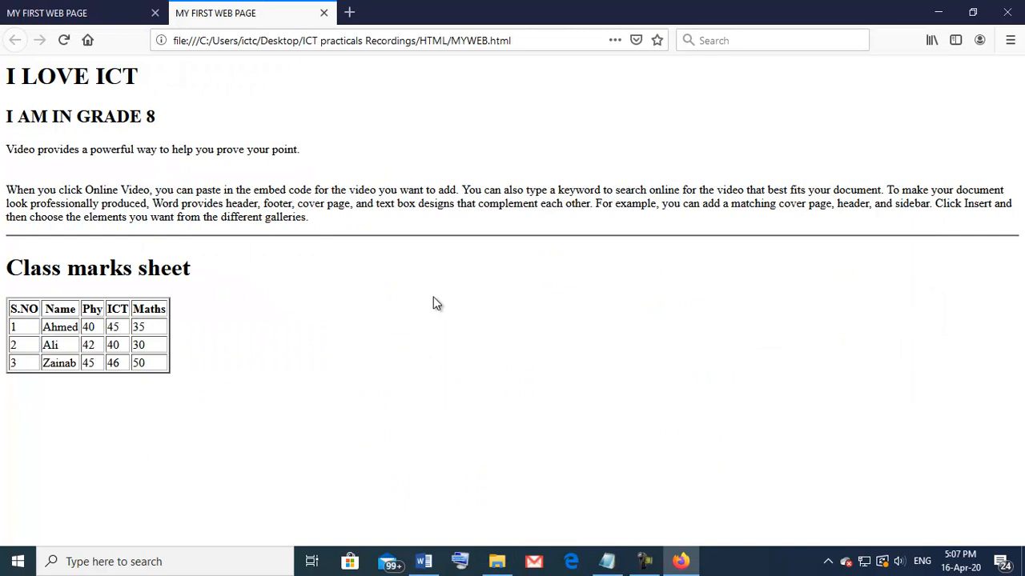
pyautogui.moveTo(176, 385)
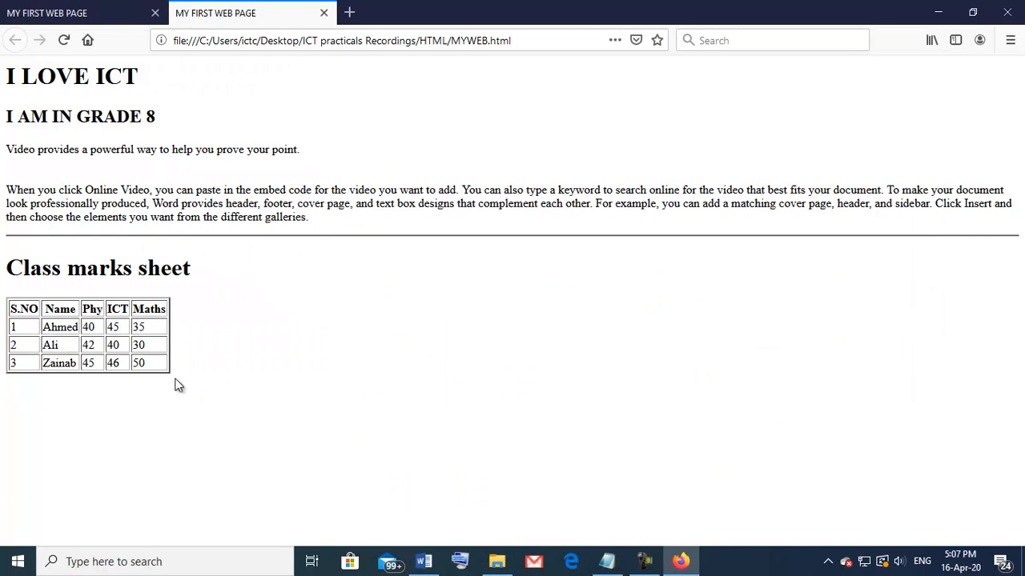
pyautogui.moveTo(274, 424)
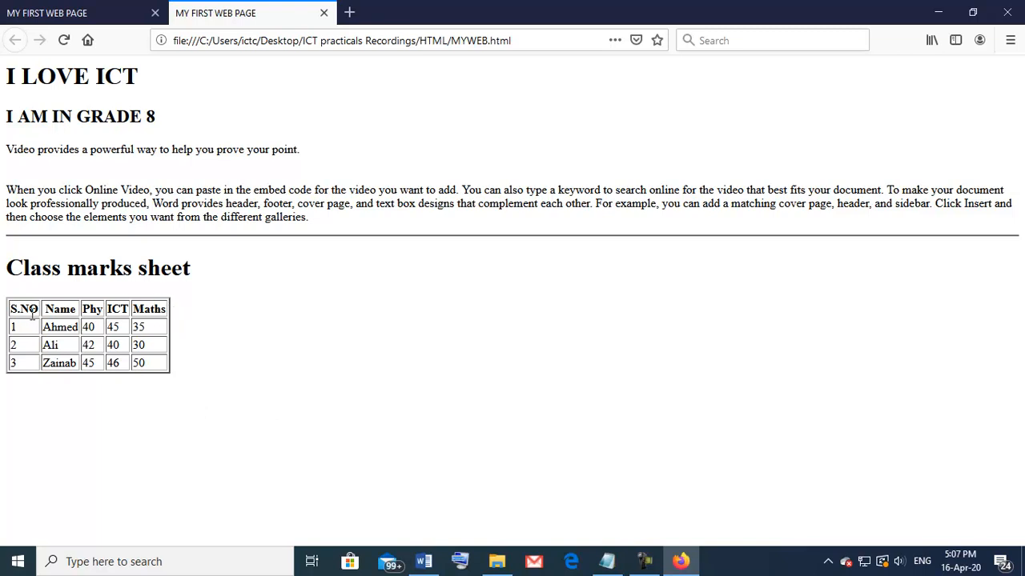
pyautogui.moveTo(228, 314)
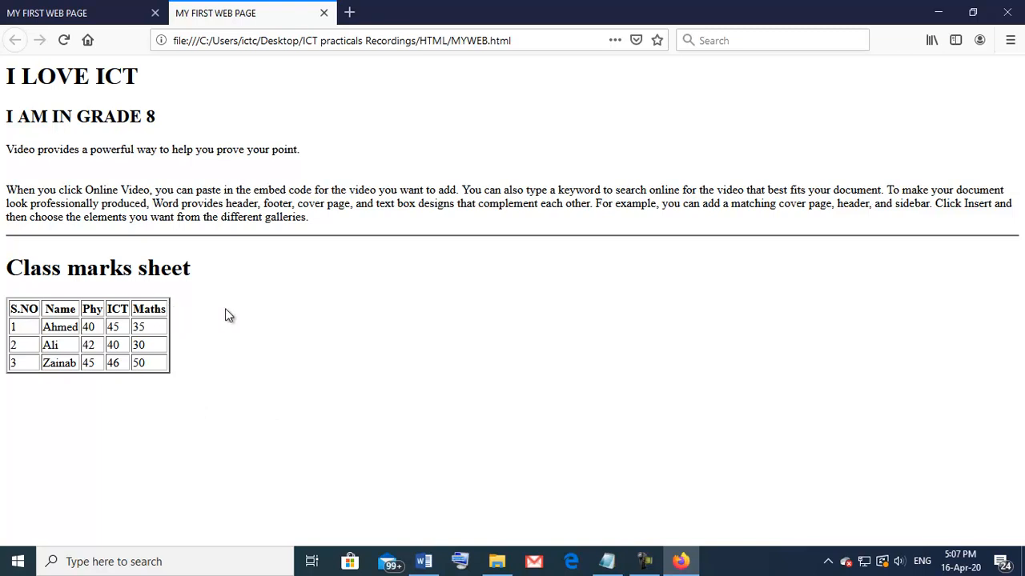
pyautogui.moveTo(32, 437)
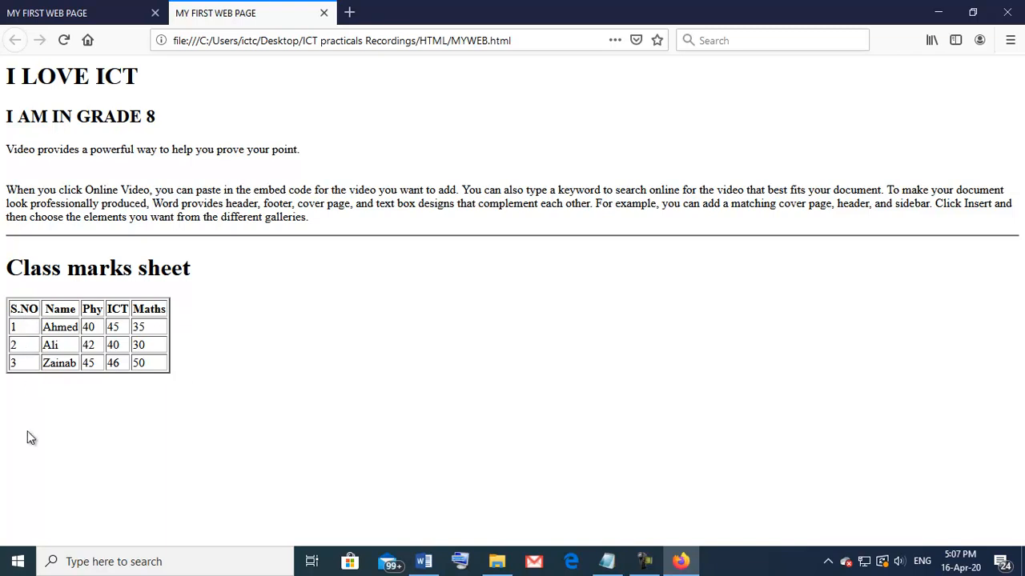